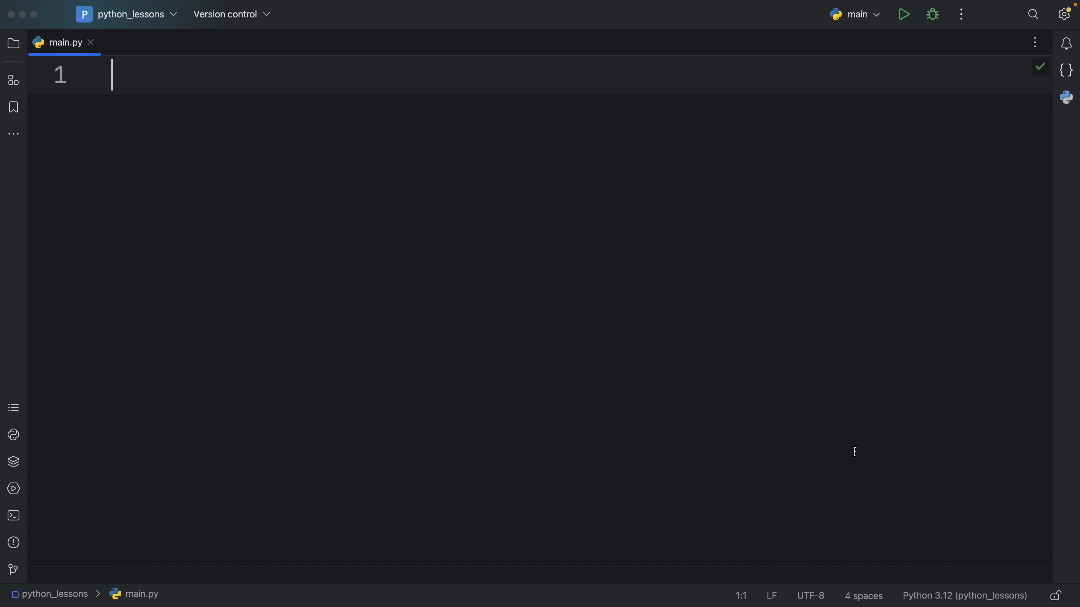
mouse_move(746, 424)
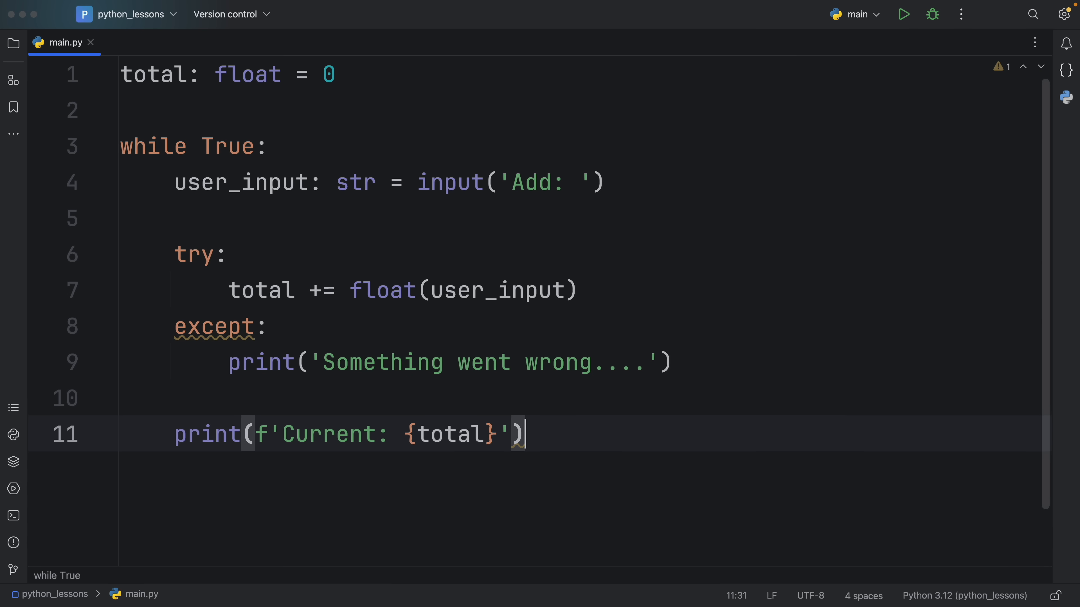
mouse_move(414, 89)
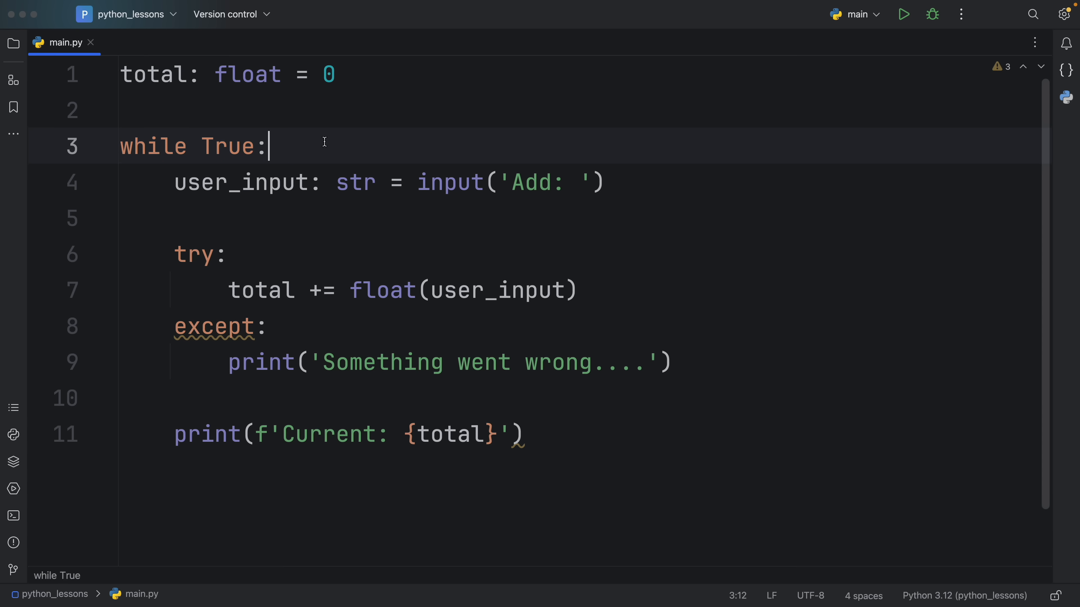
mouse_move(721, 166)
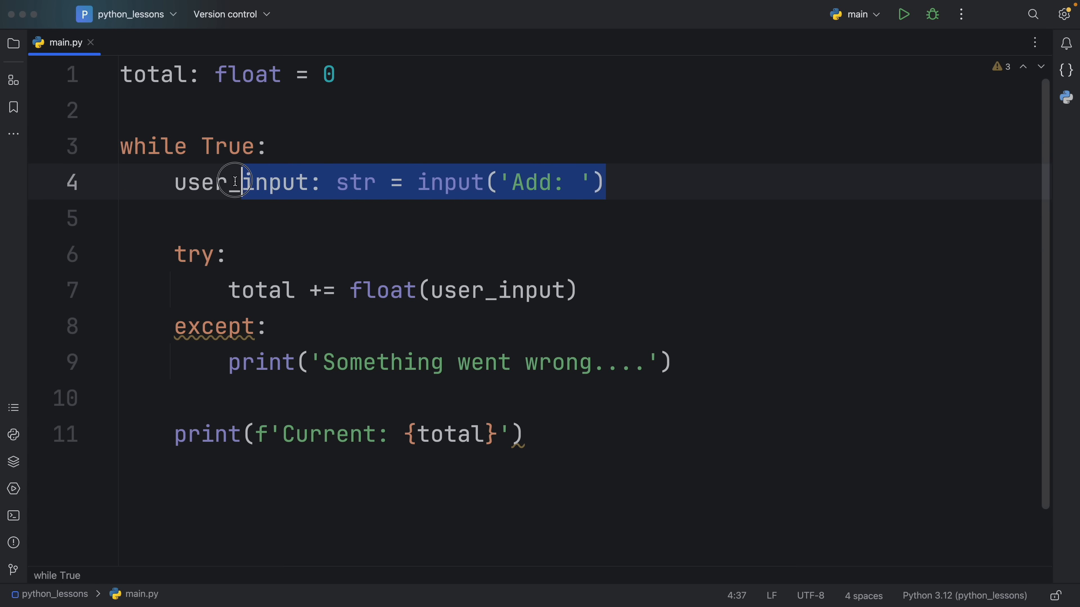
- Review the while-loop snippet: the total variable, float conversion, try clause and bare except
left_click(626, 182)
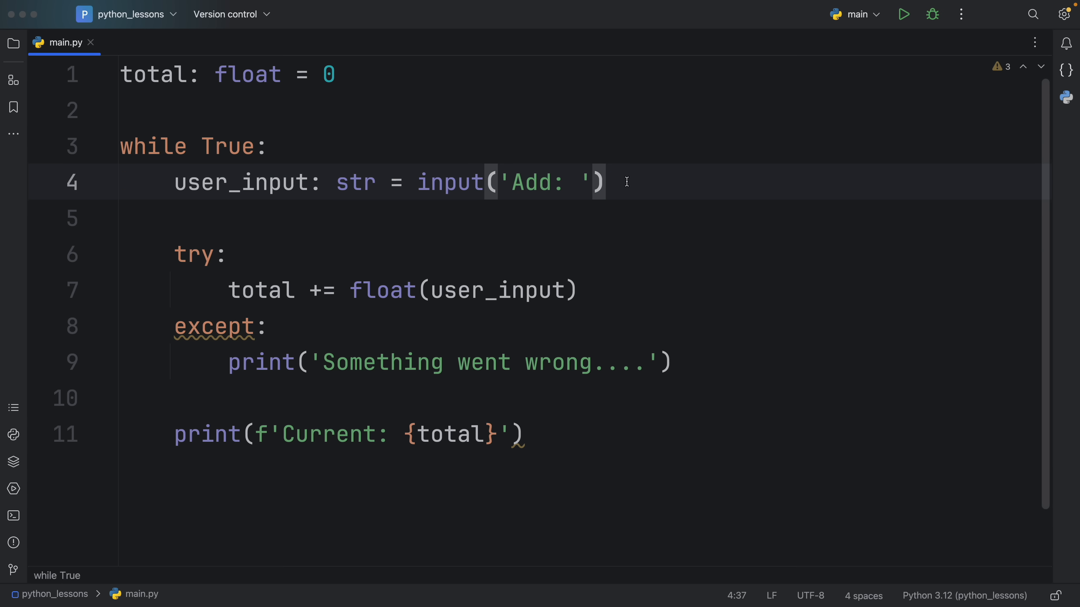
mouse_move(448, 294)
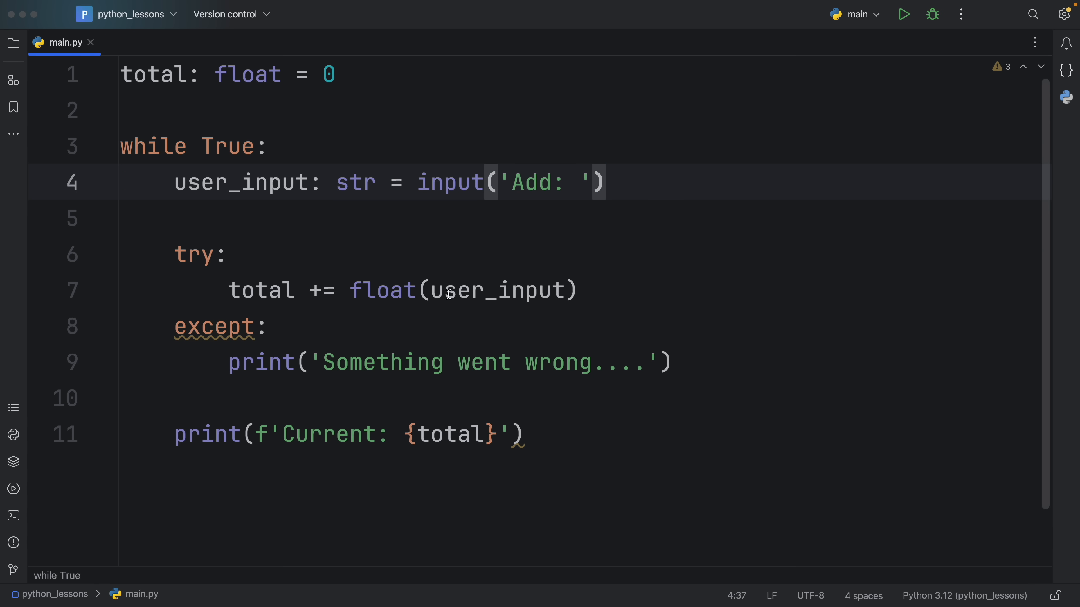
left_click(159, 75)
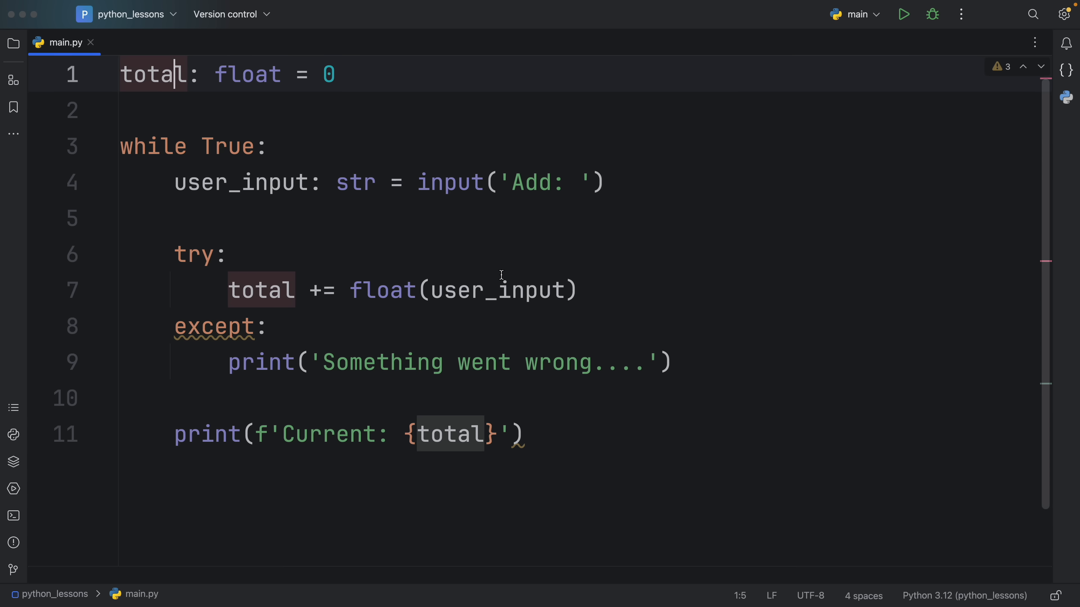
mouse_move(621, 255)
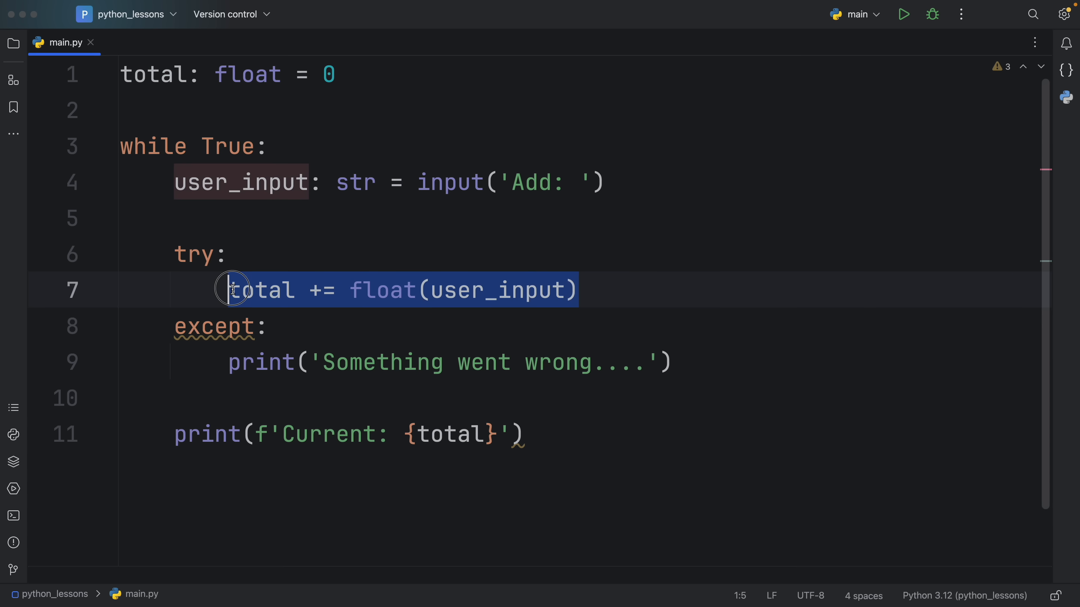
left_click(578, 289)
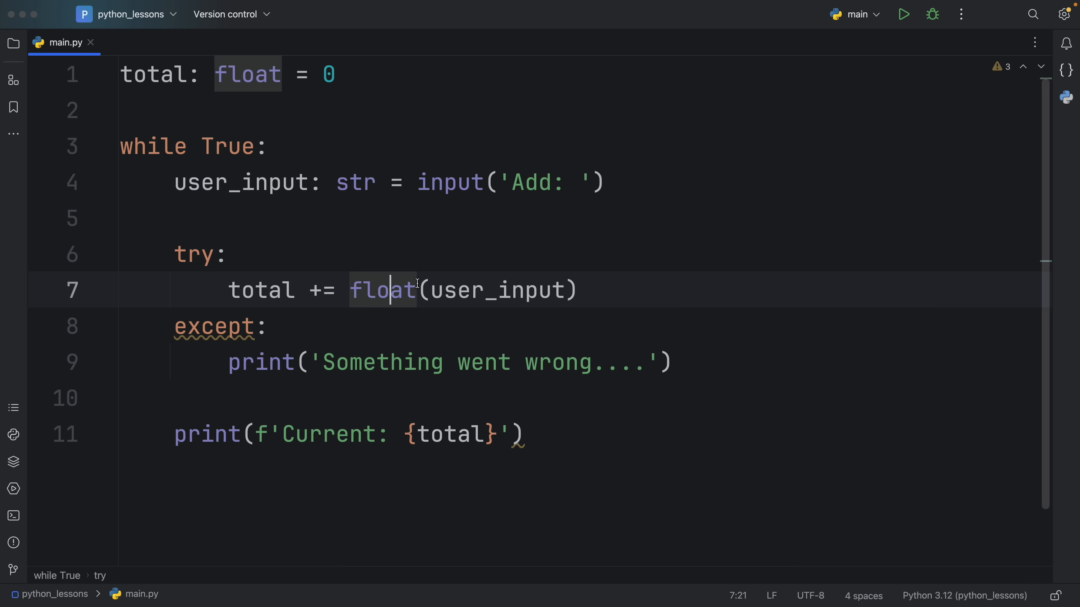
left_click(199, 254)
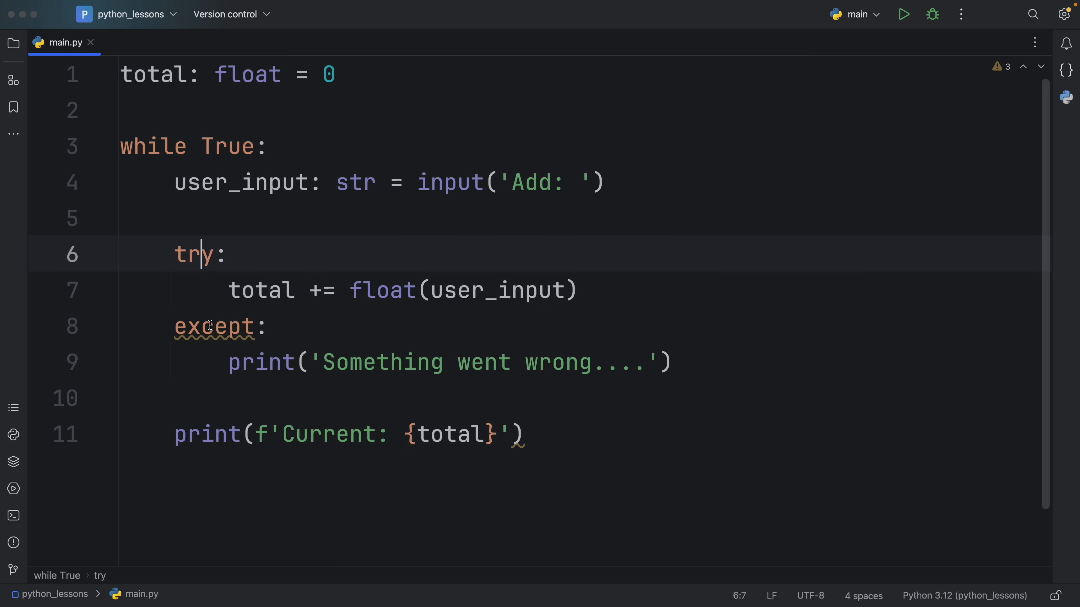
double_click(214, 326)
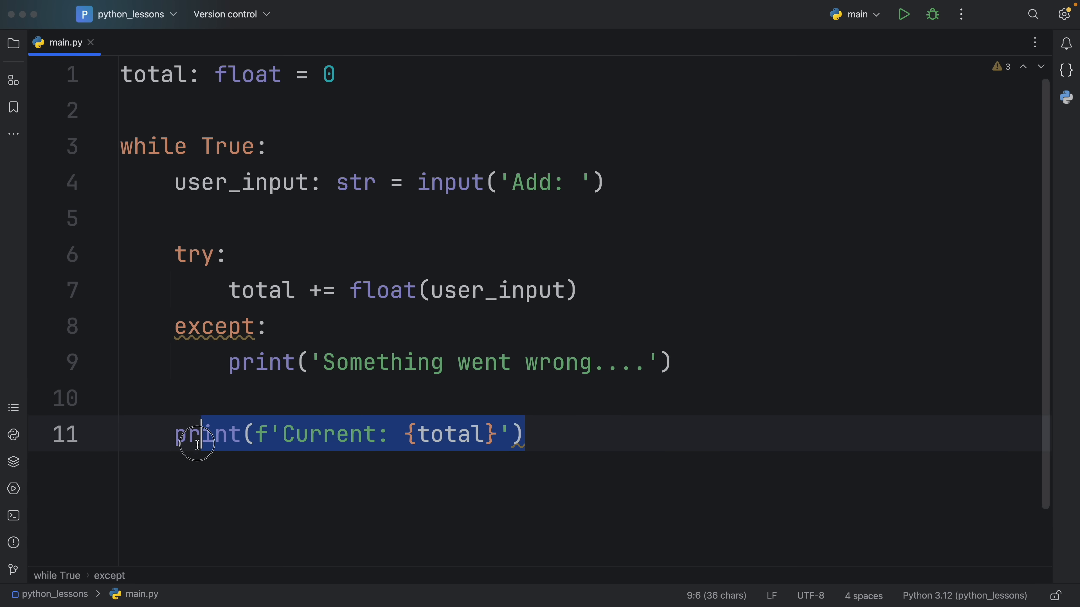
- Run the script with 10, 5.5, 20.33 and abc, showing the generic 'Something went wrong....' message
left_click(902, 14)
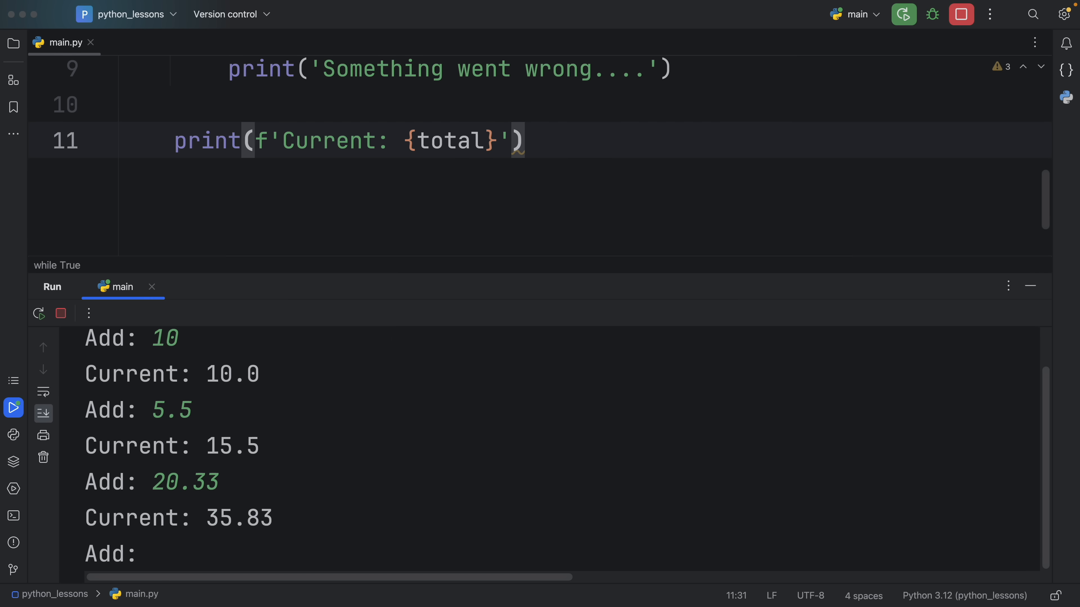
type("abc")
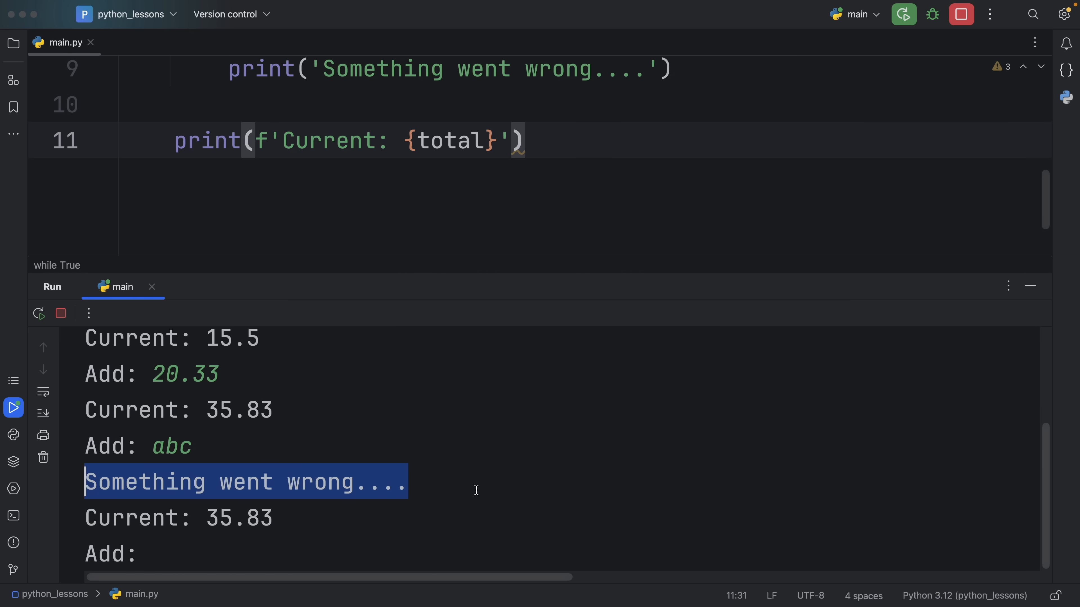
left_click(509, 490)
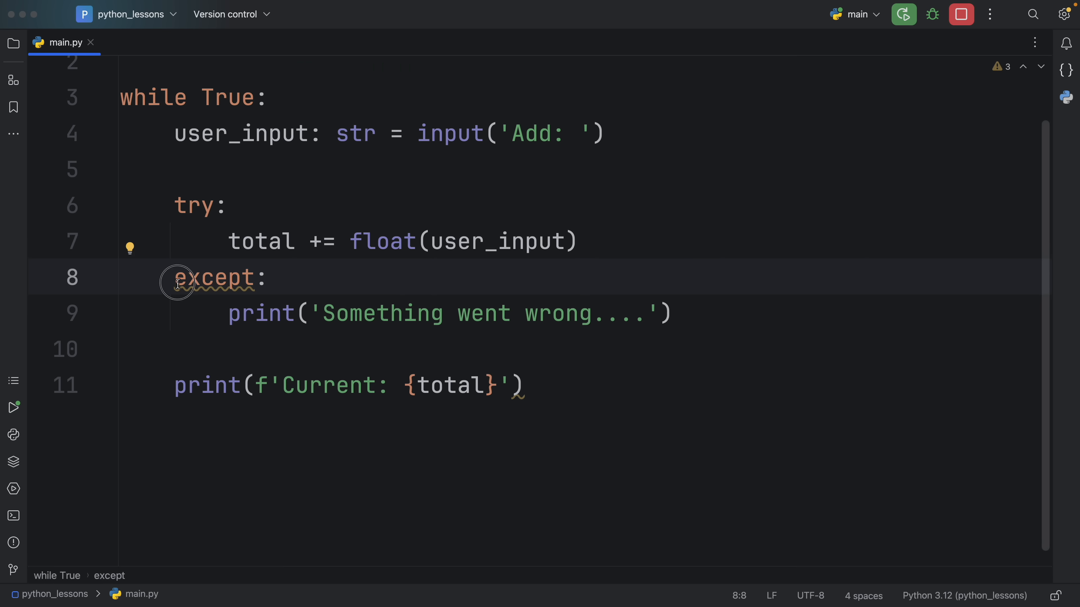
- Change the handler to 'except Exception as e' printing repr(e), then run it with input hello
left_click(269, 277)
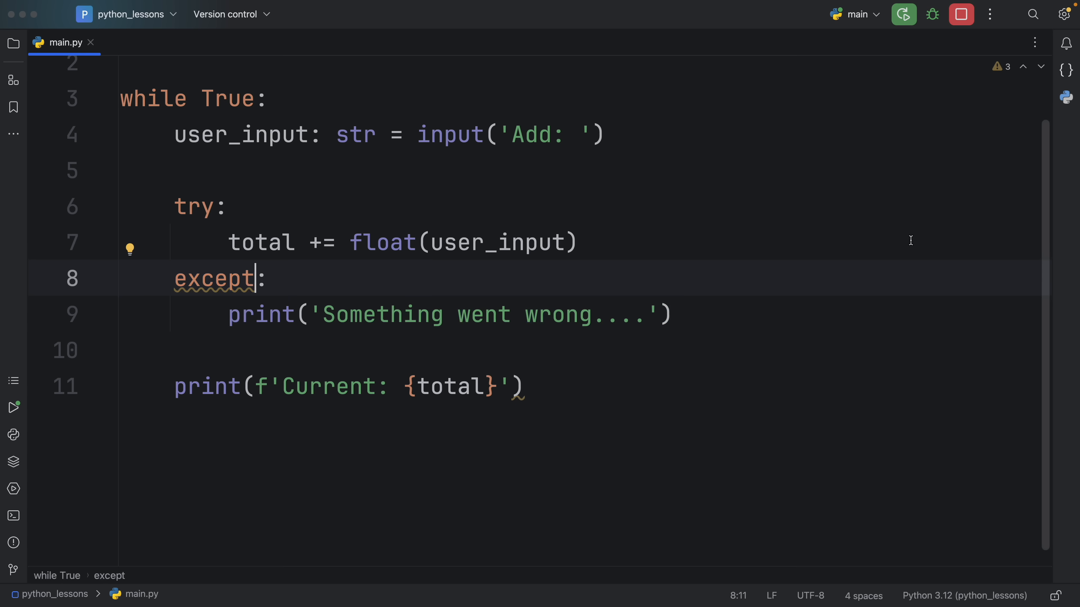
type("Exception as e")
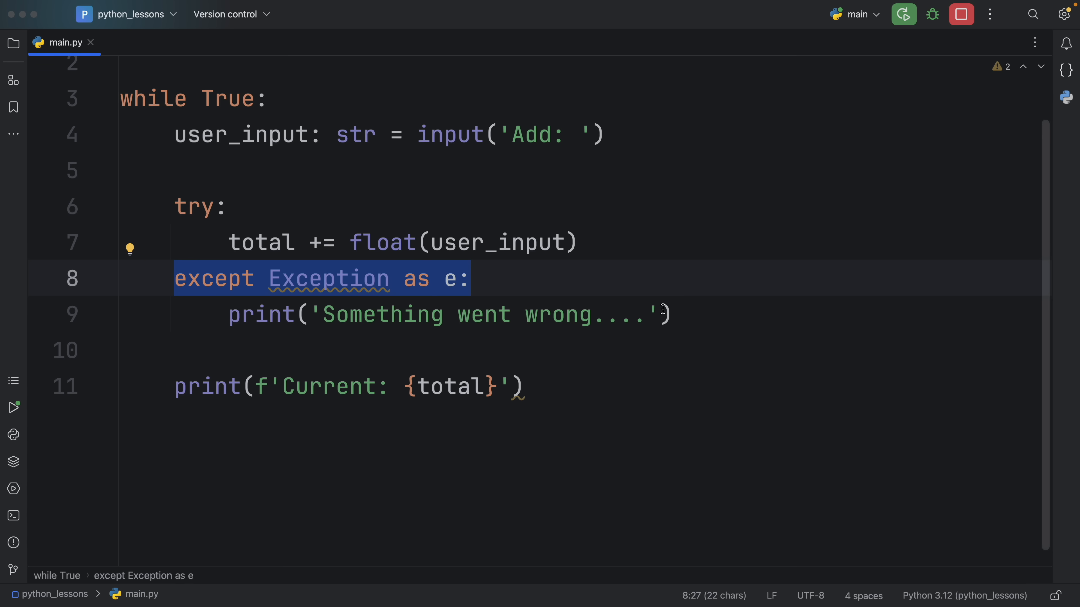
type("repr)")
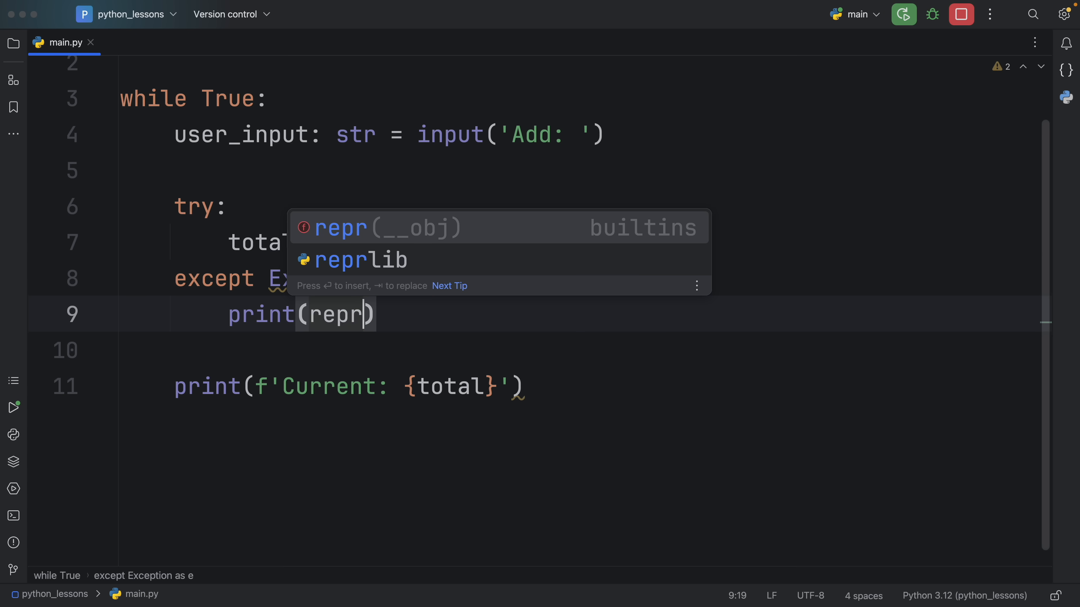
type("(e")
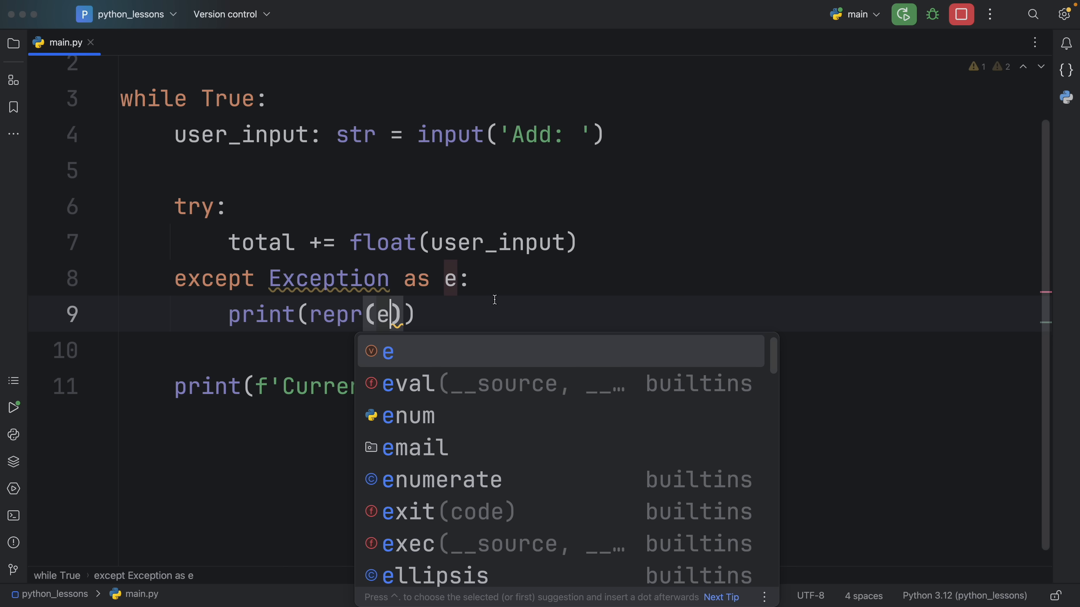
key("Escape")
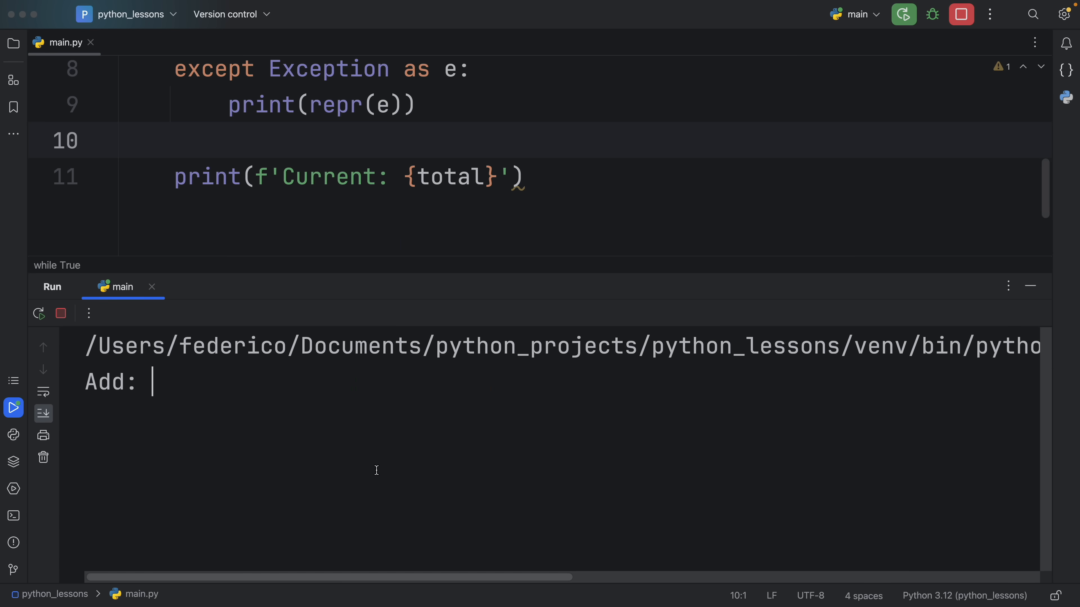
type("hello")
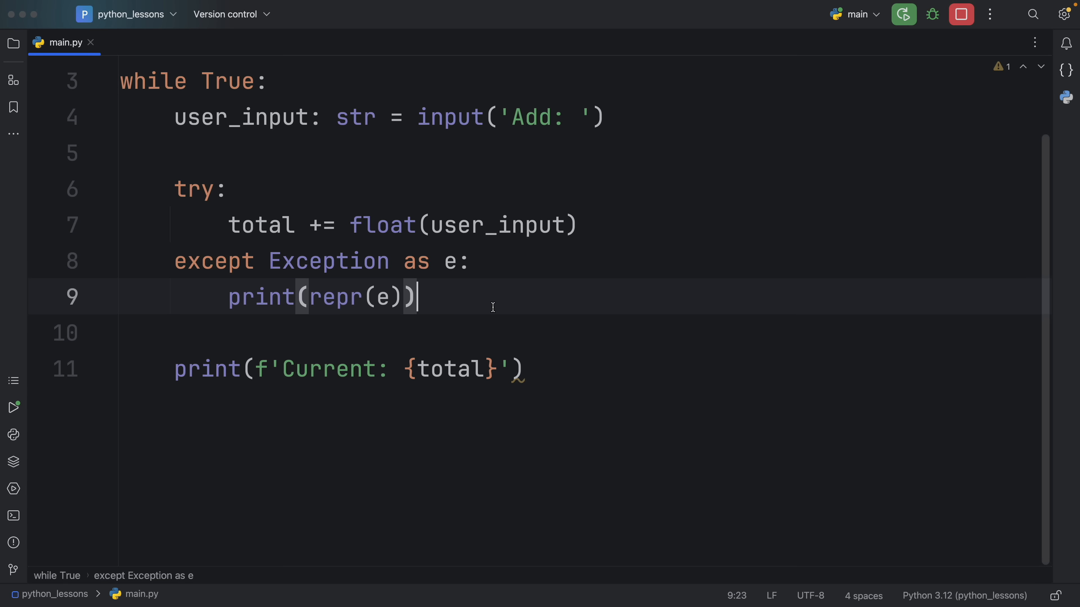
- Insert an 'except ValueError:' handler printing 'Please enter a valid number...' above the Exception handler
left_click(674, 224)
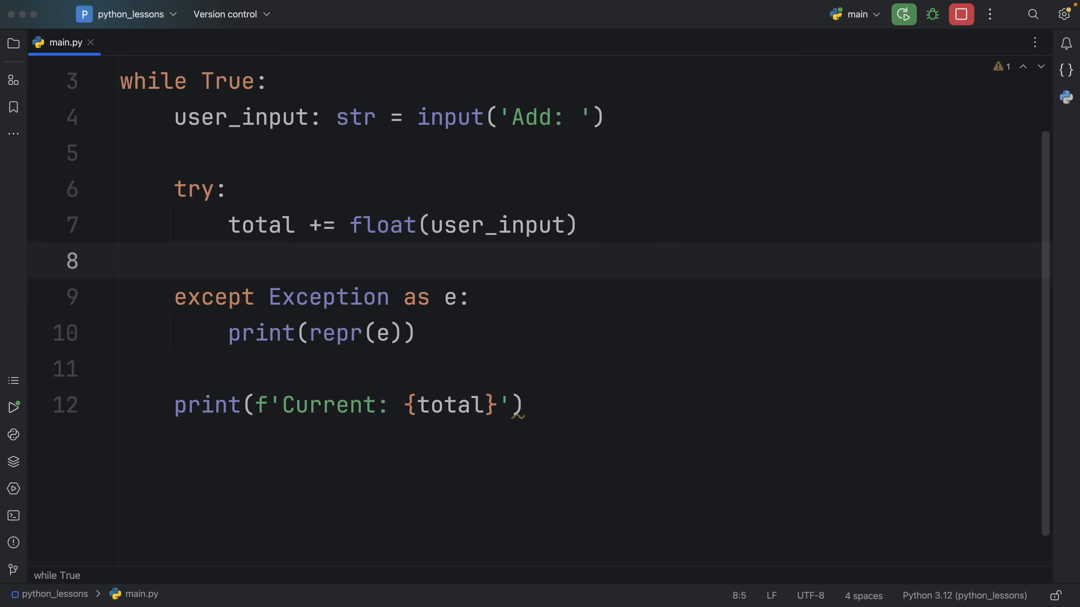
type("except ValueError:")
type("print('")
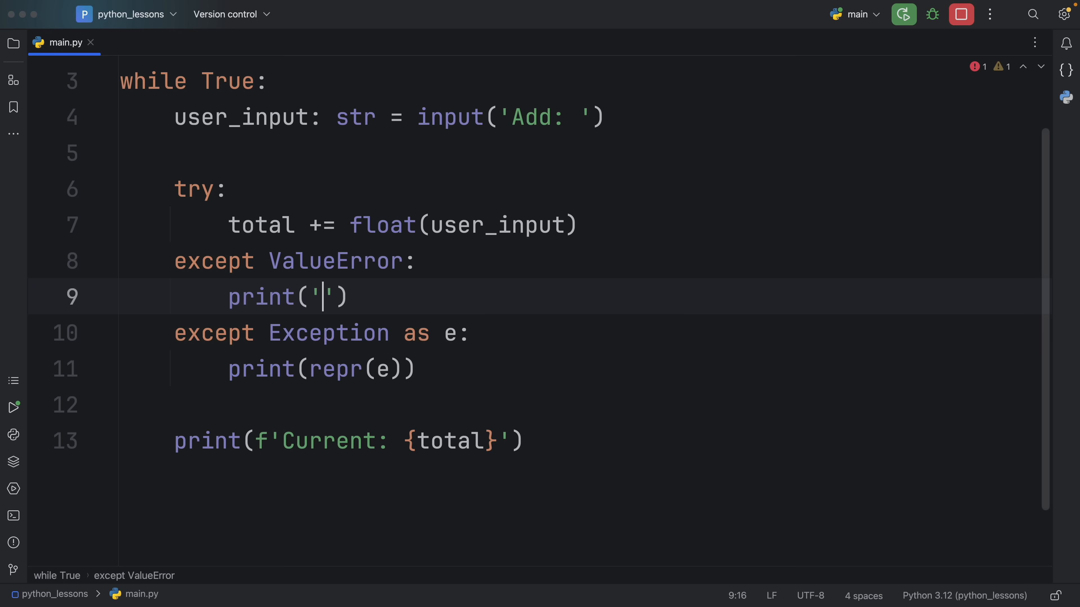
type("Please enter a v")
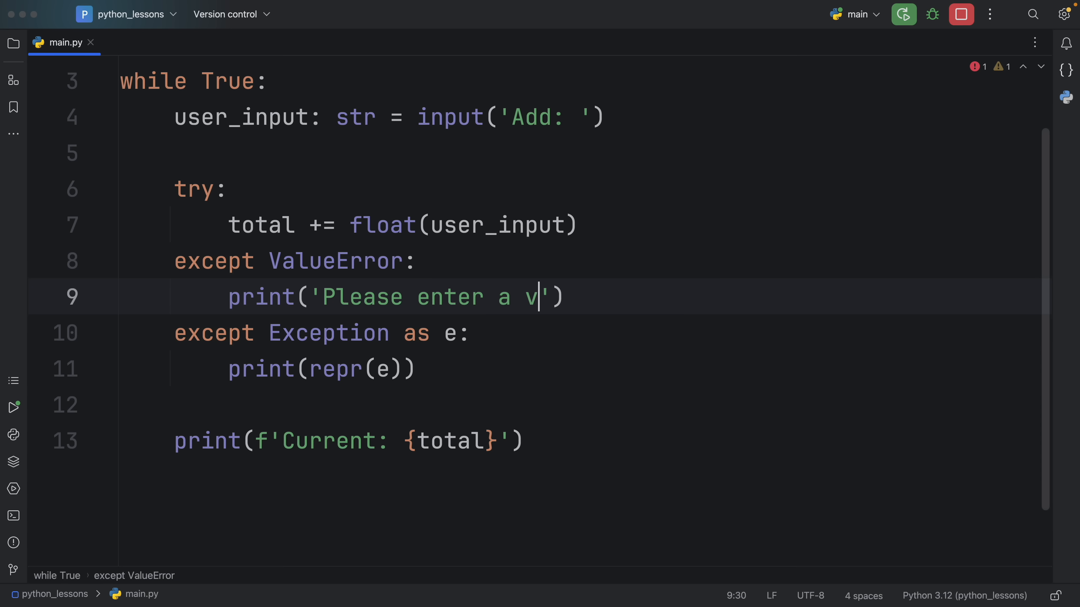
type("alid number...")
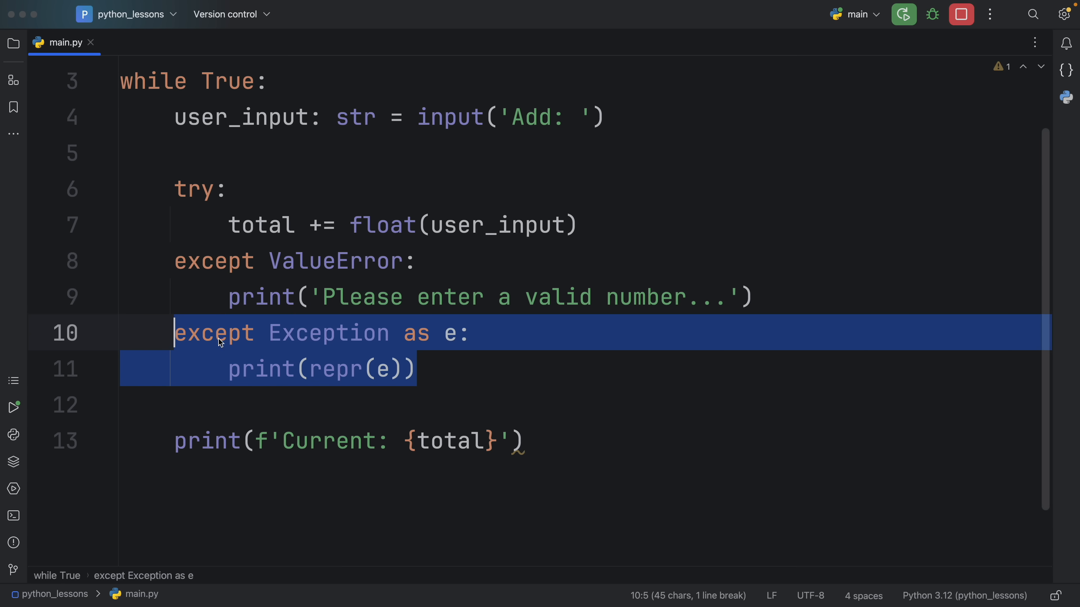
- Run the script with 10, .333 and bob to see the ValueError message, then clear the file
left_click(418, 368)
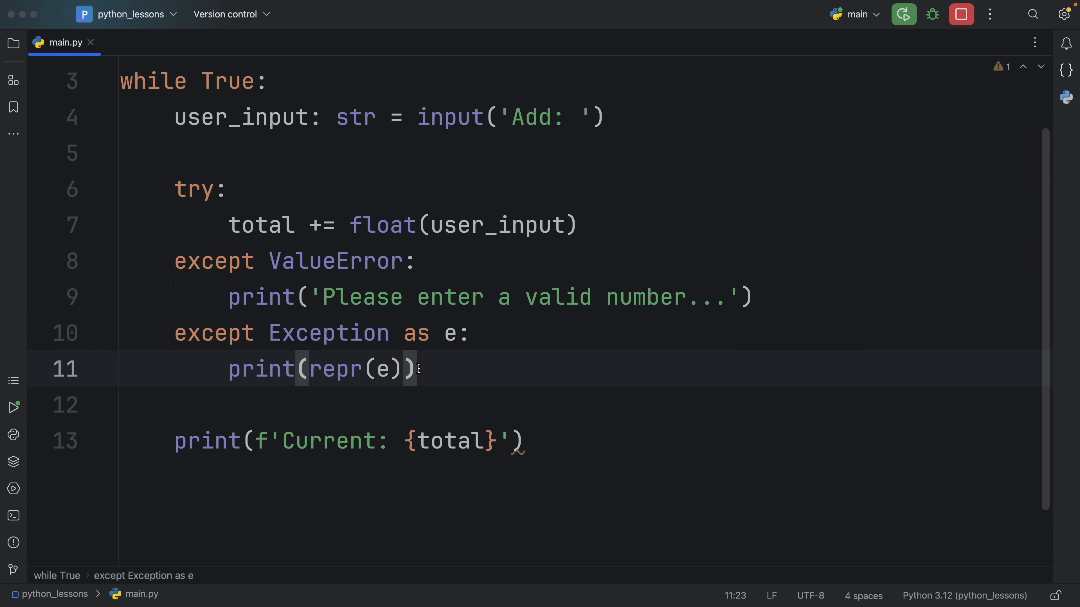
double_click(258, 369)
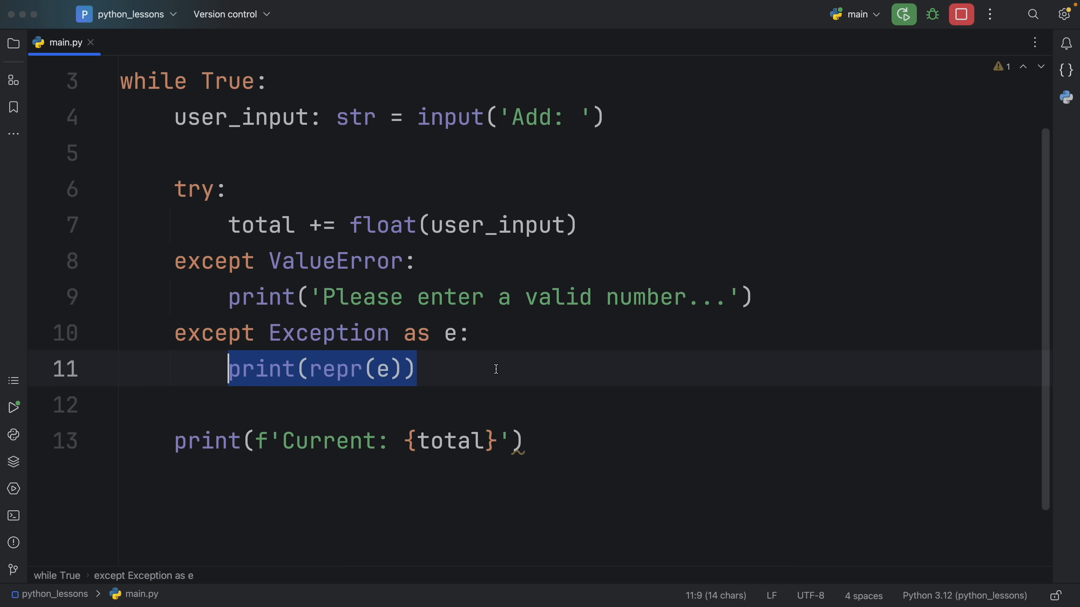
left_click(417, 369)
type("10")
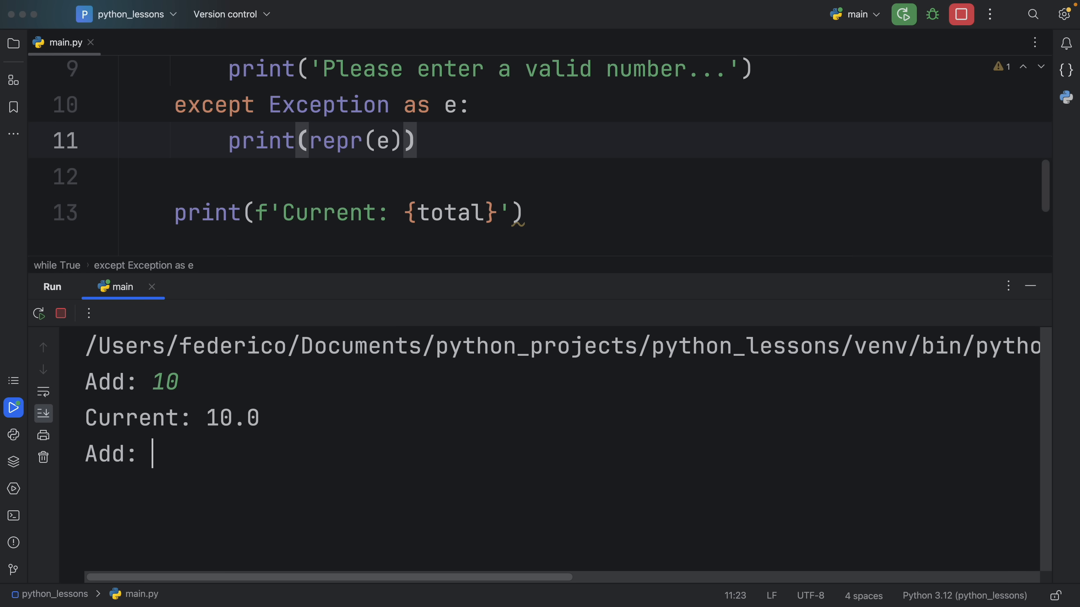
type(".333")
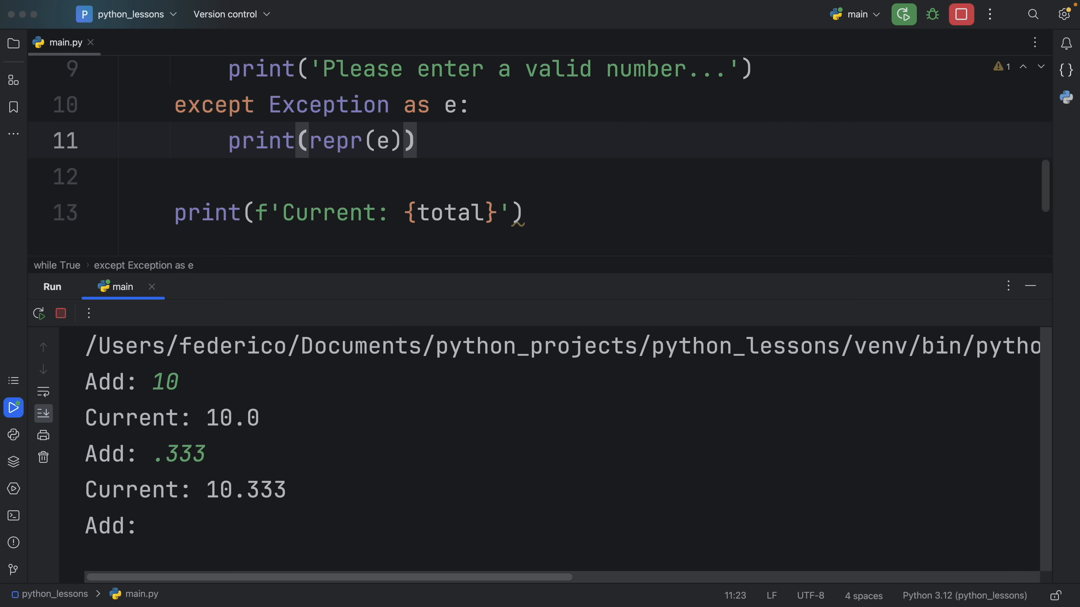
type("bob")
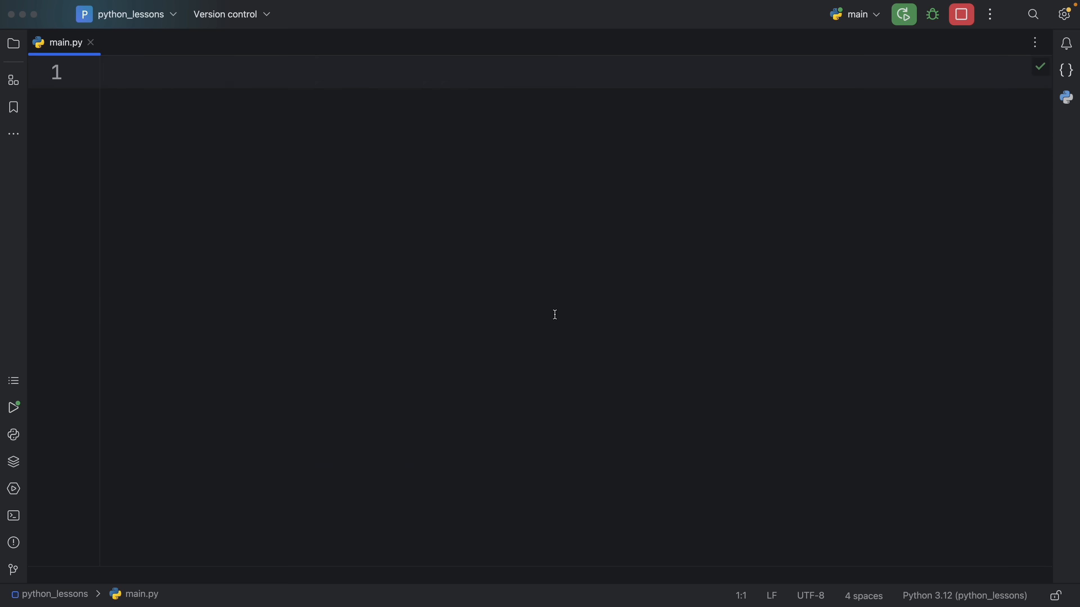
- Import Iterable and TypeVar from typing and define T = TypeVar('T')
type("from typing import Iterable, TypeVar")
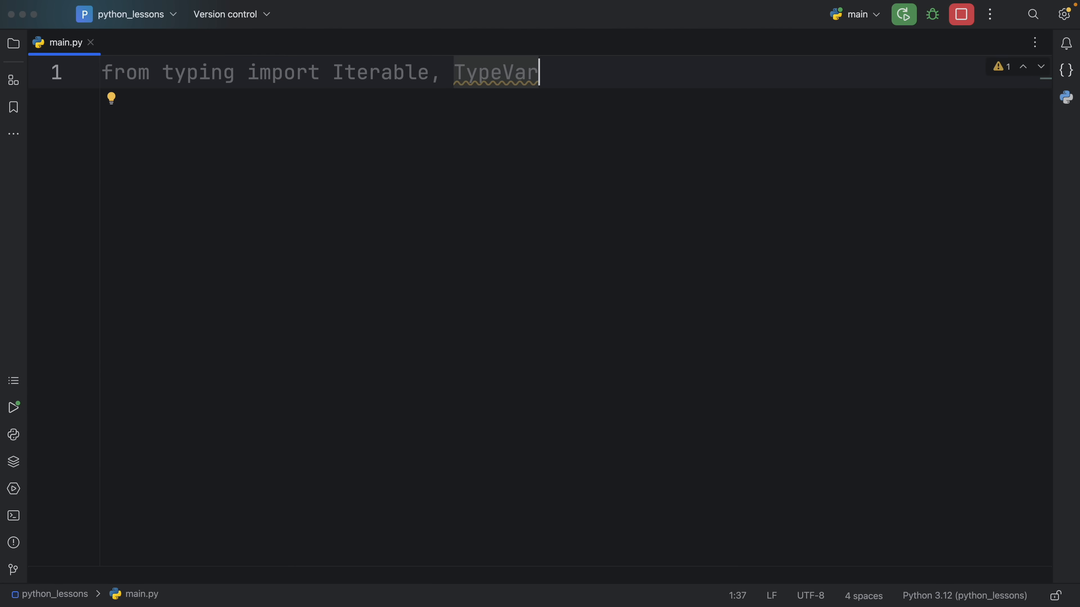
key("enter")
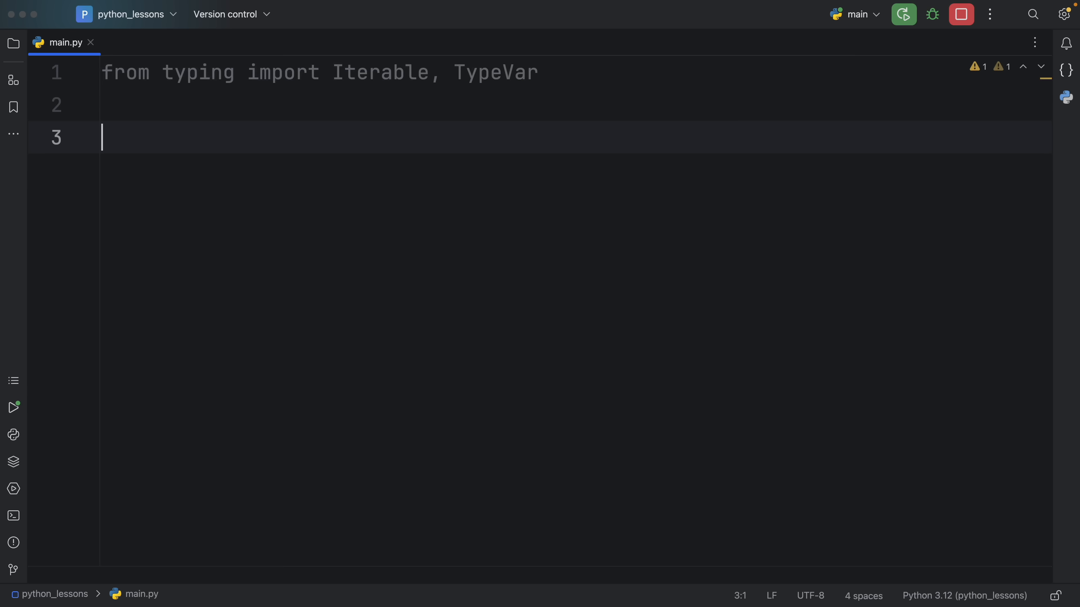
type("T = TypeVar('T')")
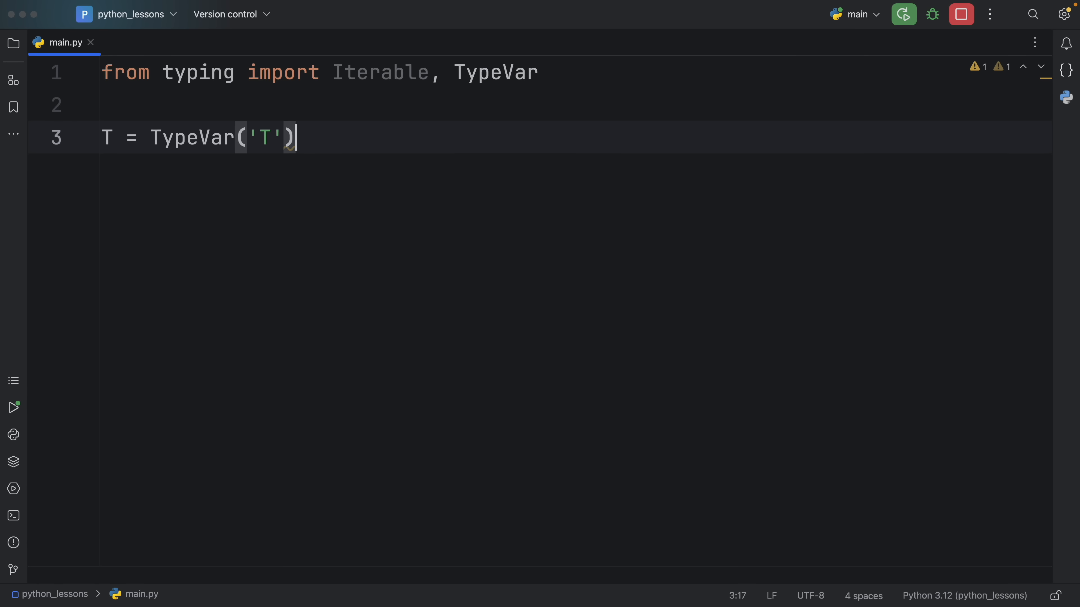
key("enter")
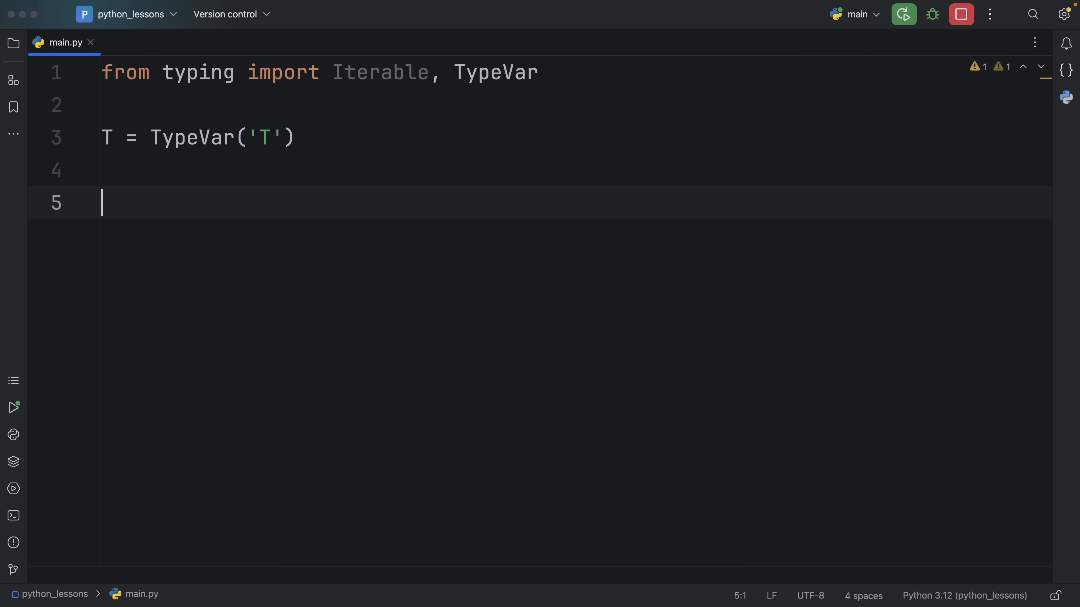
- Write def append_to_list(elements: Iterable[T], target: list[T] = []) -> list[T] signature
type("def append")
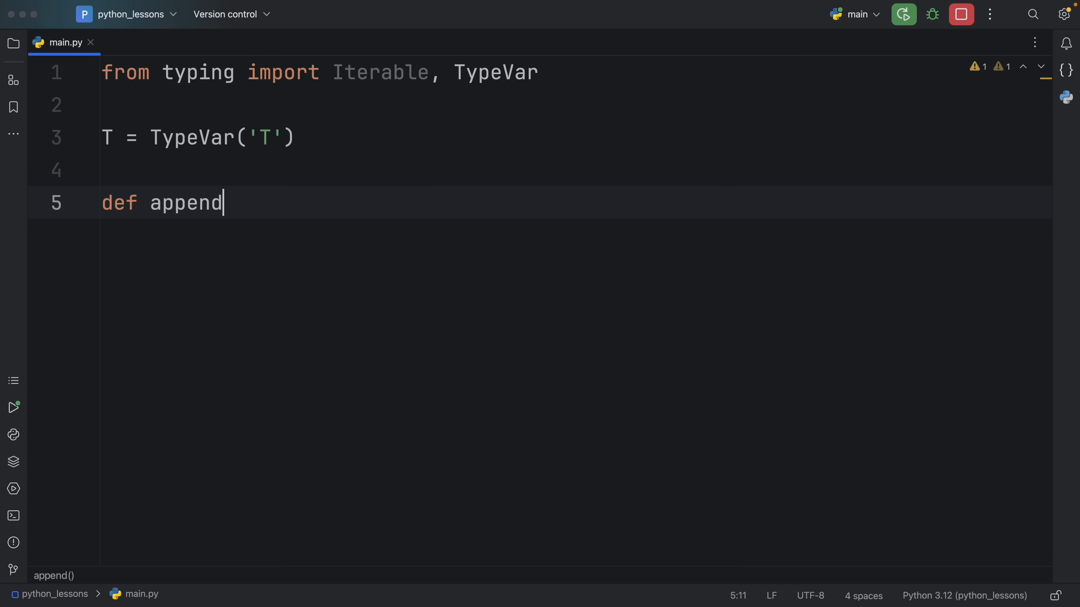
type("_to_list(")
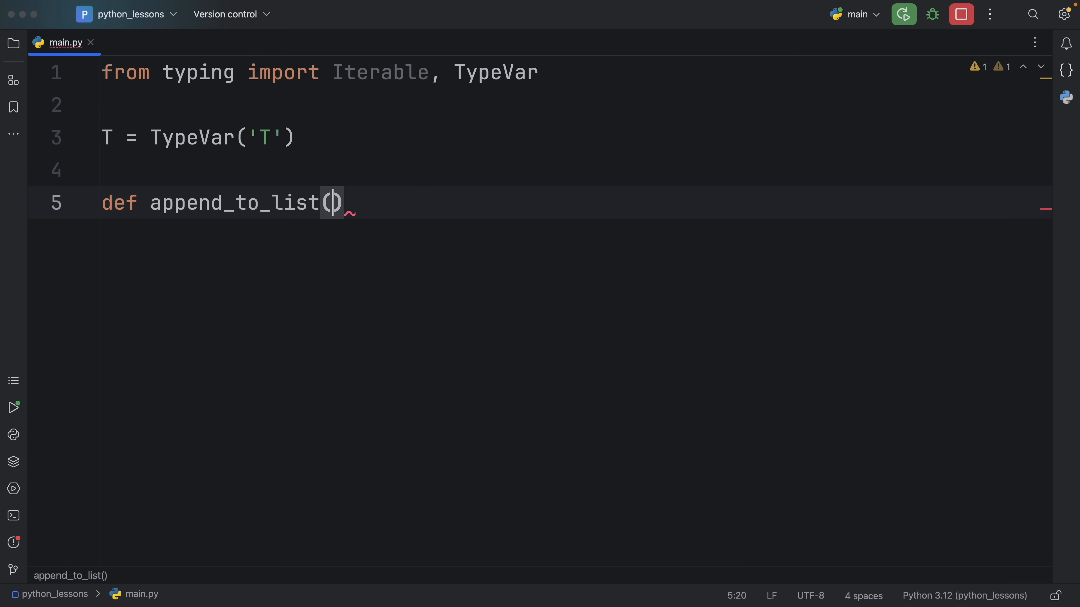
type("element")
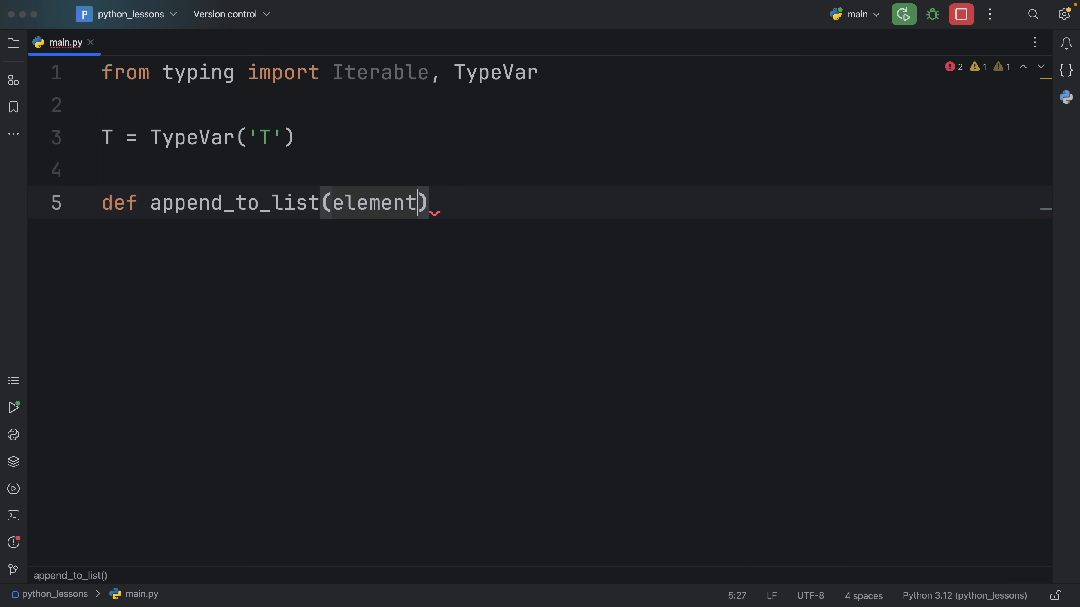
type("s: Iterable[T")
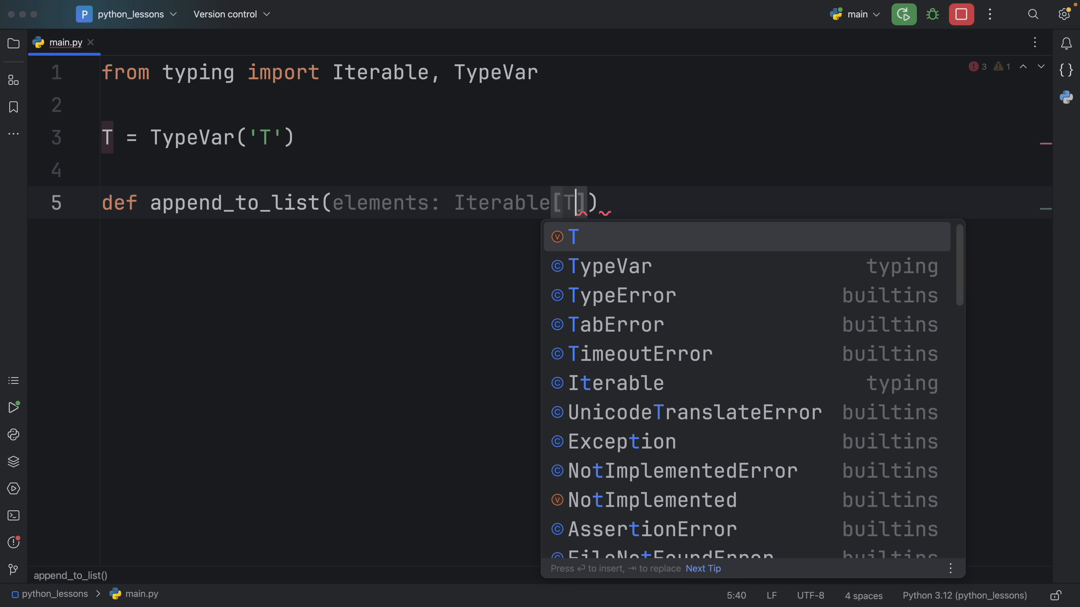
type(", target:")
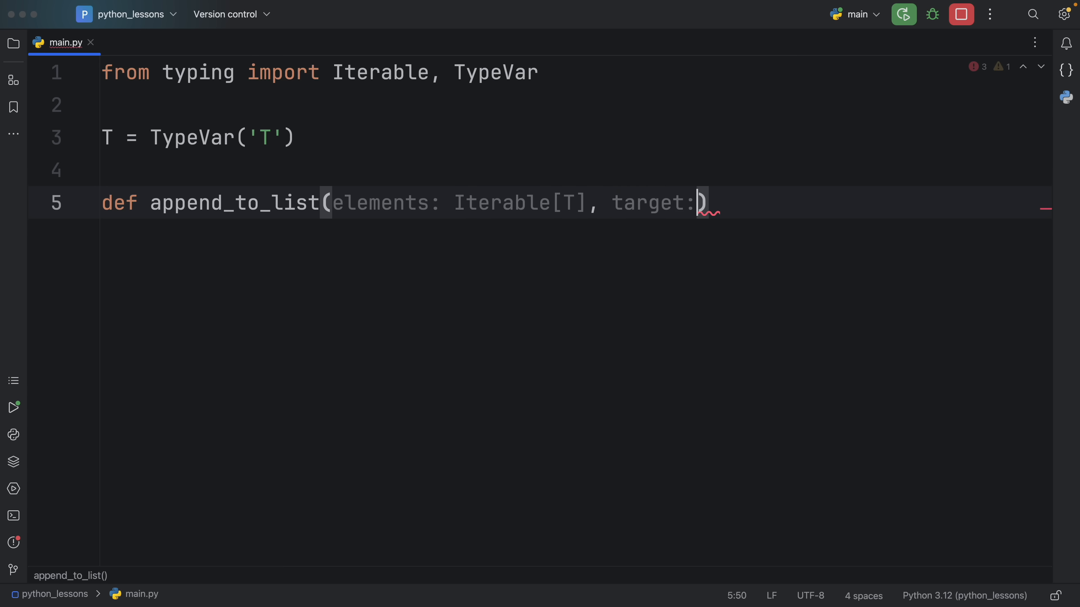
type("list[T] = [")
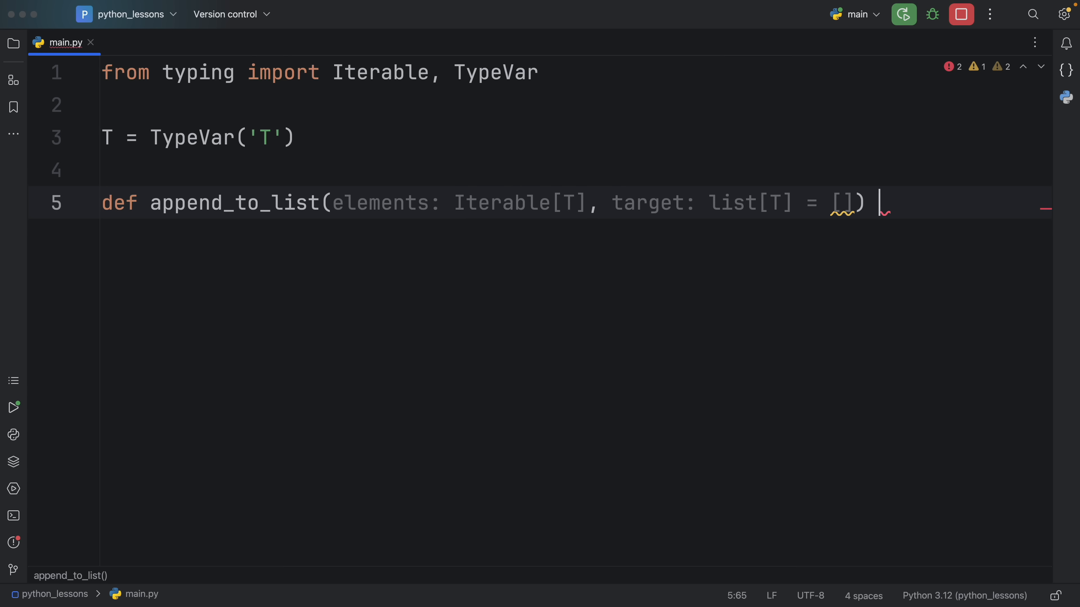
type("-> list")
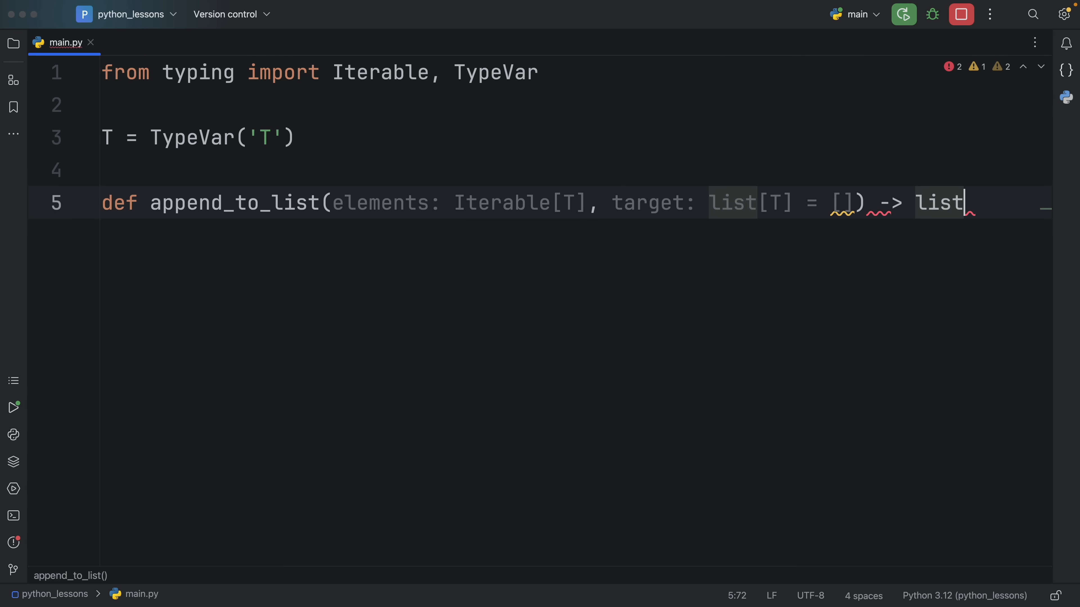
type("[T]:")
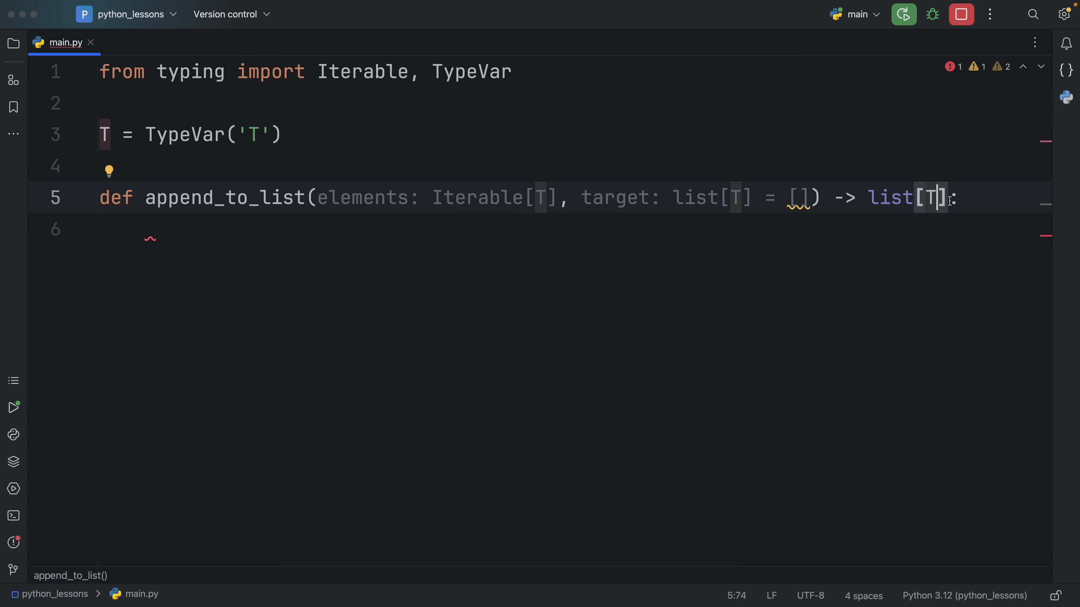
type("Any")
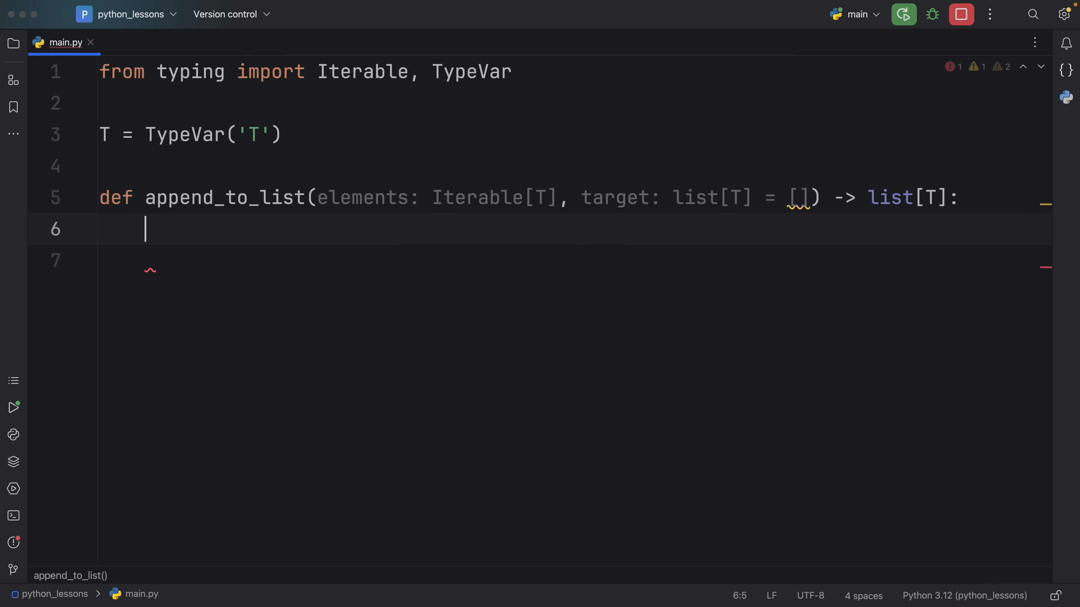
- Add target.extend(elements) and return target as the body, then reformat spacing
type("t")
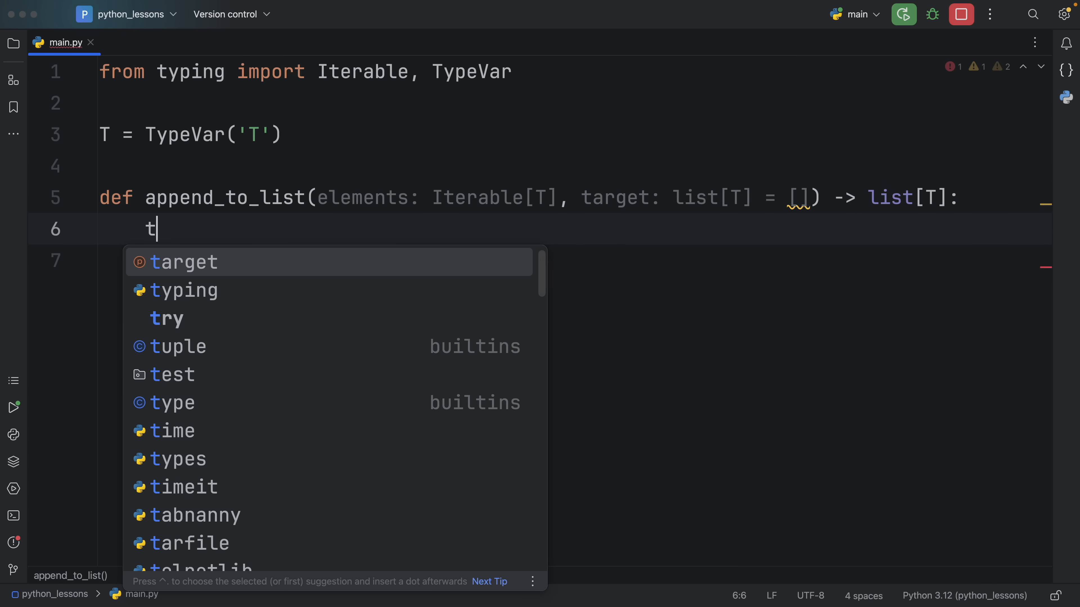
type("arget.extend(")
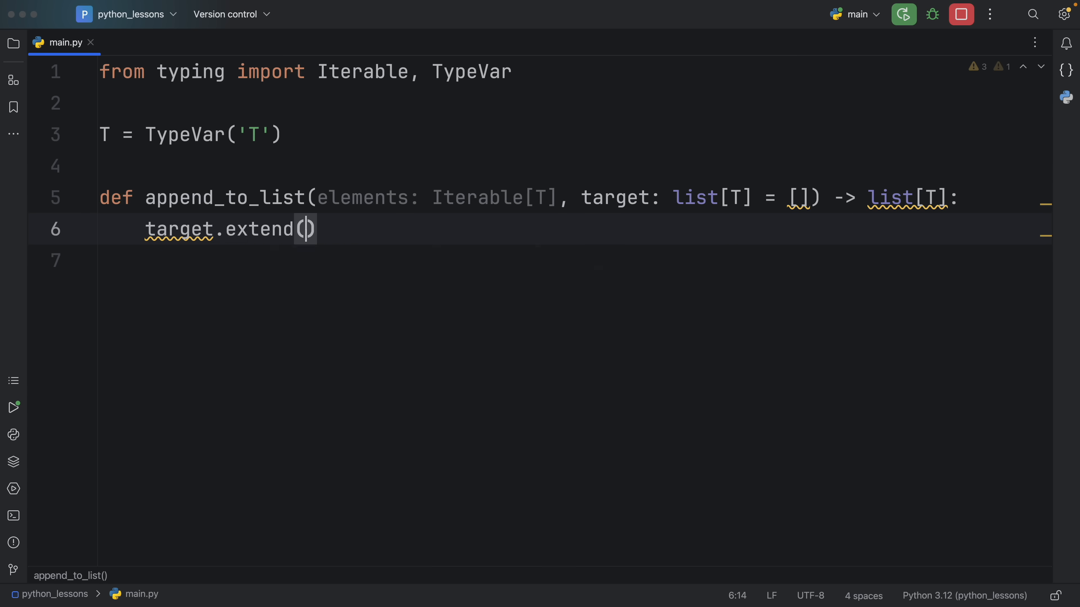
type("elements")
left_click(572, 261)
type("return target")
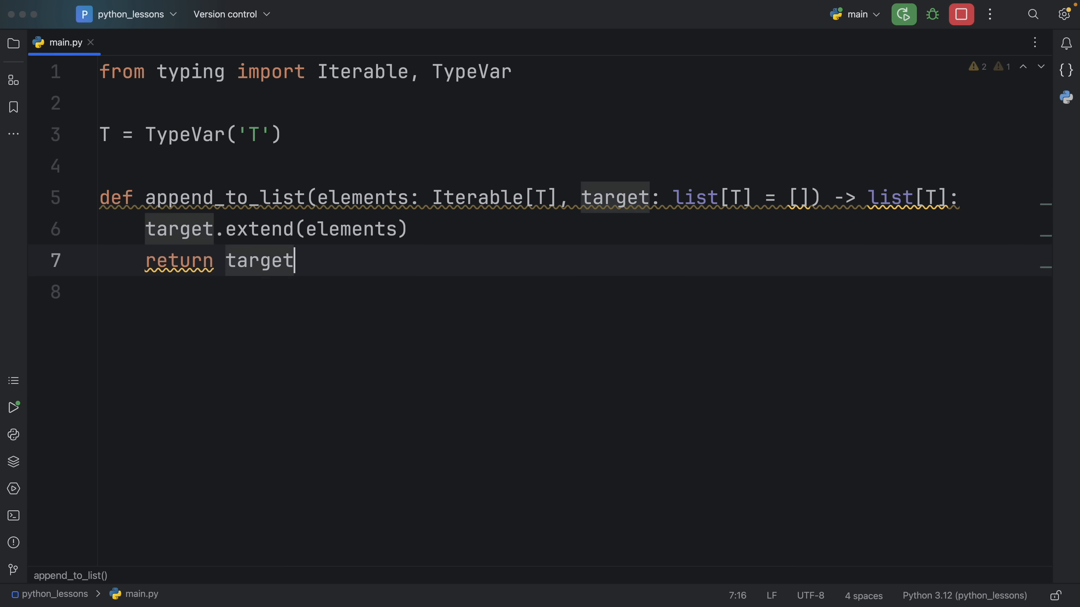
key("Enter")
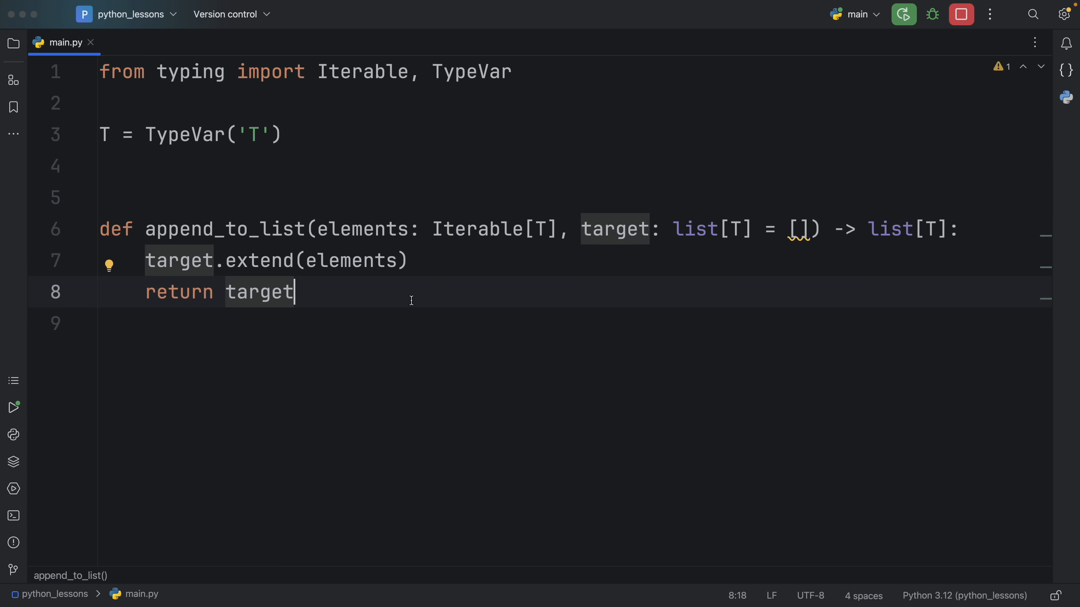
mouse_move(856, 215)
type("print(")
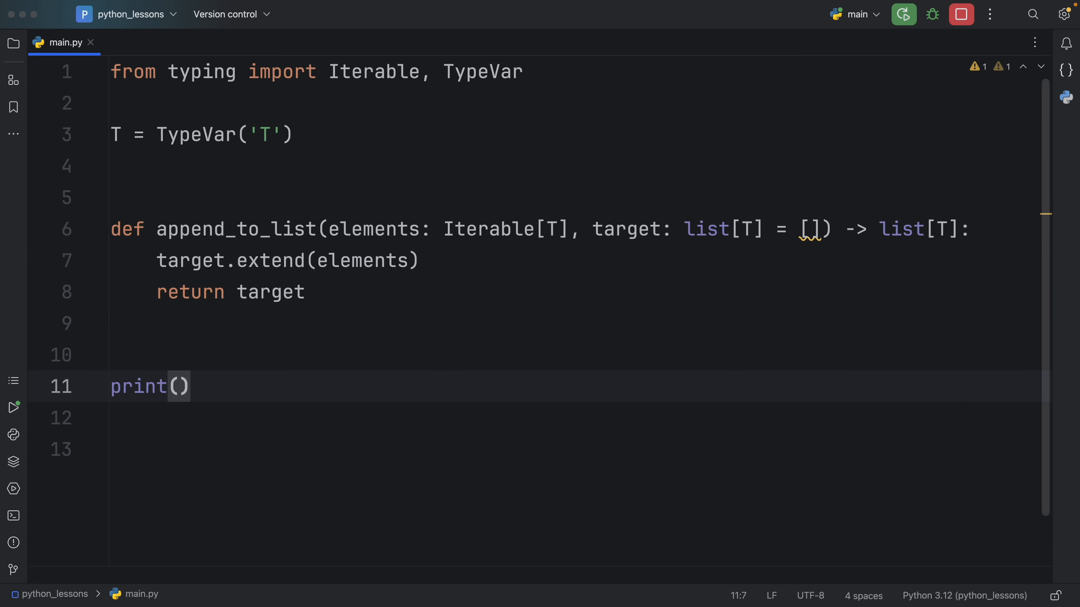
- Print append_to_list([1, 2]) and run it to show [1, 2]
type("append_to_list(")
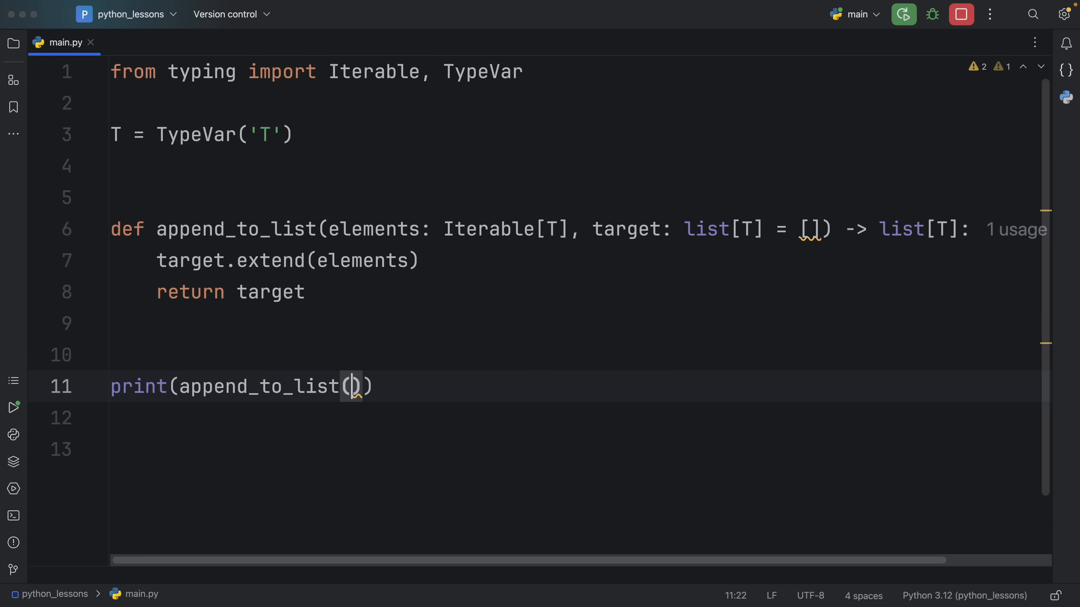
type("[1,")
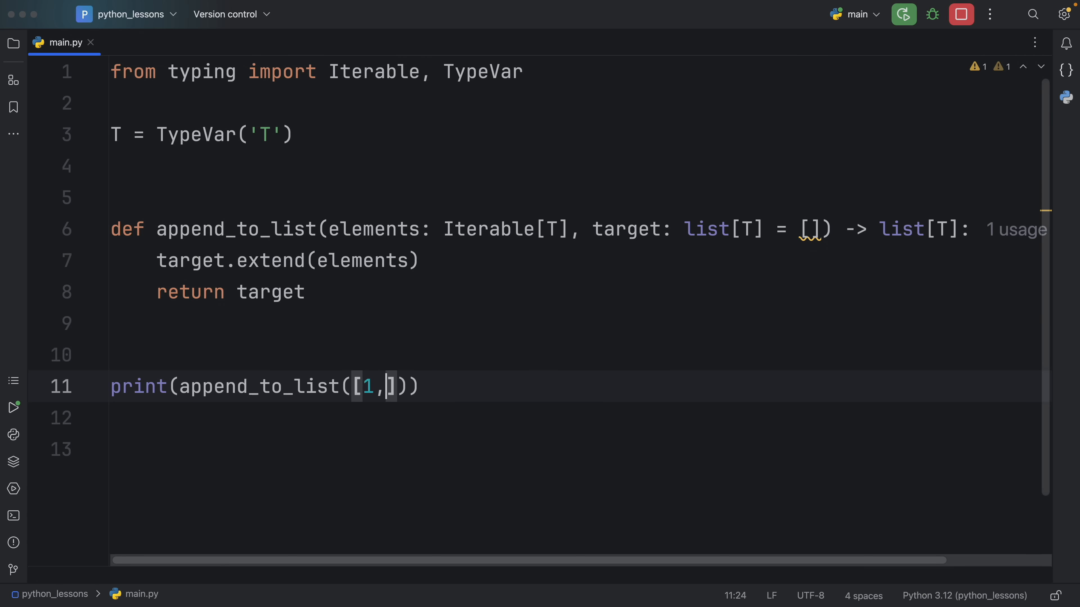
type("2")
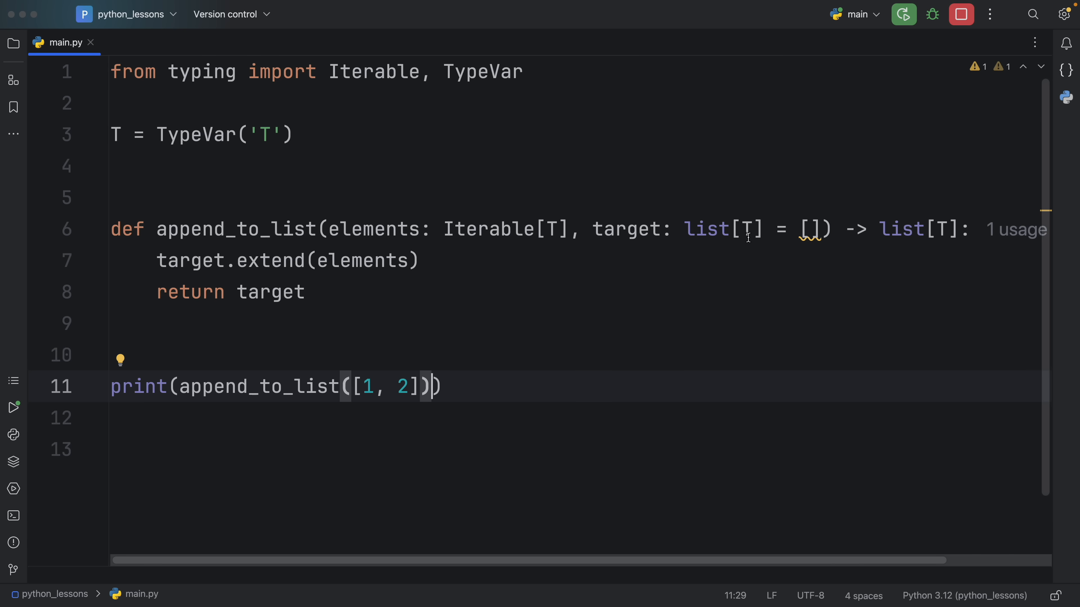
left_click(903, 14)
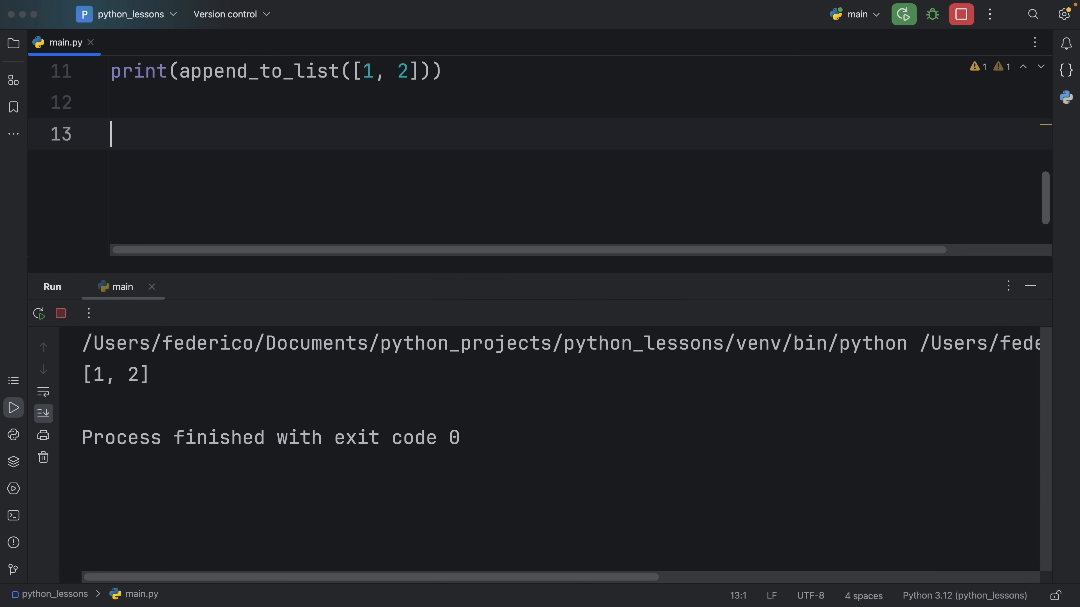
- Add a second call with [3, 4] and run, revealing it prints [1, 2, 3, 4]
double_click(115, 375)
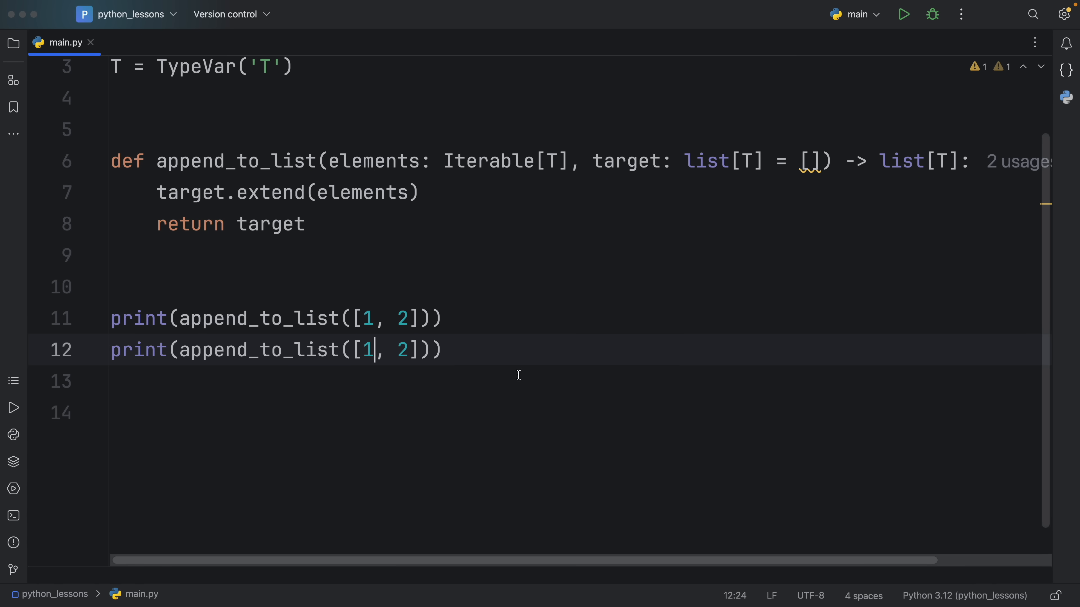
type("3")
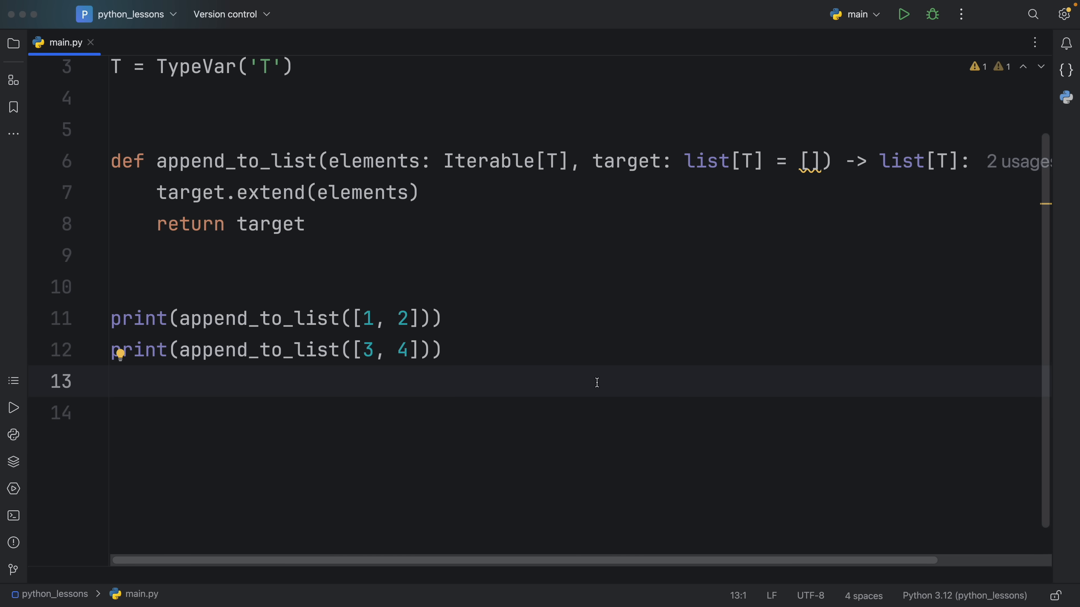
left_click(903, 13)
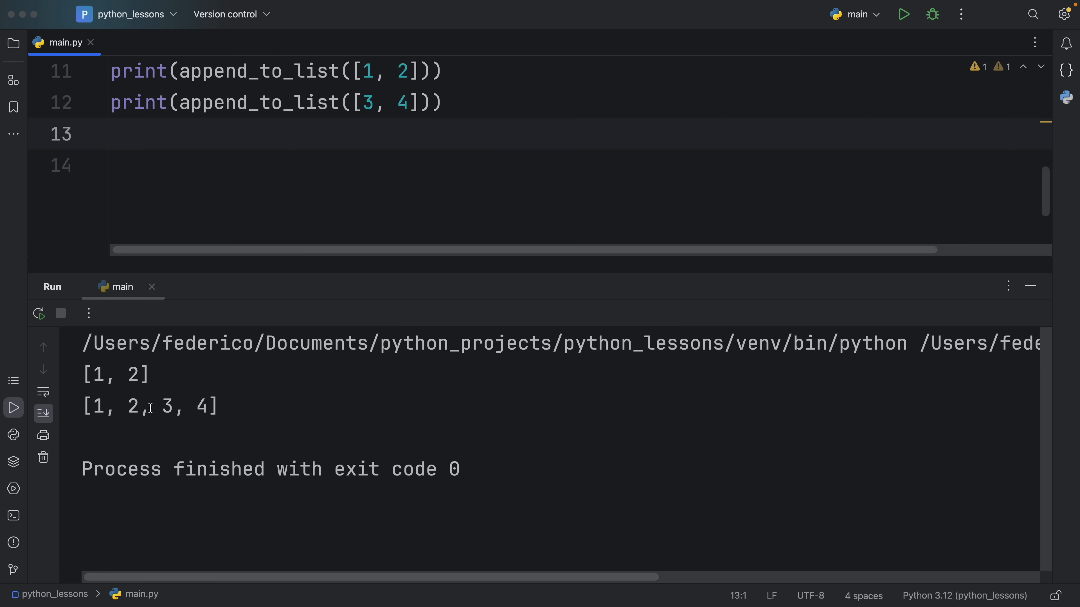
double_click(110, 405)
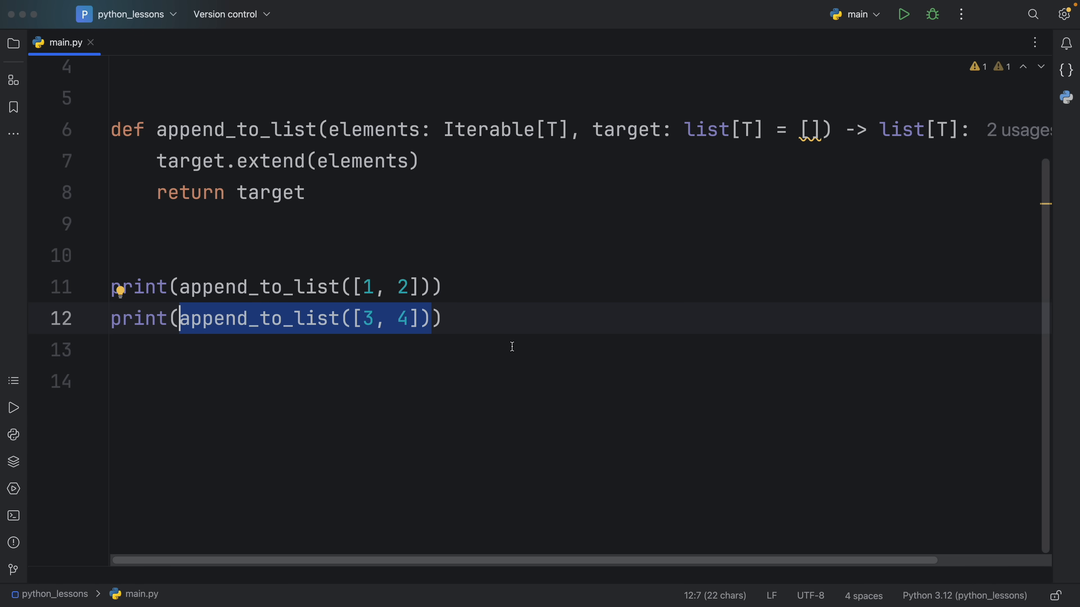
mouse_move(812, 219)
type("print(append_to_list([3, 4]), [])")
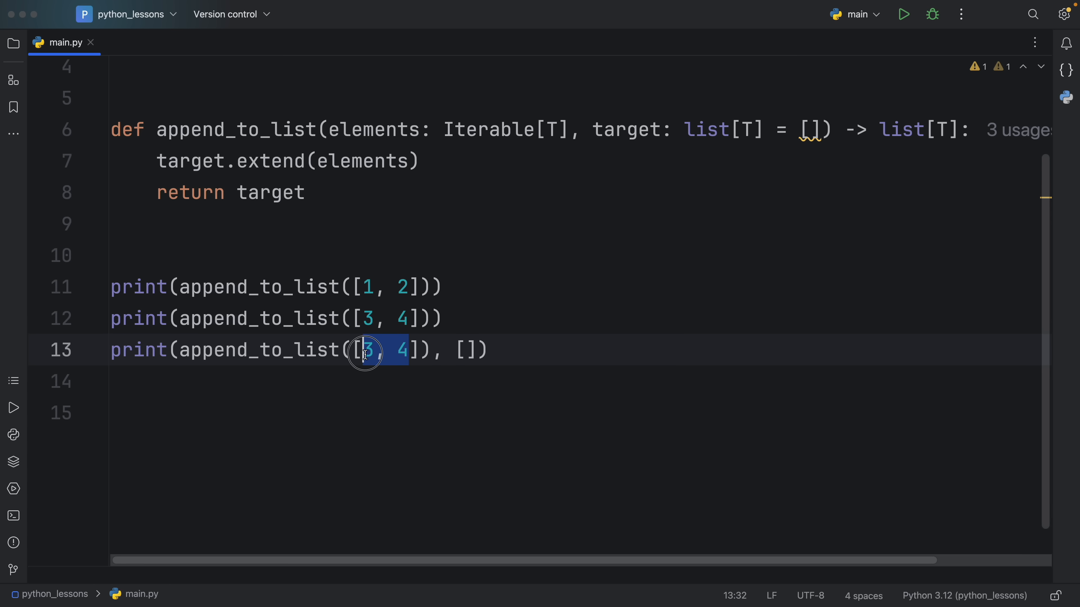
- Add a third call with [5, 6] and an explicit empty list argument, and run it to print [5, 6]
left_click(364, 350)
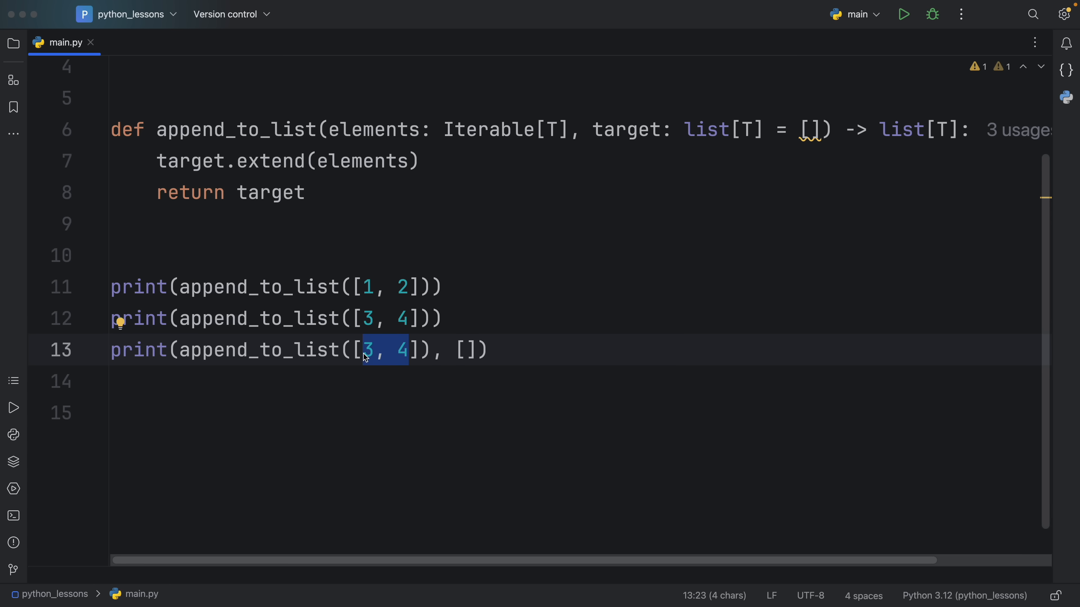
type("5, 6")
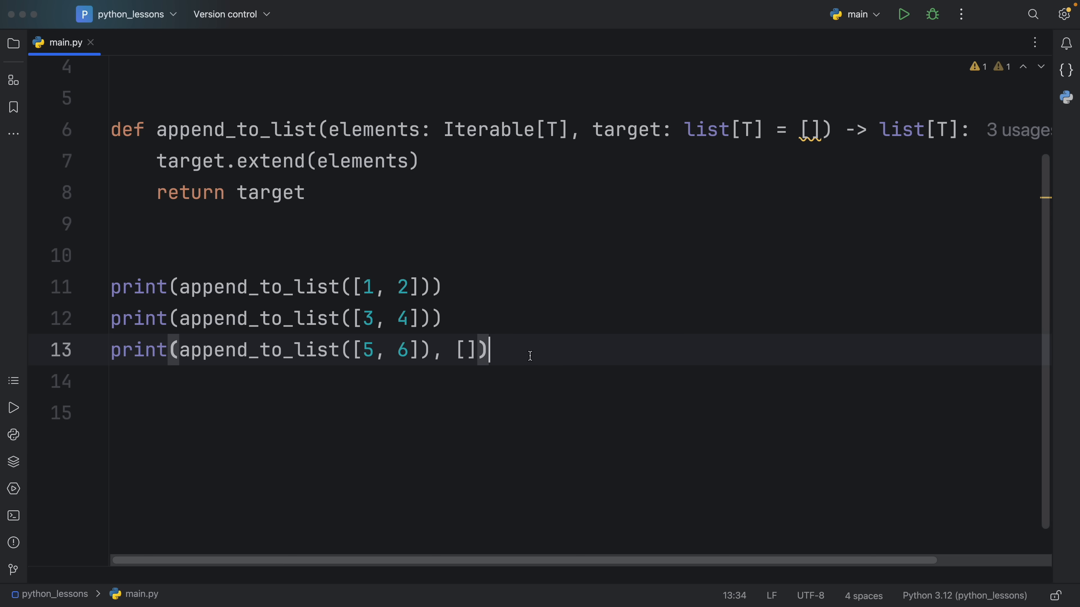
scroll("up", 3)
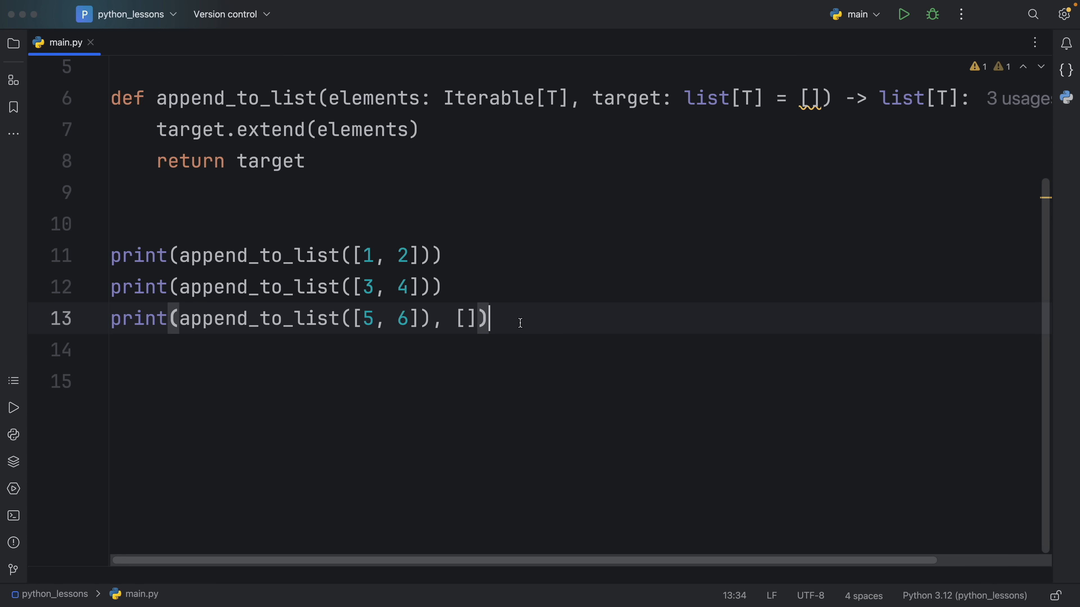
double_click(463, 318)
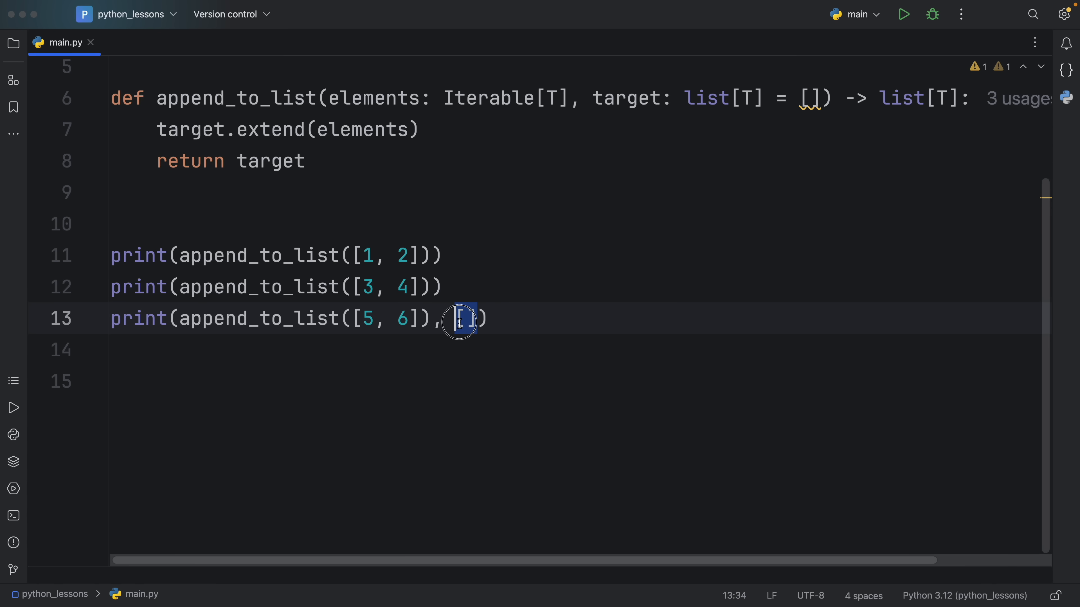
key("Backspace")
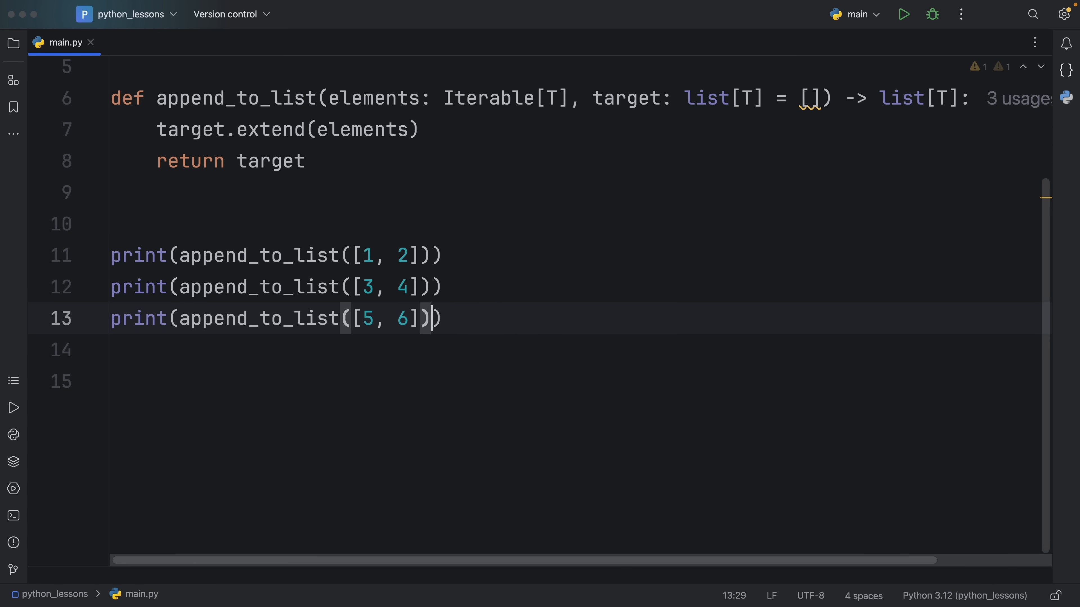
type(", []")
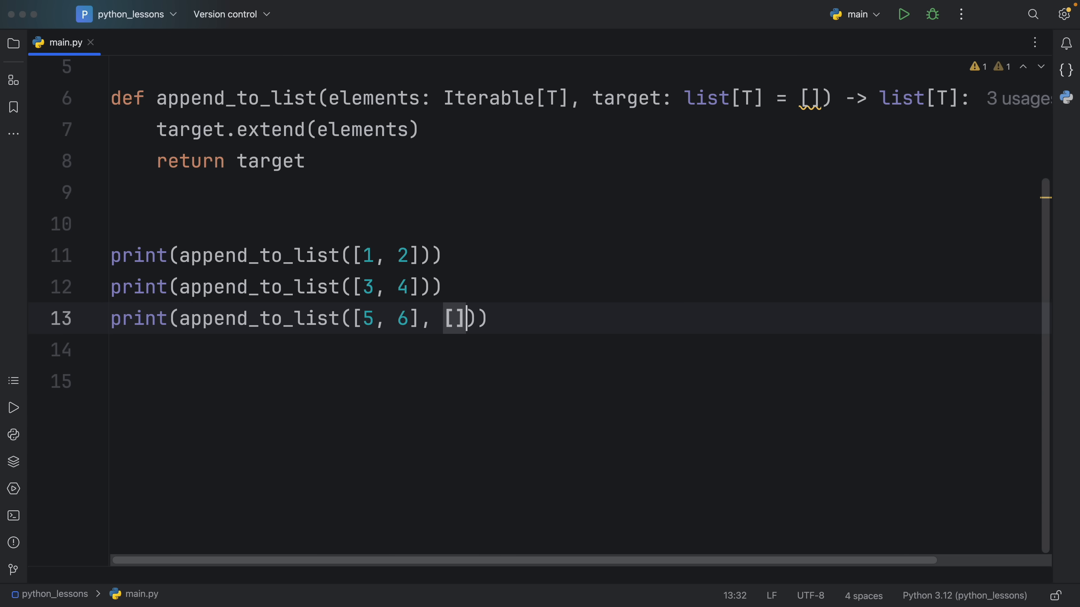
left_click(904, 13)
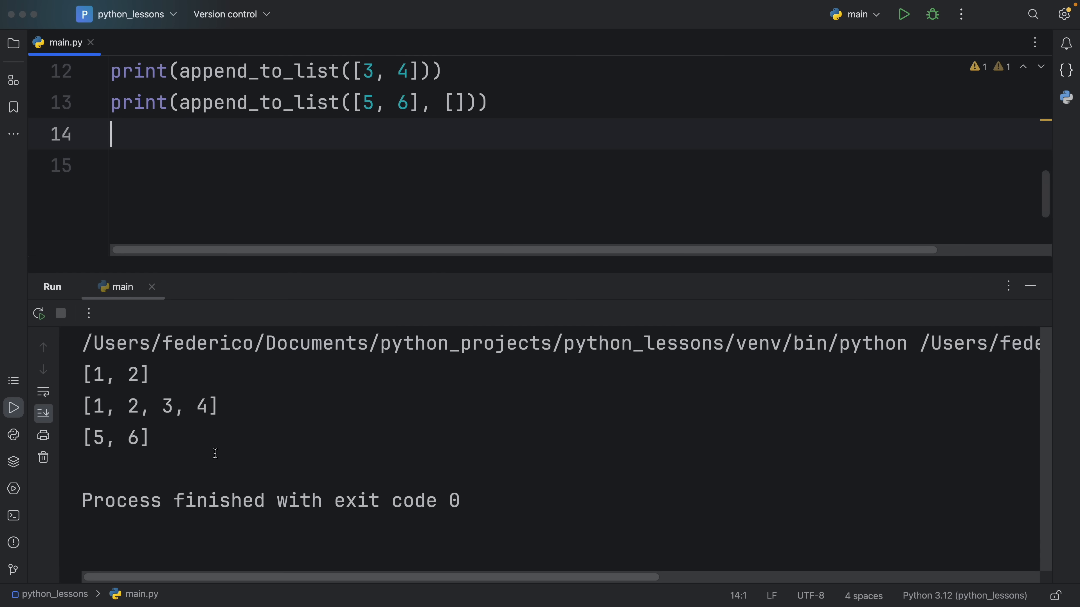
double_click(115, 437)
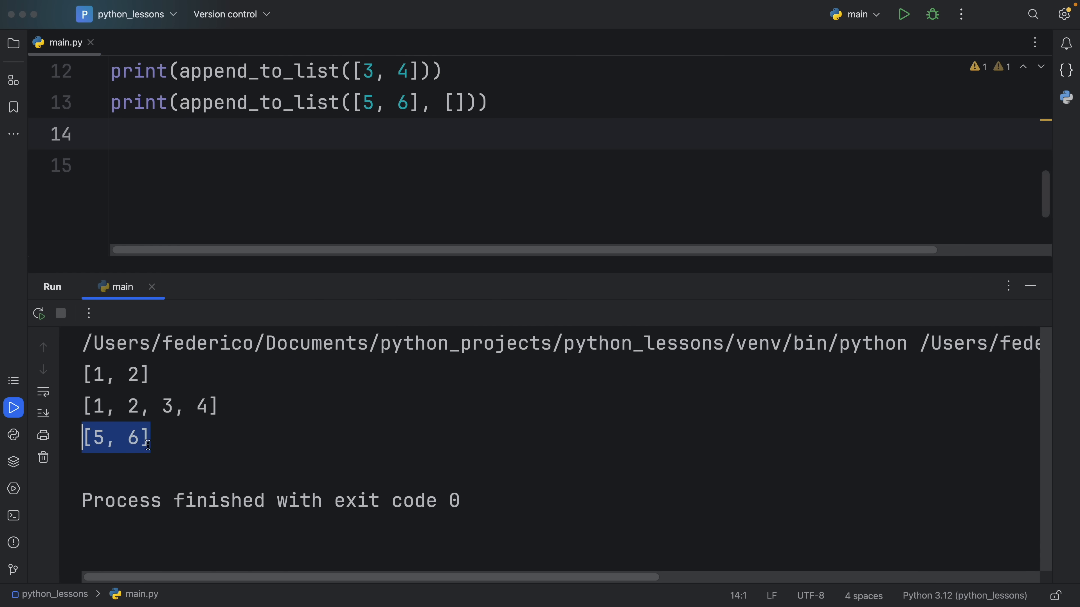
- Duplicate the print call onto line 14 with the list argument ['a', 'b']
left_click(213, 445)
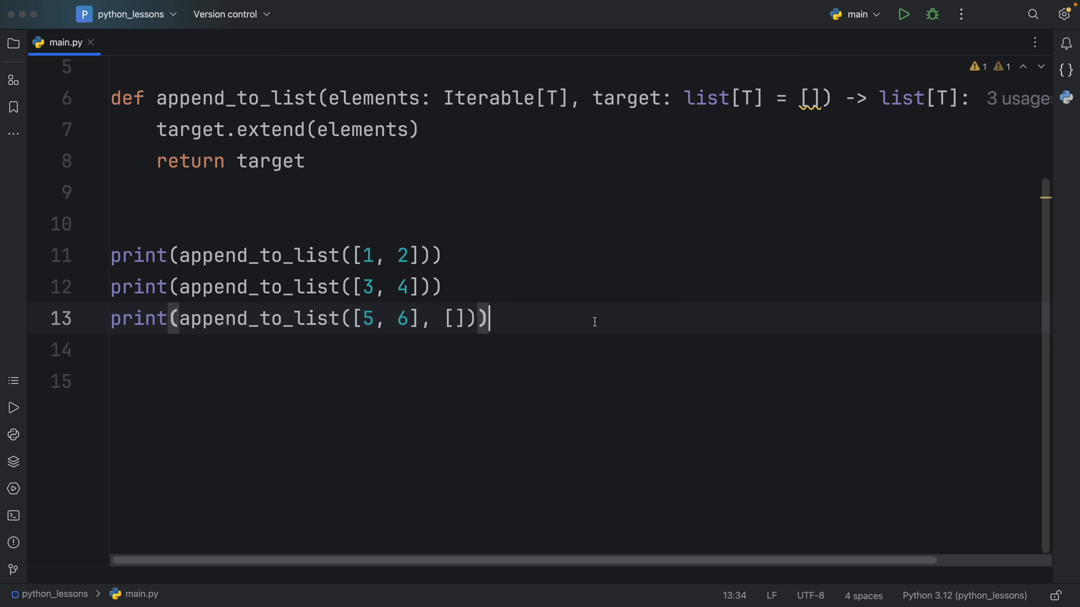
type("print(append_to_list([3, 4]))")
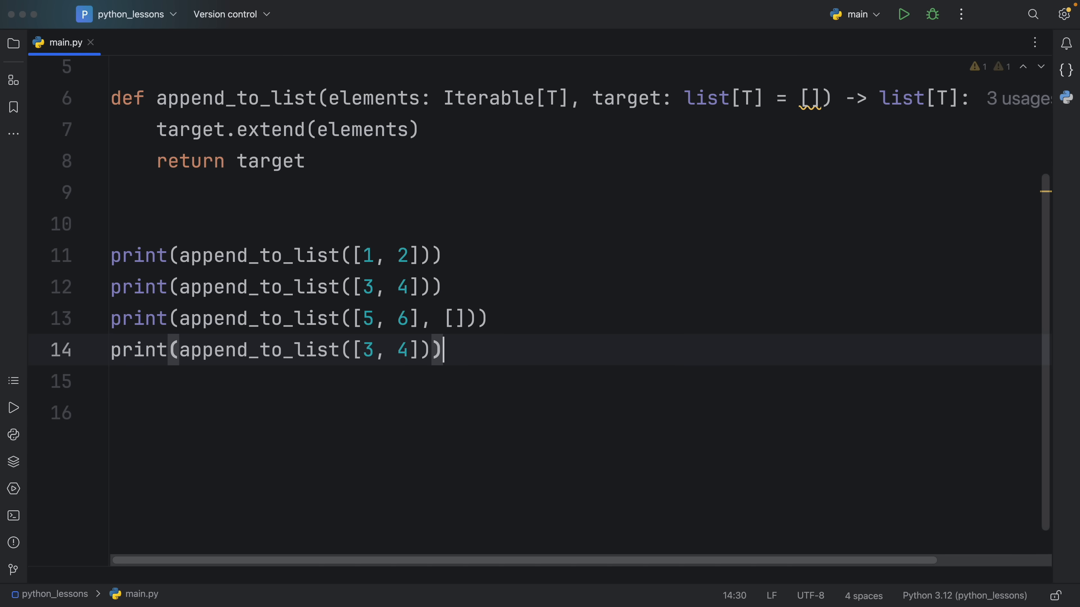
double_click(384, 350)
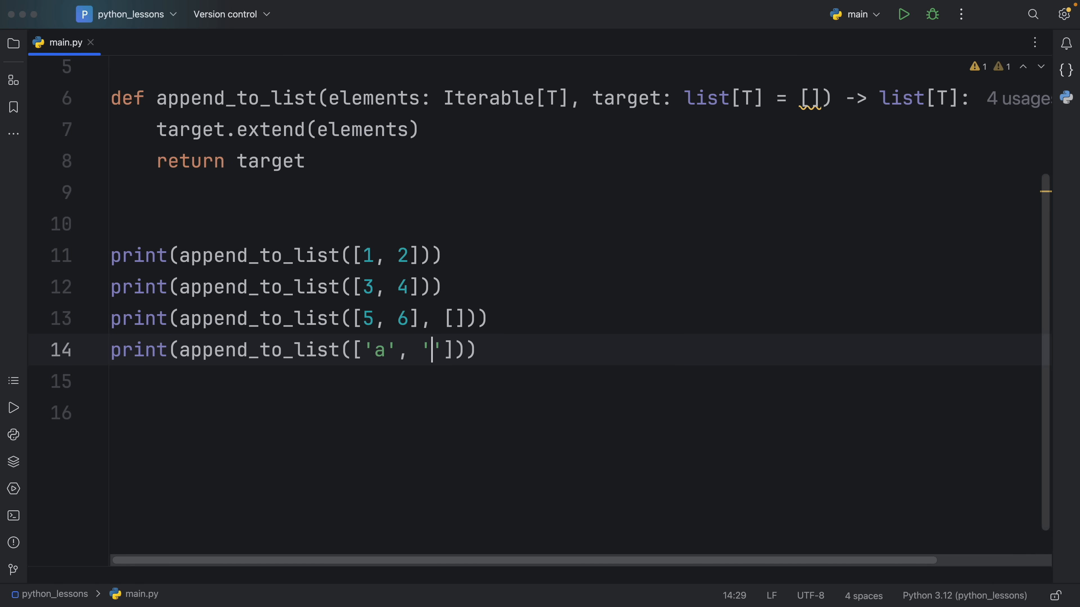
left_click(903, 13)
type("b")
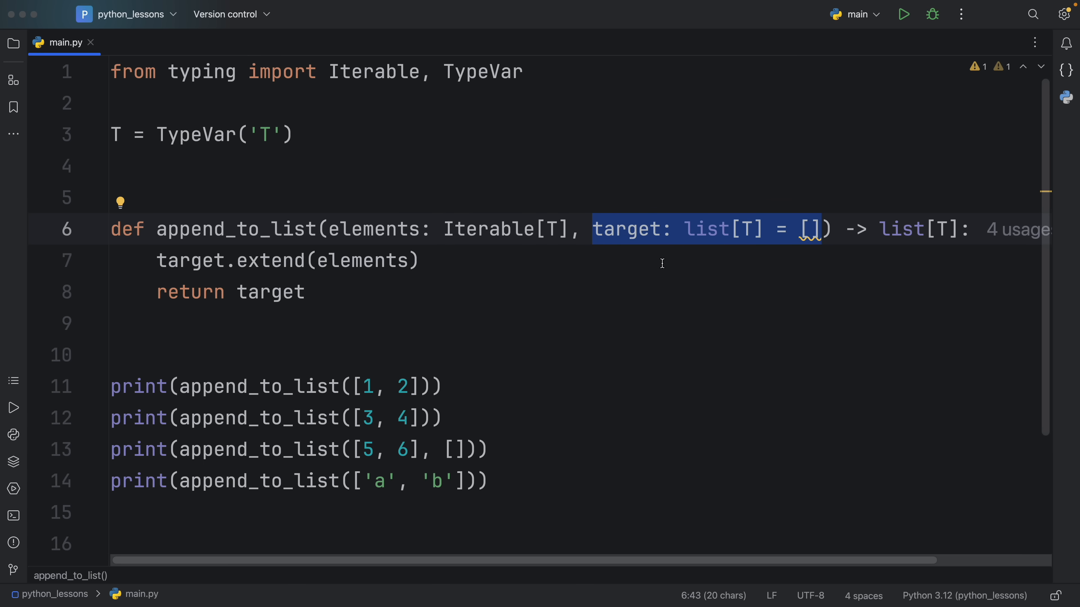
- Default target to None and add 'if target is None: target = []' inside the function
left_click(870, 323)
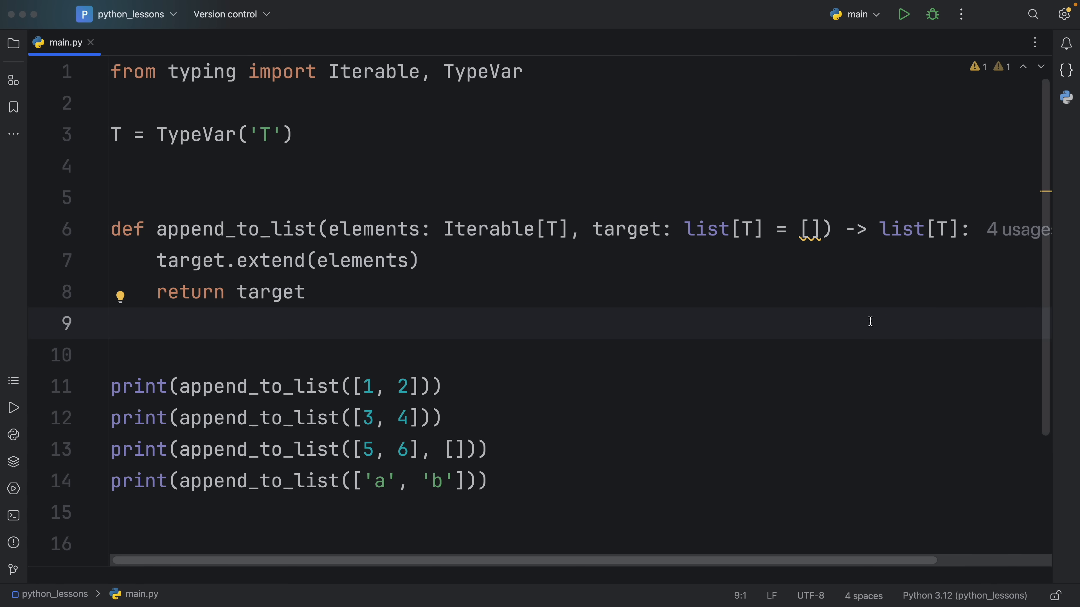
mouse_move(792, 331)
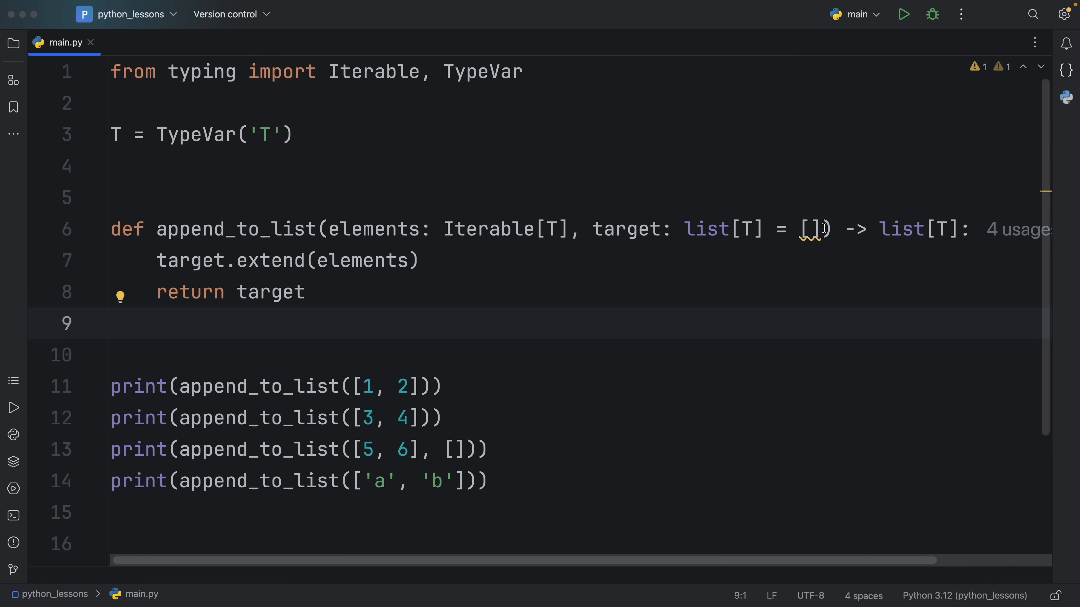
double_click(813, 230)
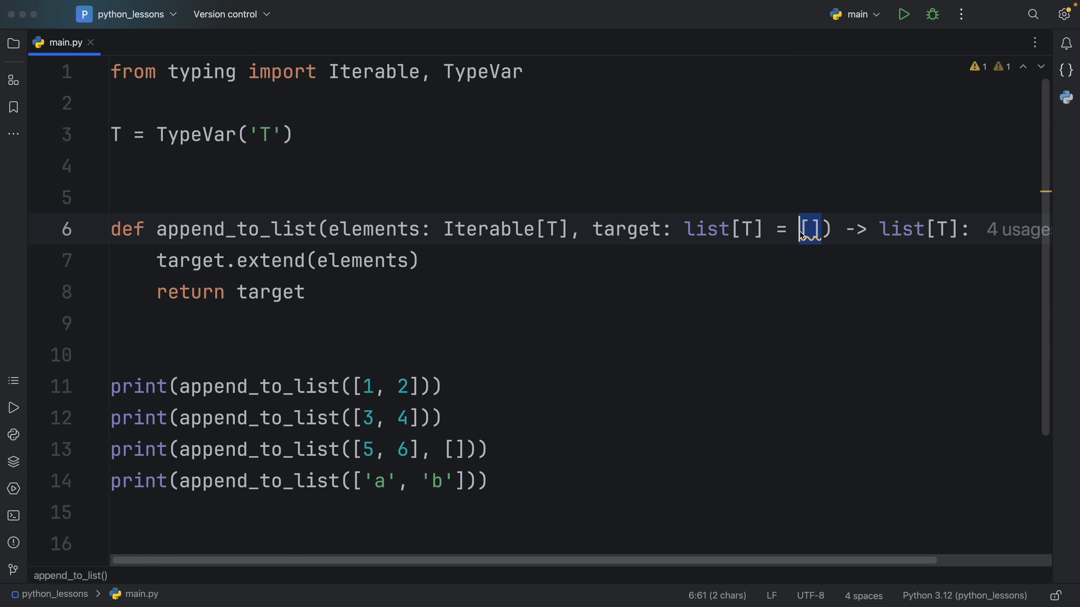
type("None")
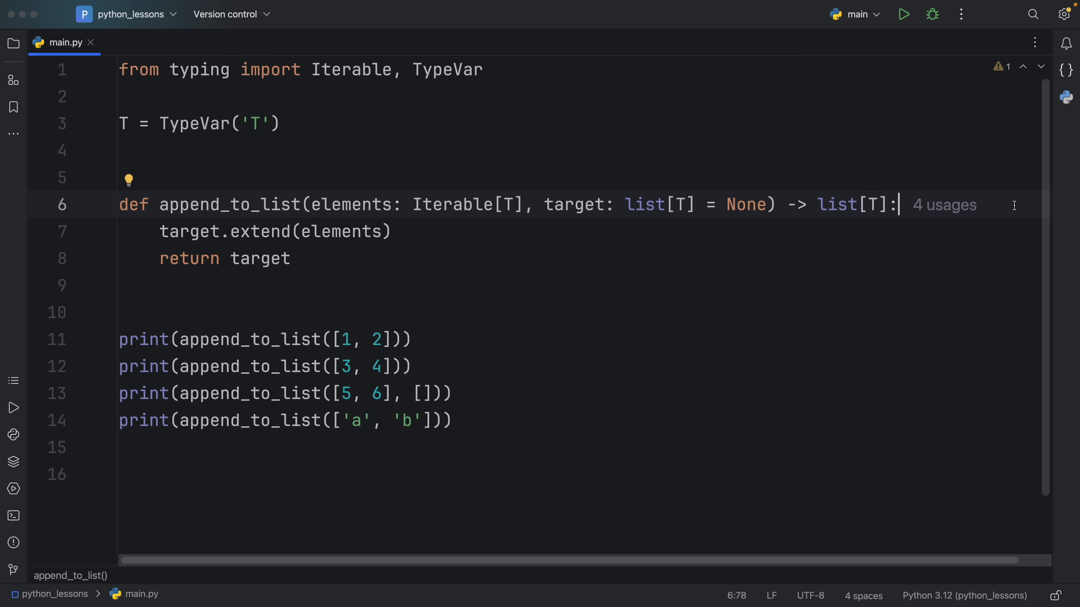
type("if target is None:")
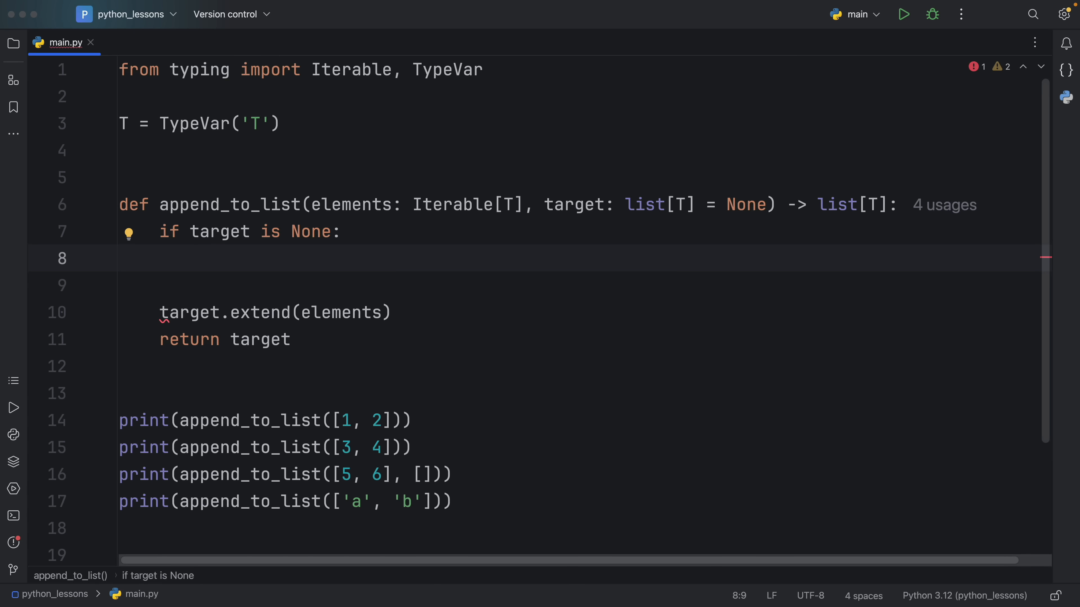
type("target = [")
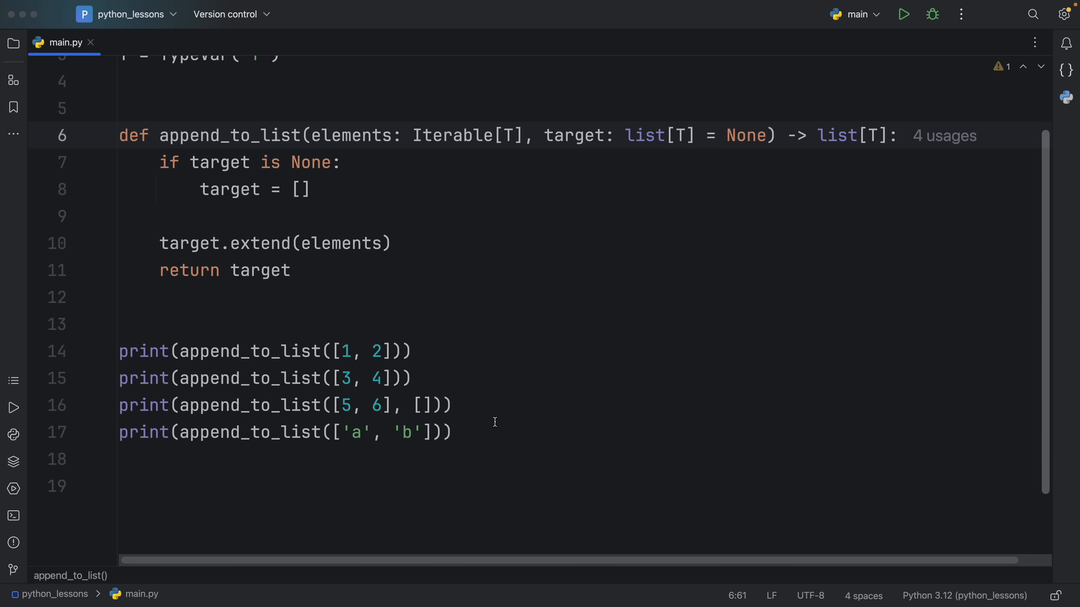
- Run the fixed script so [1, 2], [3, 4], [5, 6] and ['a', 'b'] print separately, then clear the file
left_click(902, 13)
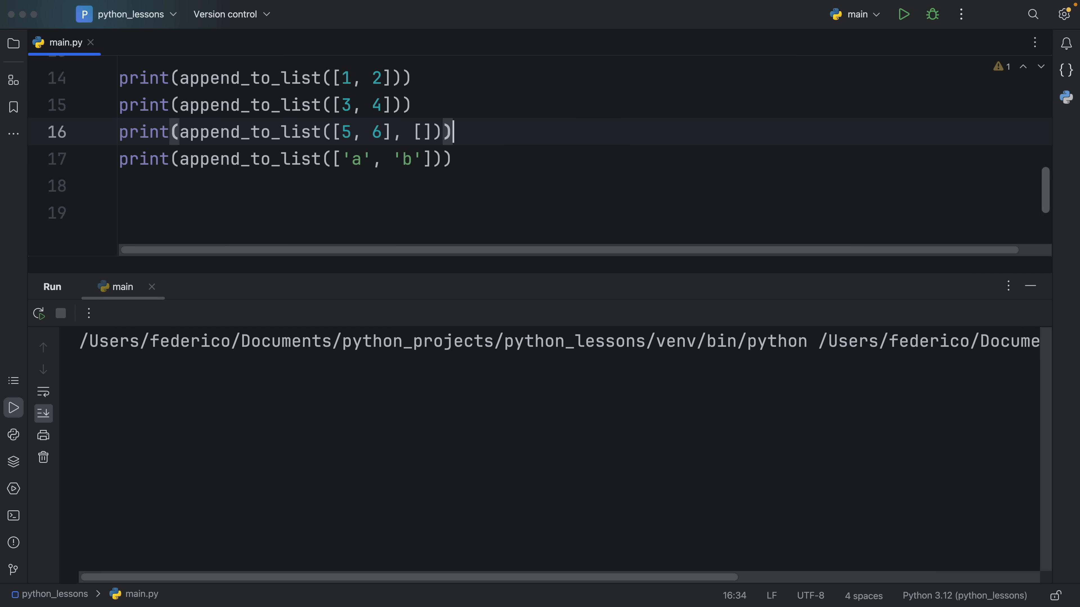
left_click(903, 14)
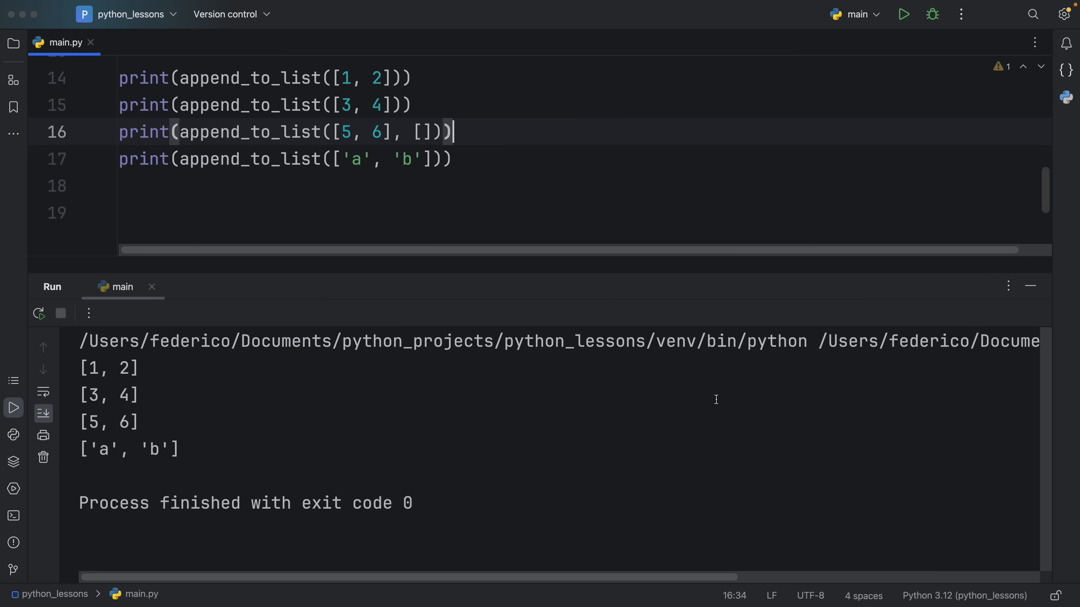
double_click(108, 367)
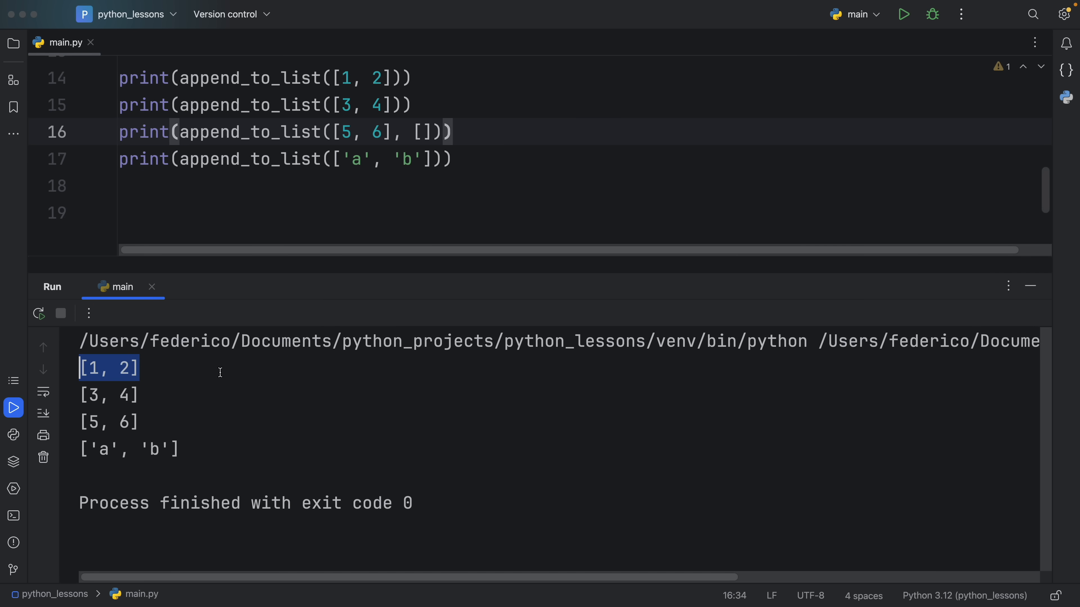
mouse_move(236, 372)
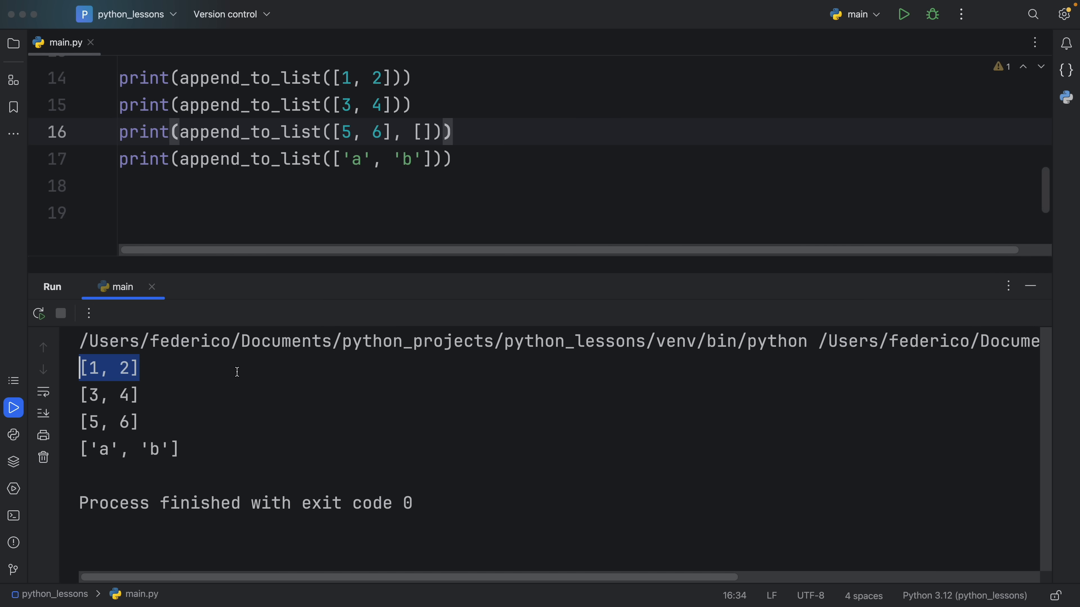
left_click(197, 396)
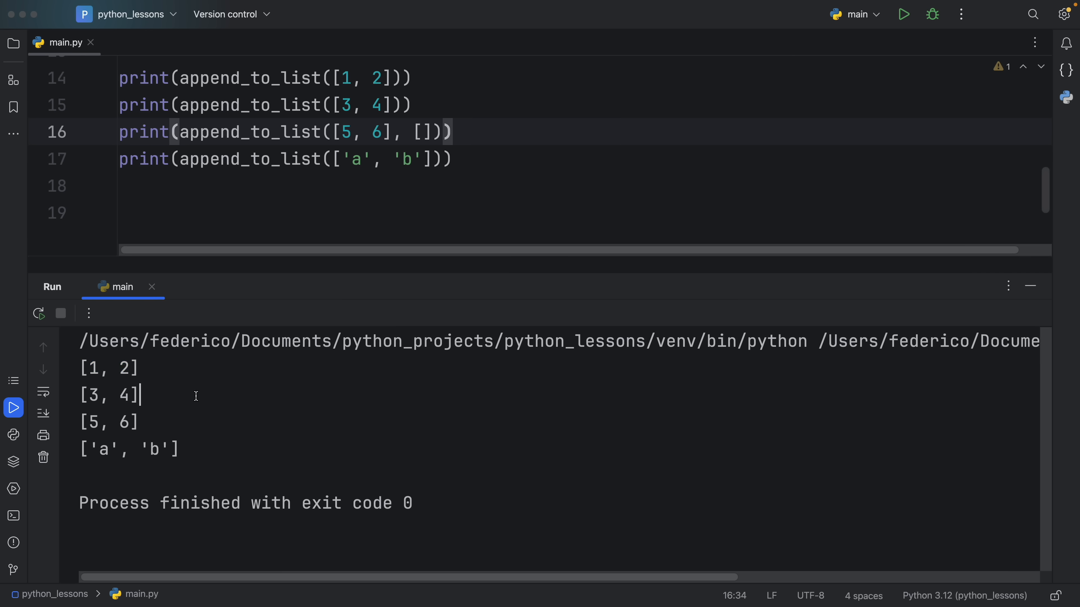
mouse_move(180, 395)
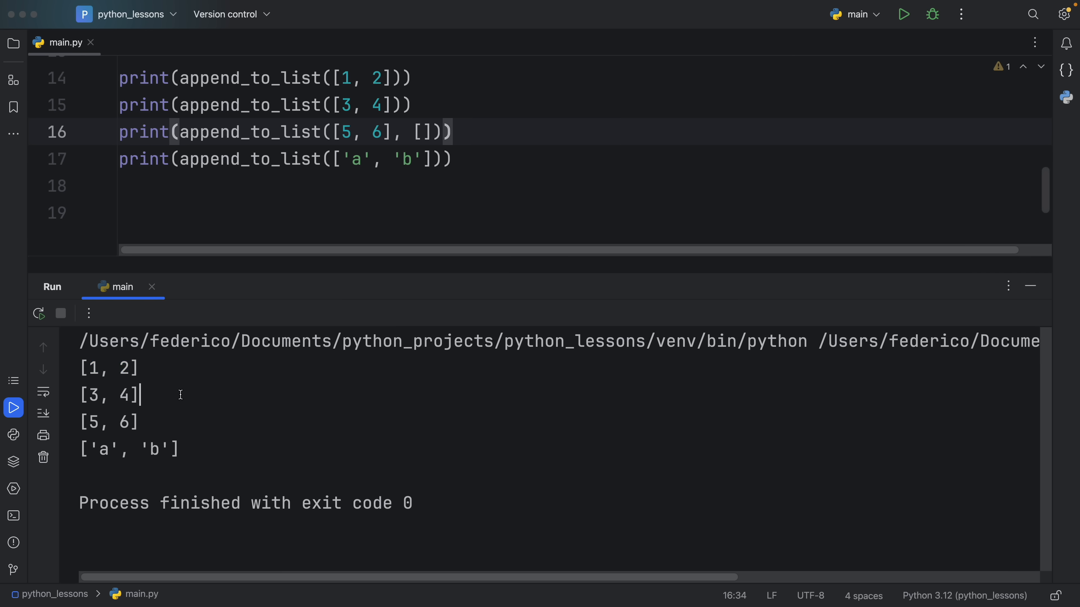
double_click(95, 449)
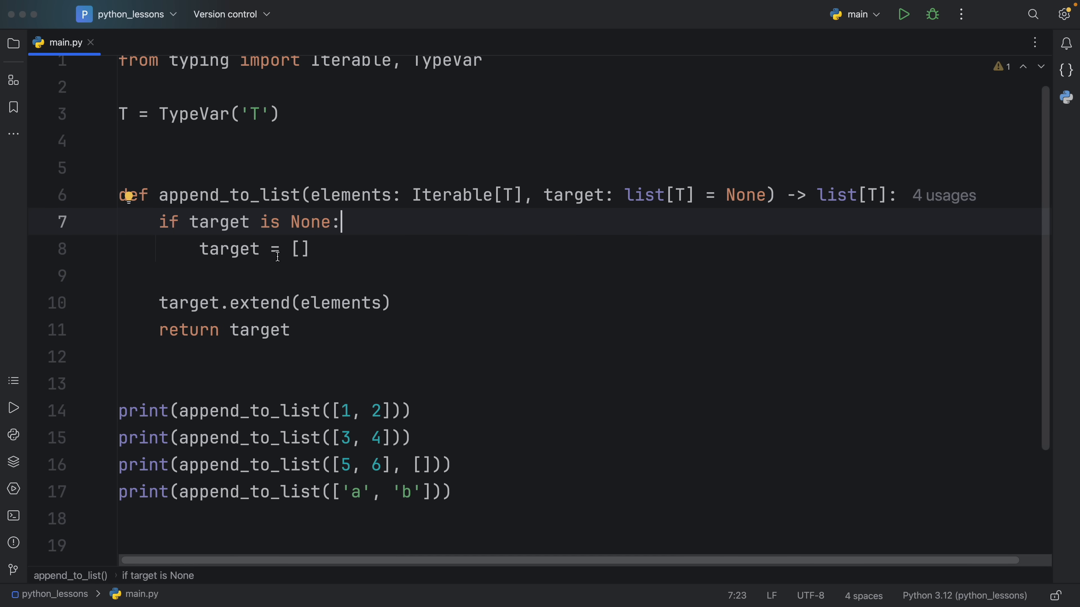
mouse_move(374, 263)
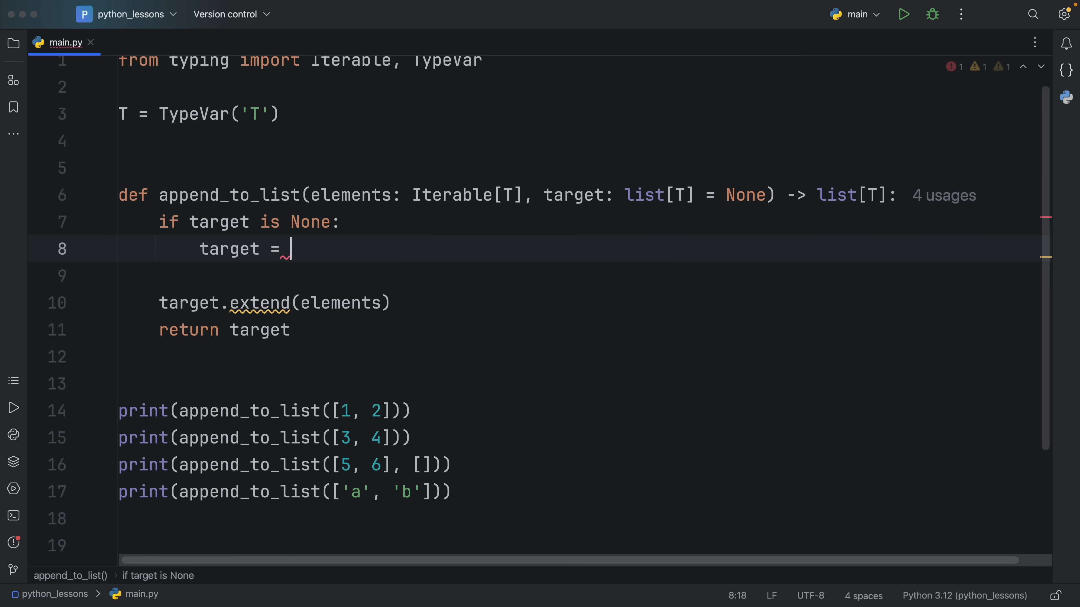
type("{}")
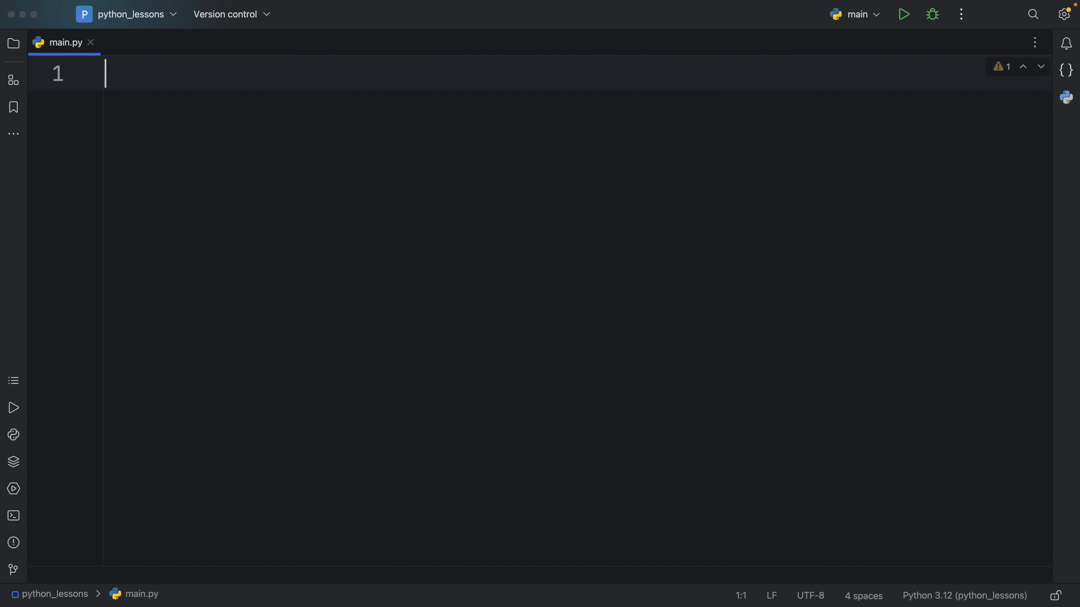
- Import getsizeof from sys and define my_range: range = range(10 ** 6)
type("from sy")
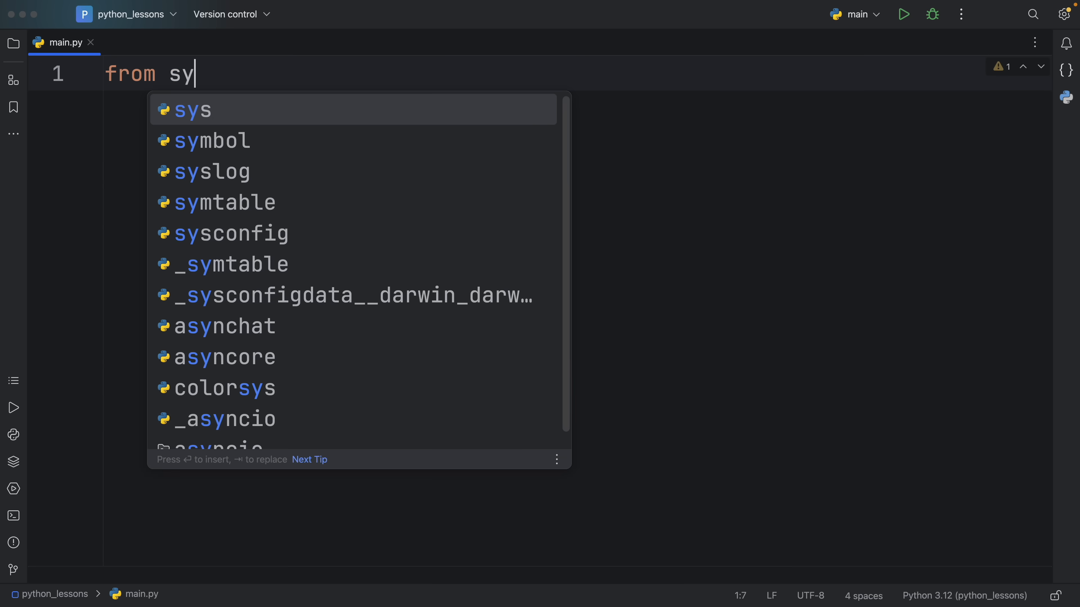
type("s import getsizeof")
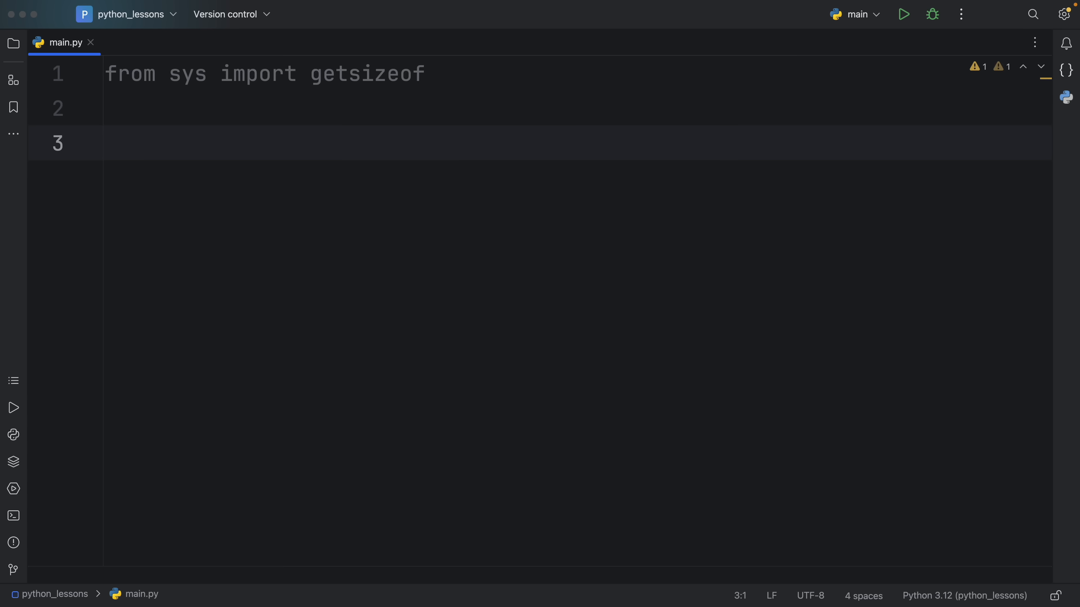
type("my_range: range =")
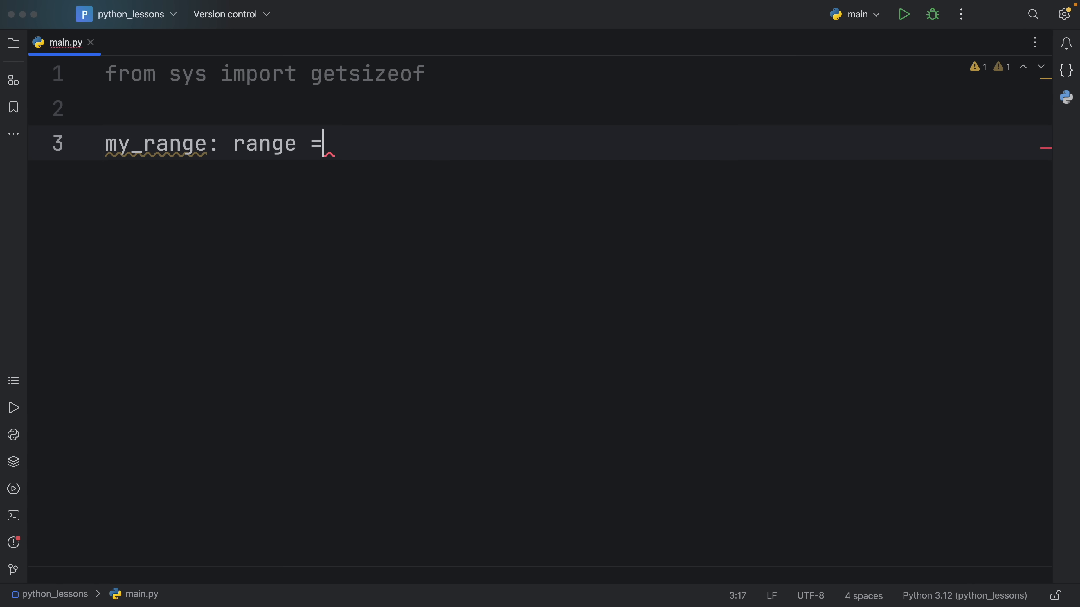
type("range()")
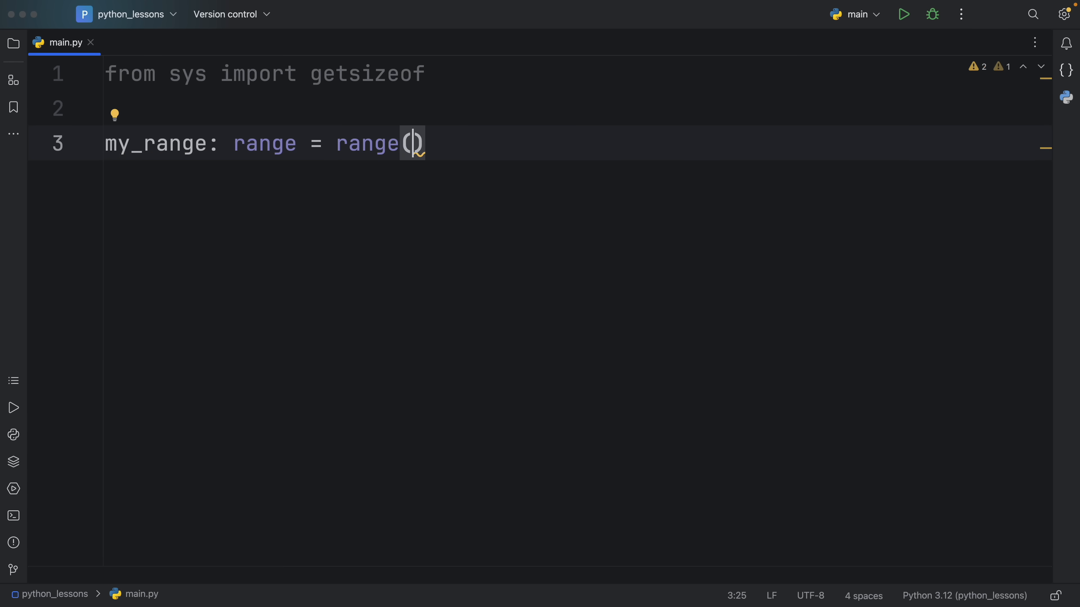
type("10 **")
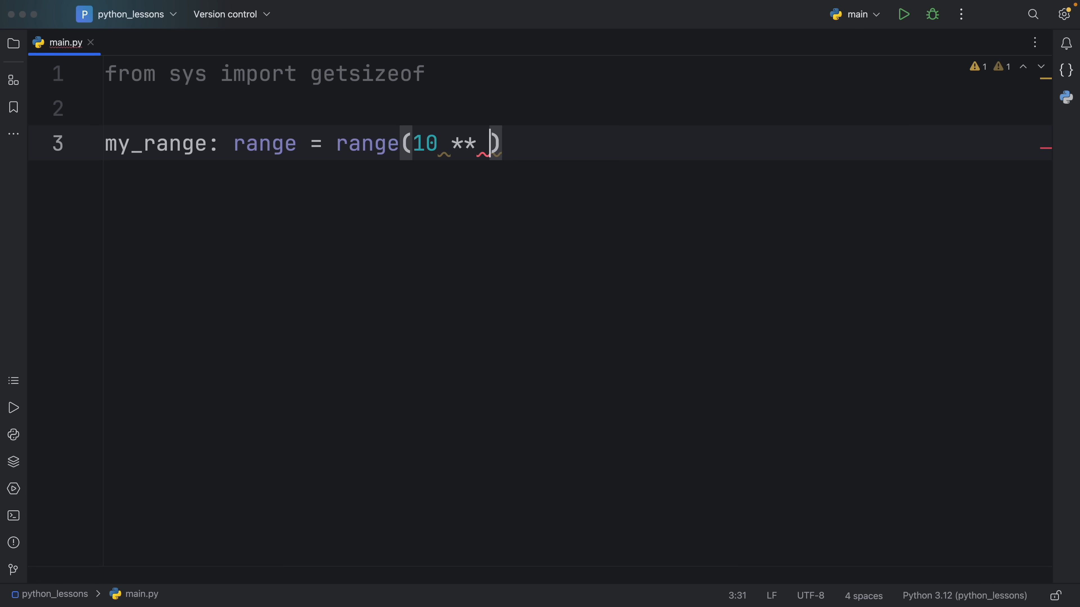
type("6")
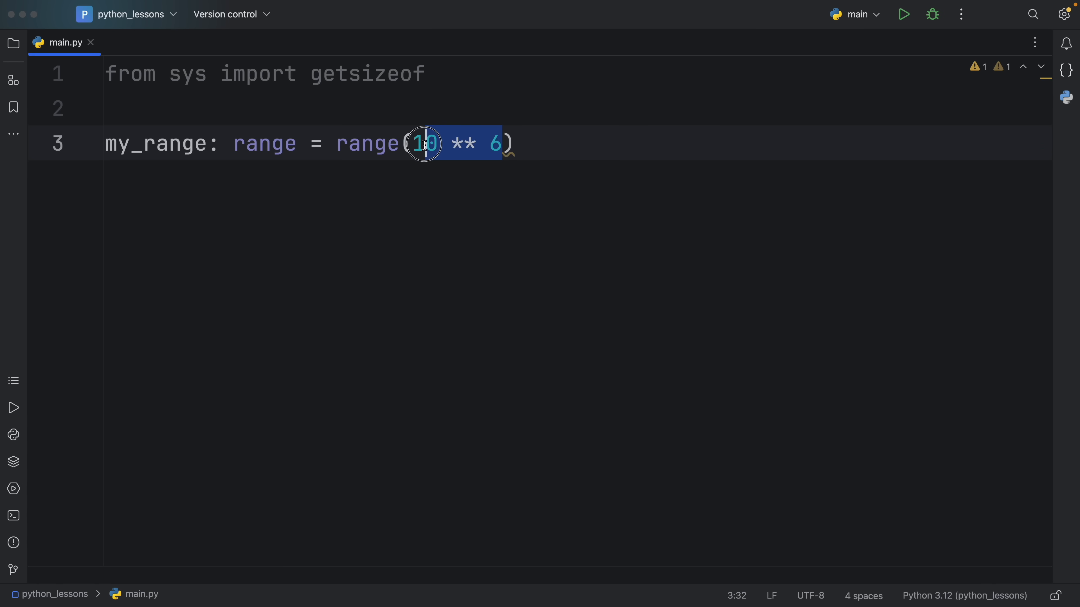
- Try 1e6 in the range call, then settle on int(10 ** 6) instead
type("1e6")
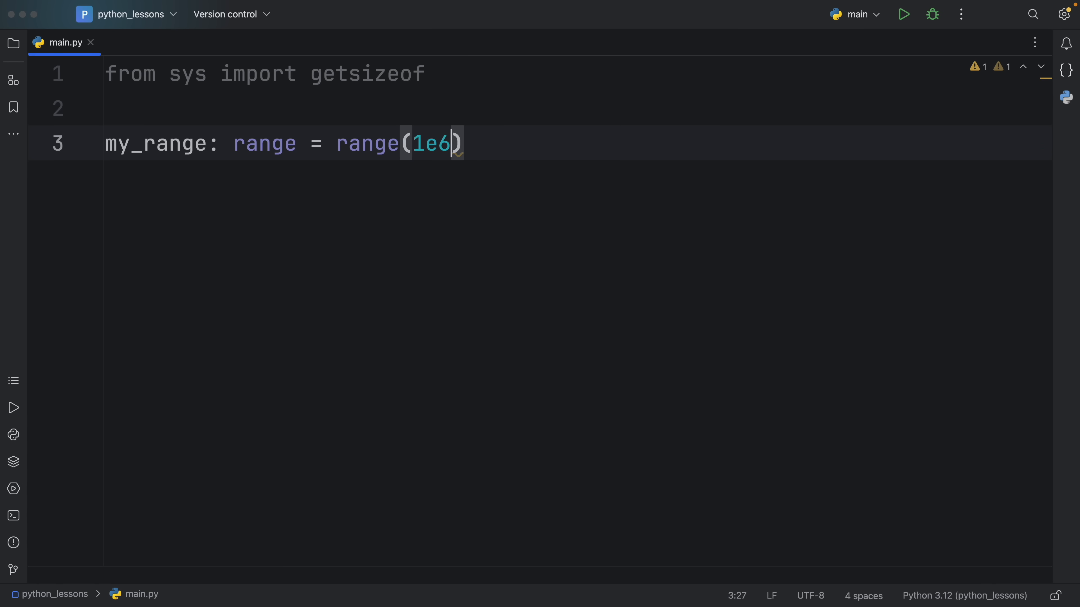
double_click(431, 144)
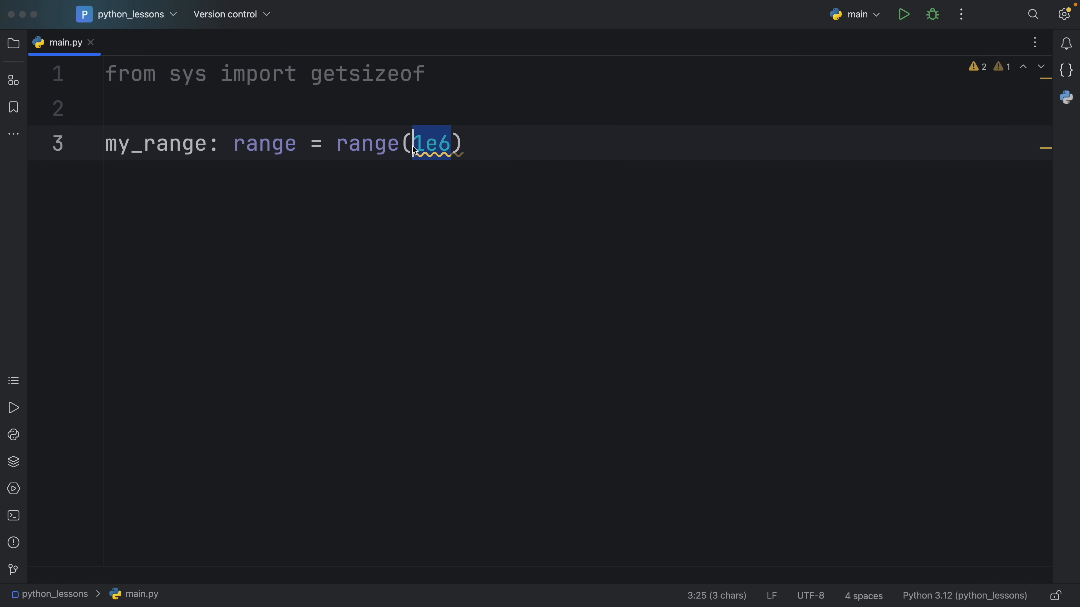
type("int(")
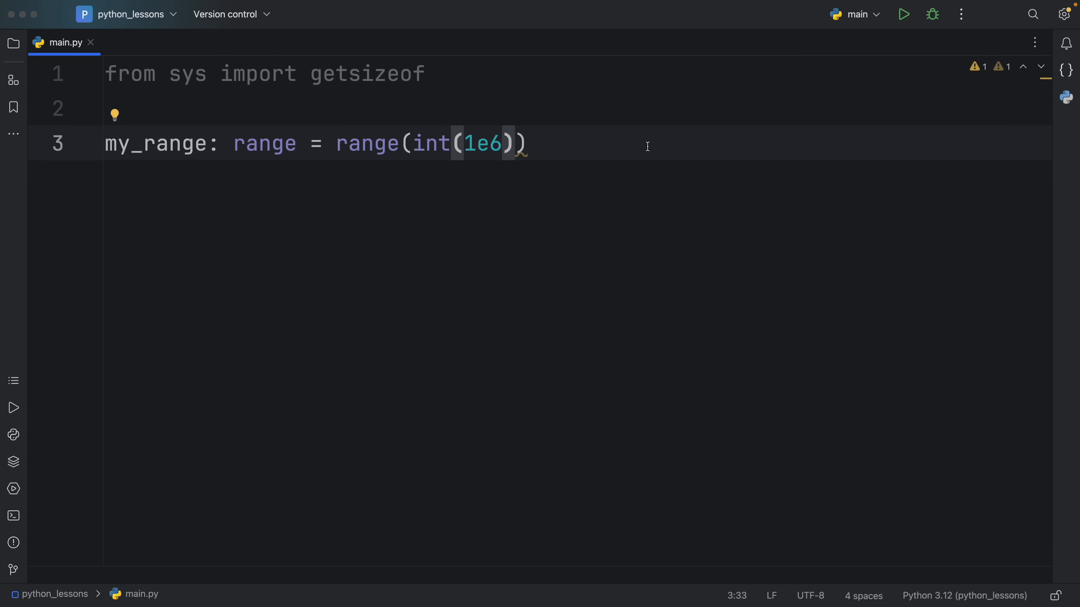
type("10 ** 6")
type("print(")
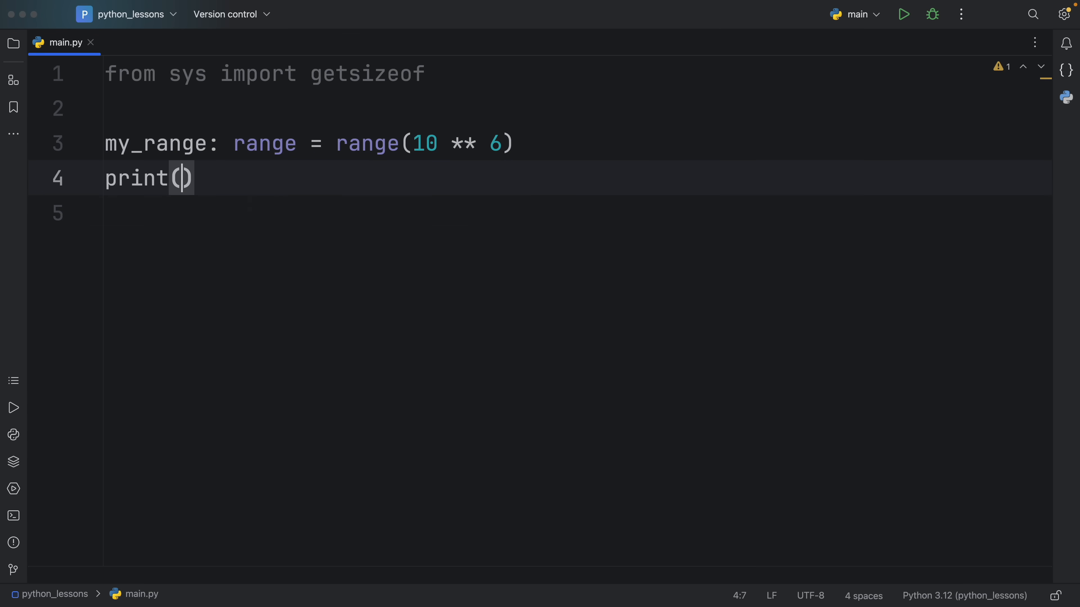
- Print my_range, run it, then wrap it in type() to show <class 'range'>
type("my_range")
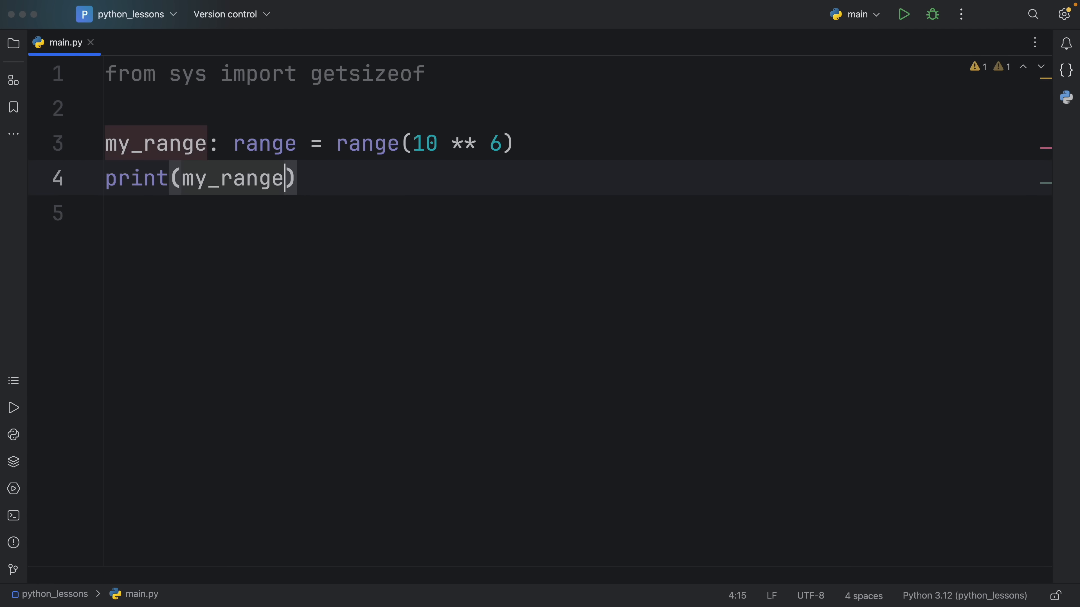
left_click(903, 14)
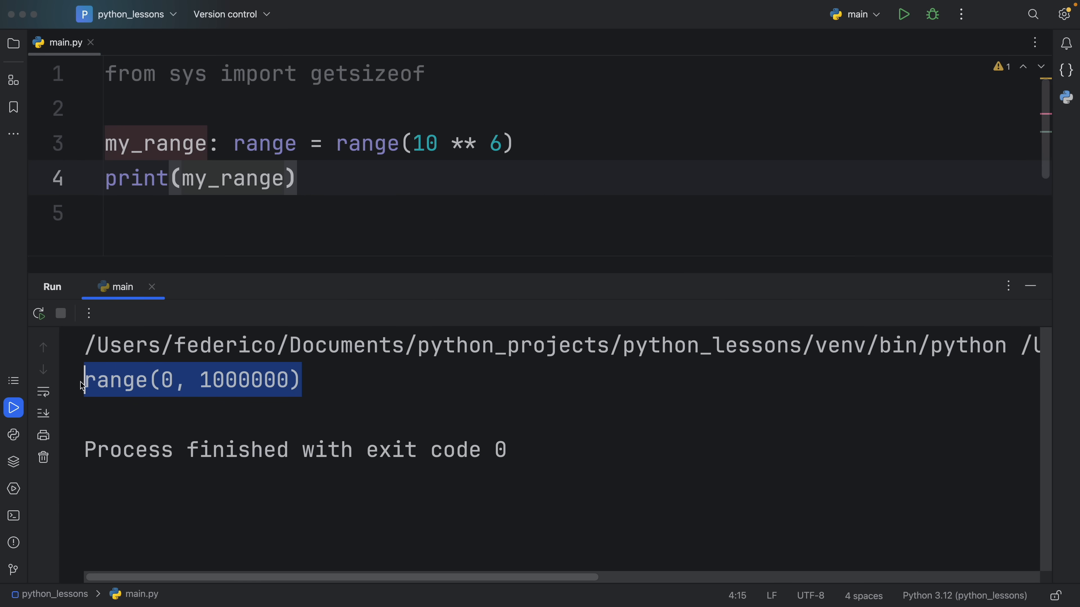
mouse_move(376, 222)
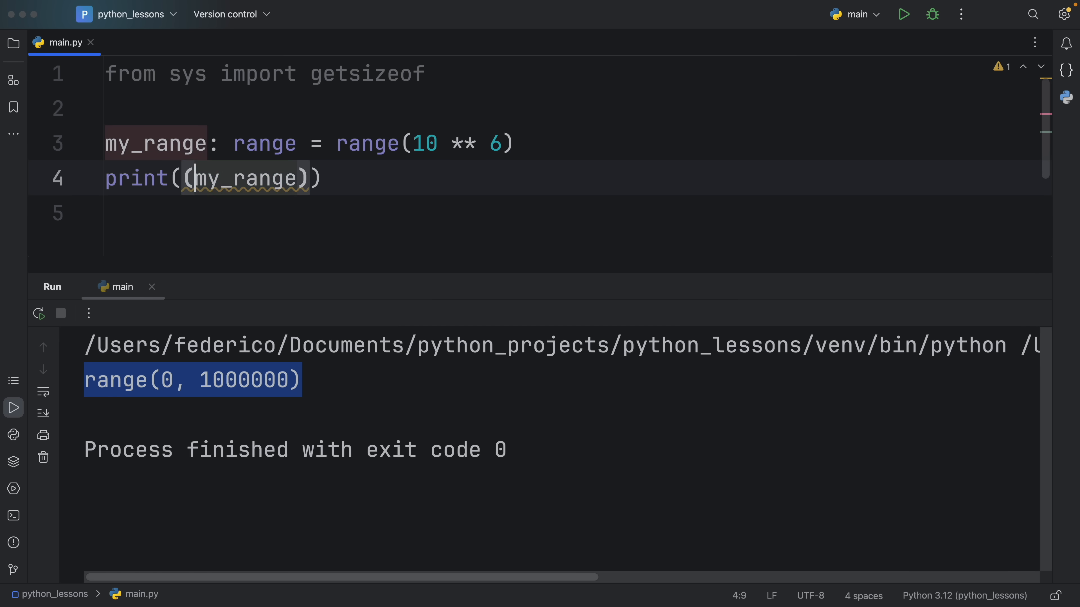
type("type")
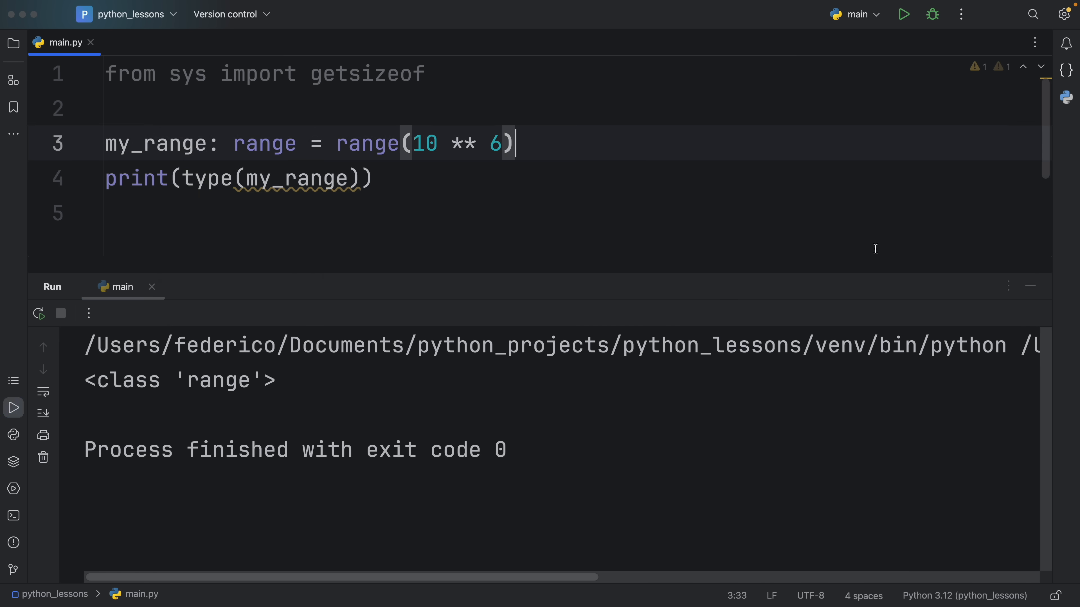
- Add print(getsizeof(my_range), 'bytes') and run to show the range is 48 bytes
type("print()")
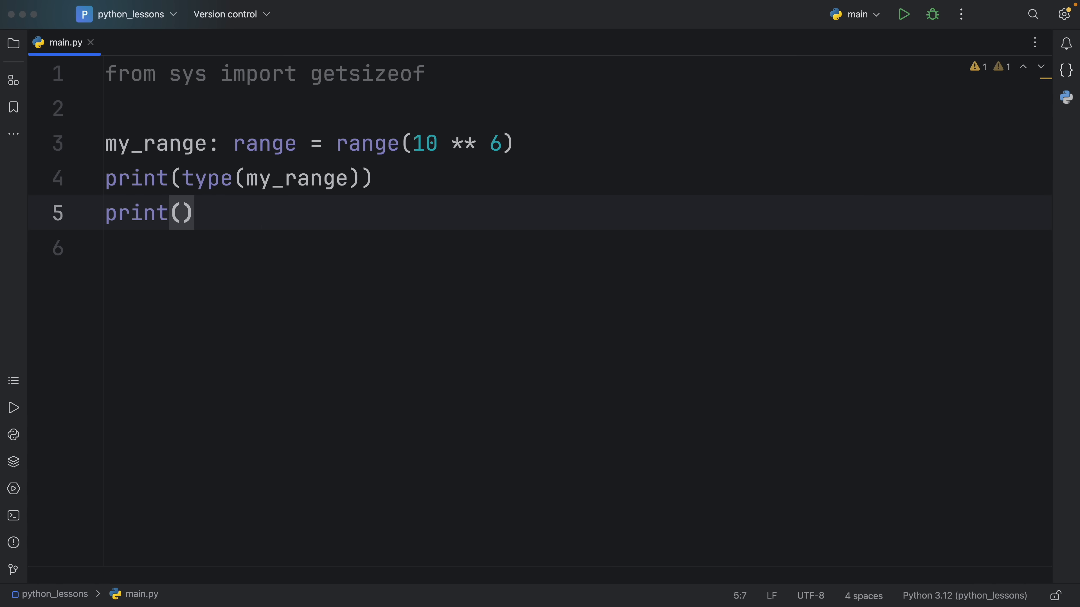
type("getsizeof(")
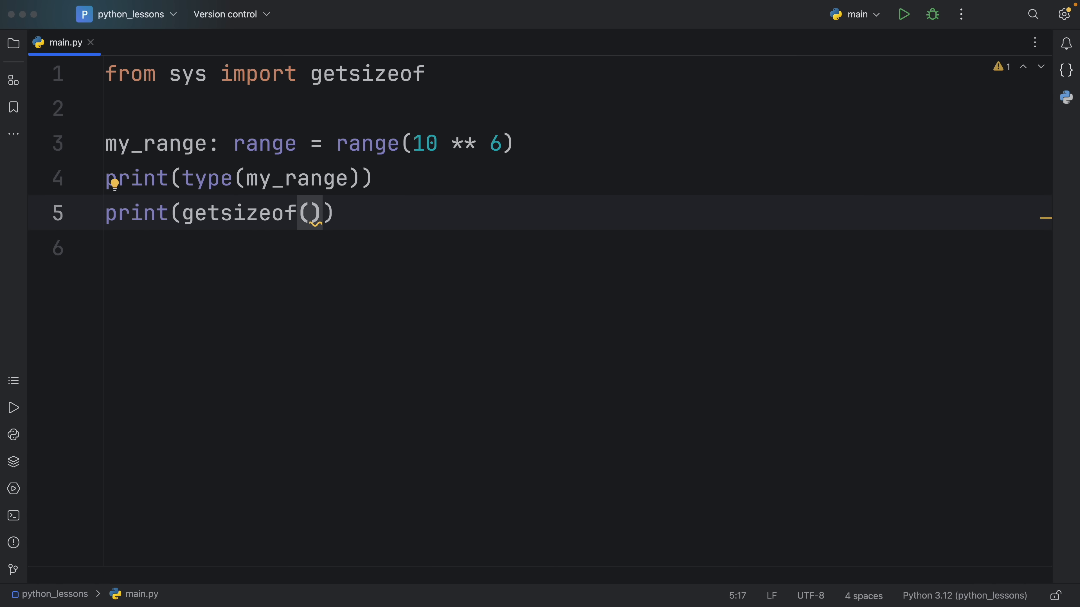
type("my_range")
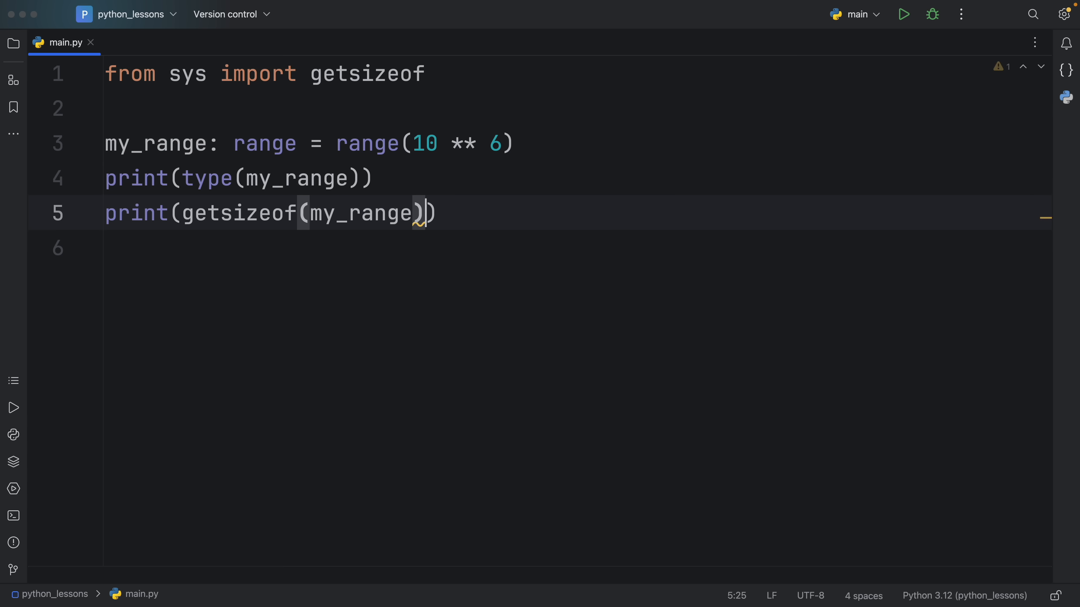
type(", 'bytes'")
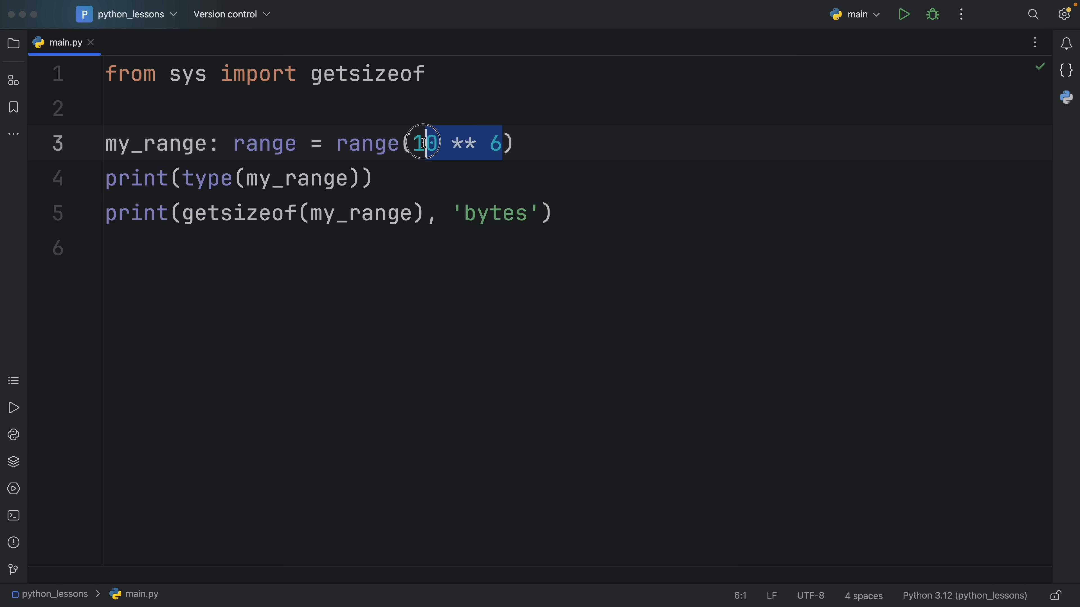
left_click(903, 13)
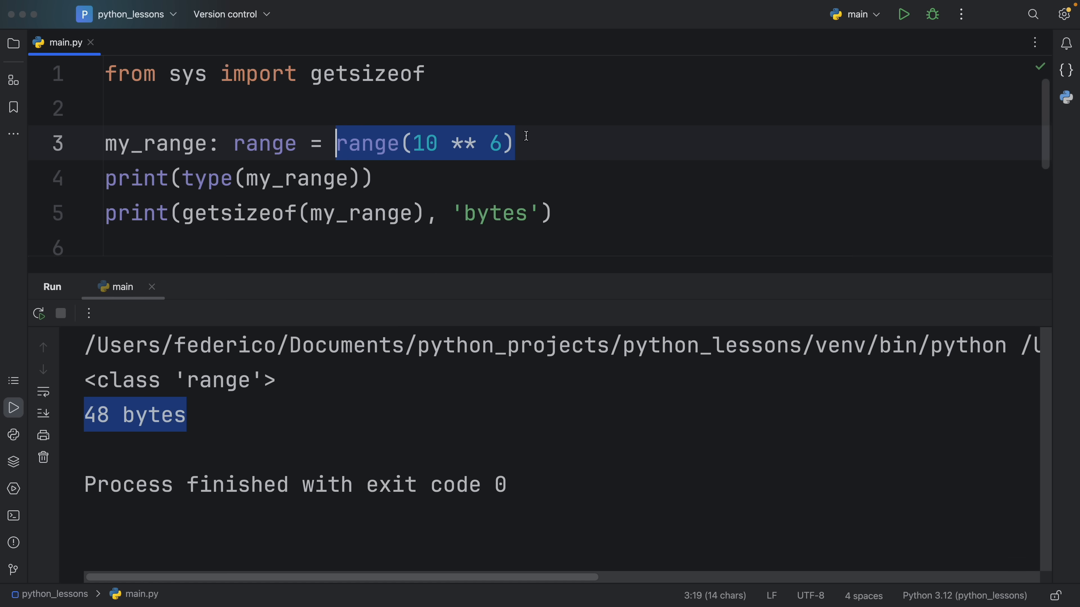
mouse_move(544, 134)
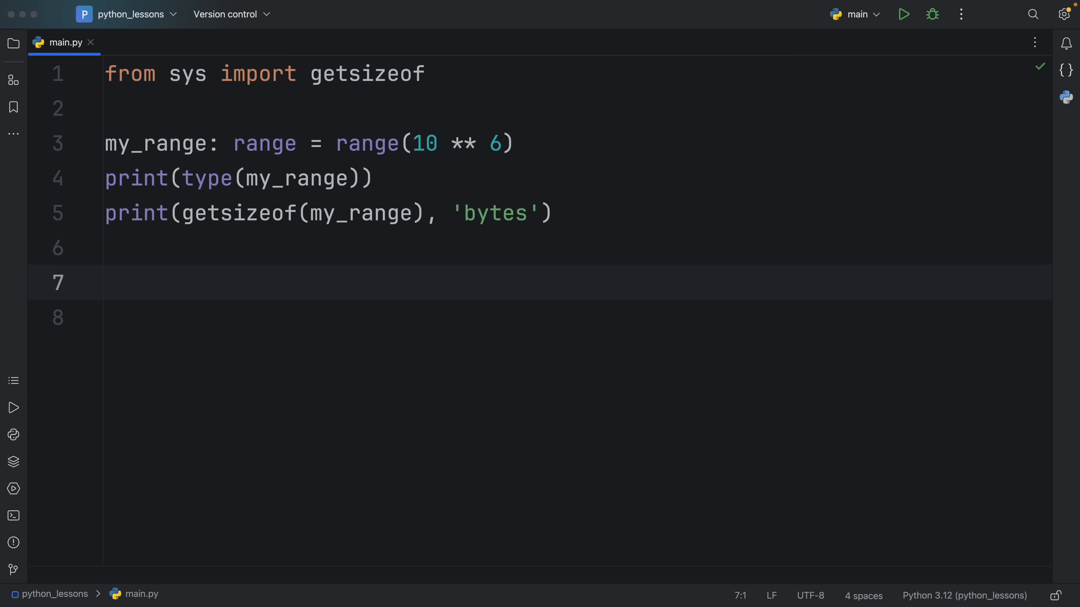
- Duplicate the snippet as my_list: list[int] = list(range(10 ** 6))
left_click(104, 282)
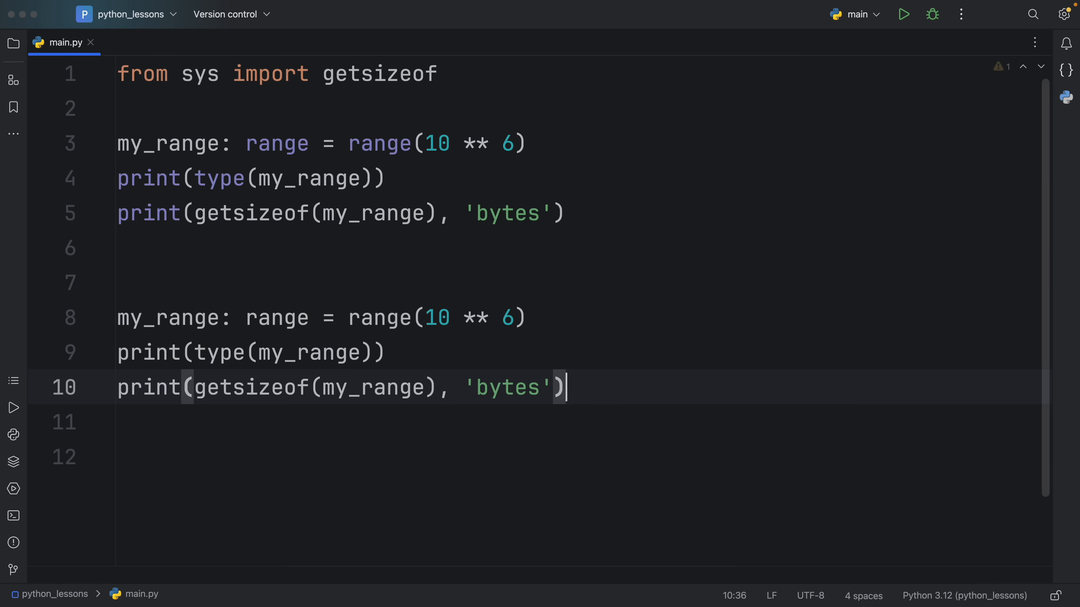
double_click(168, 318)
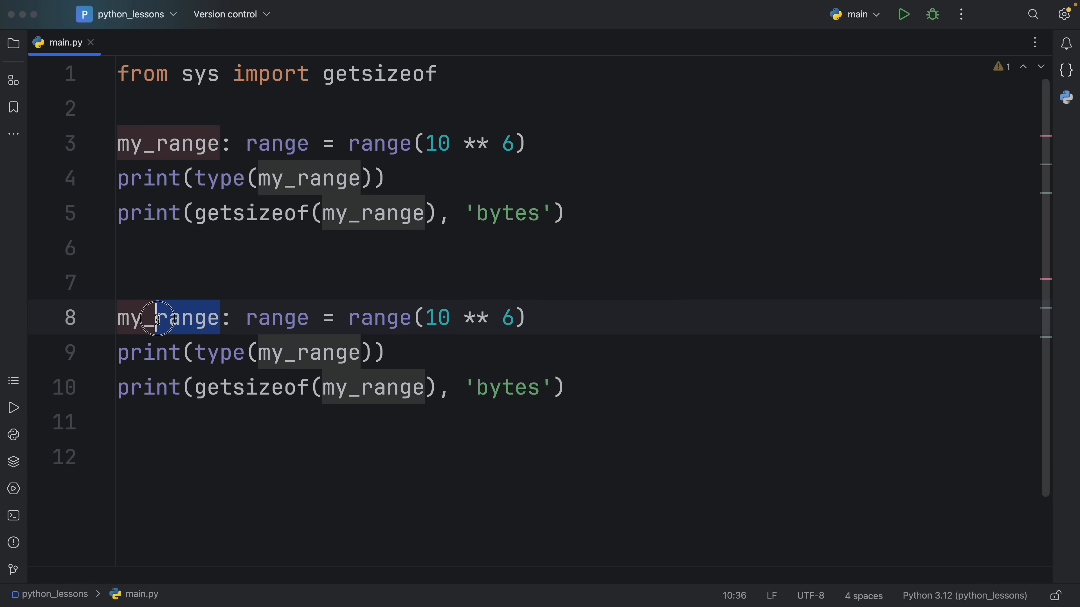
type("my_list")
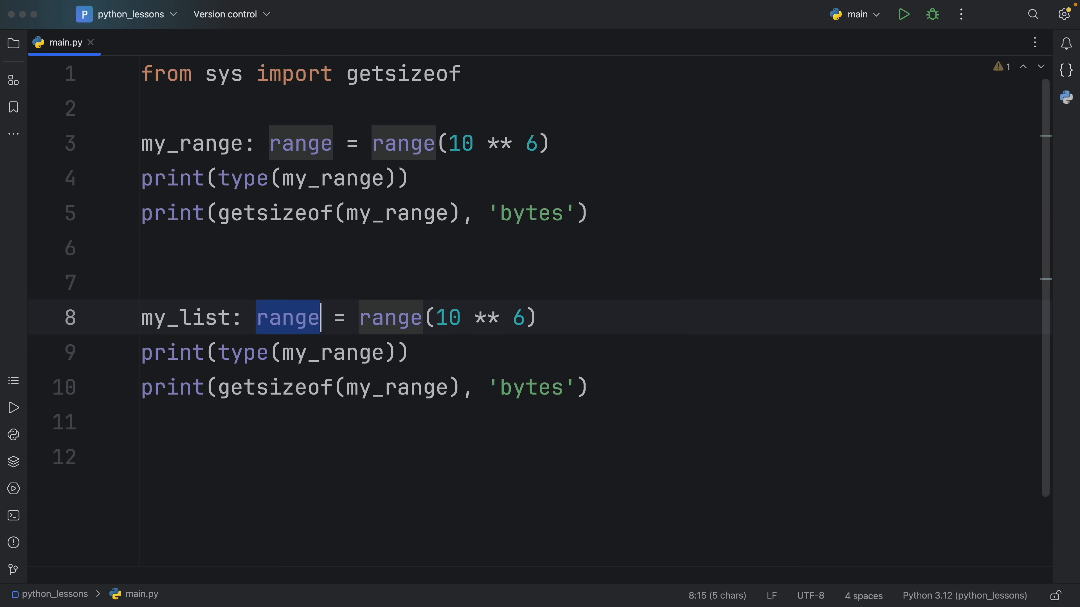
type("list[int]")
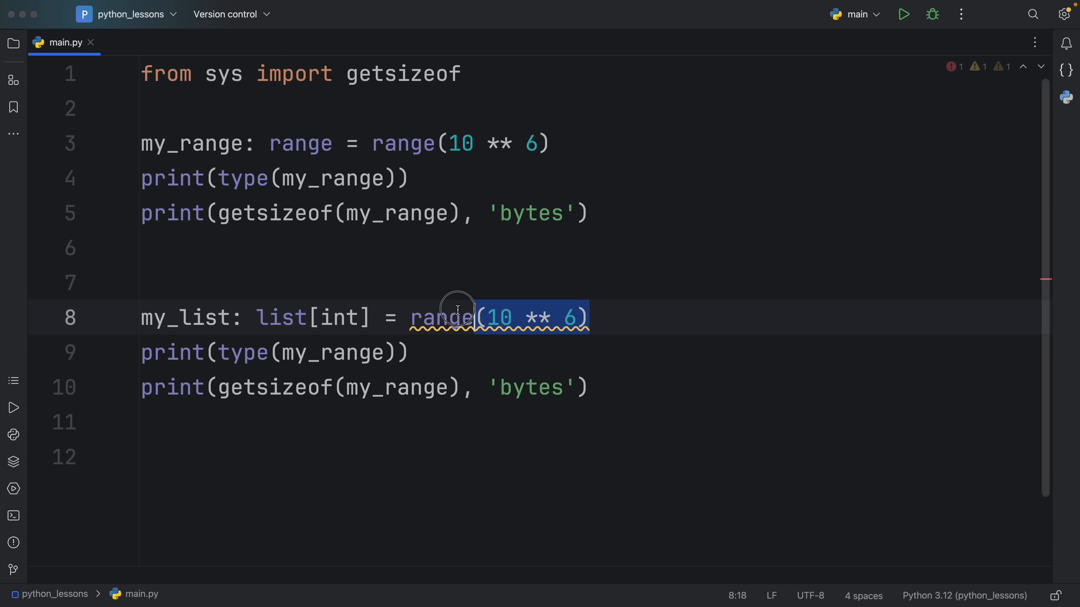
type("l(")
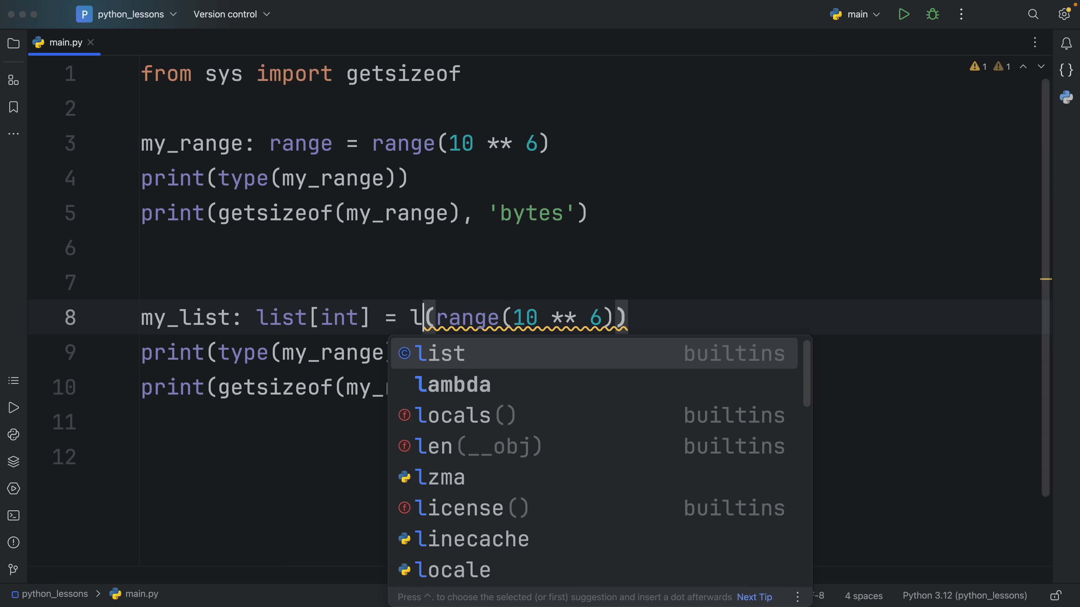
- Update both print lines to use my_list instead of my_range
left_click(438, 353)
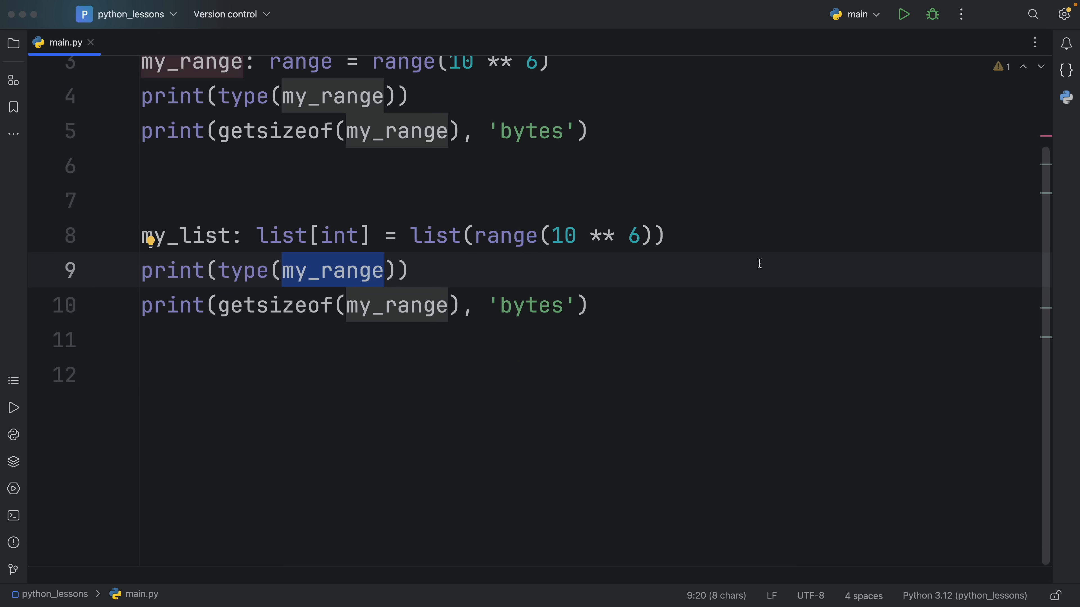
type("my_list")
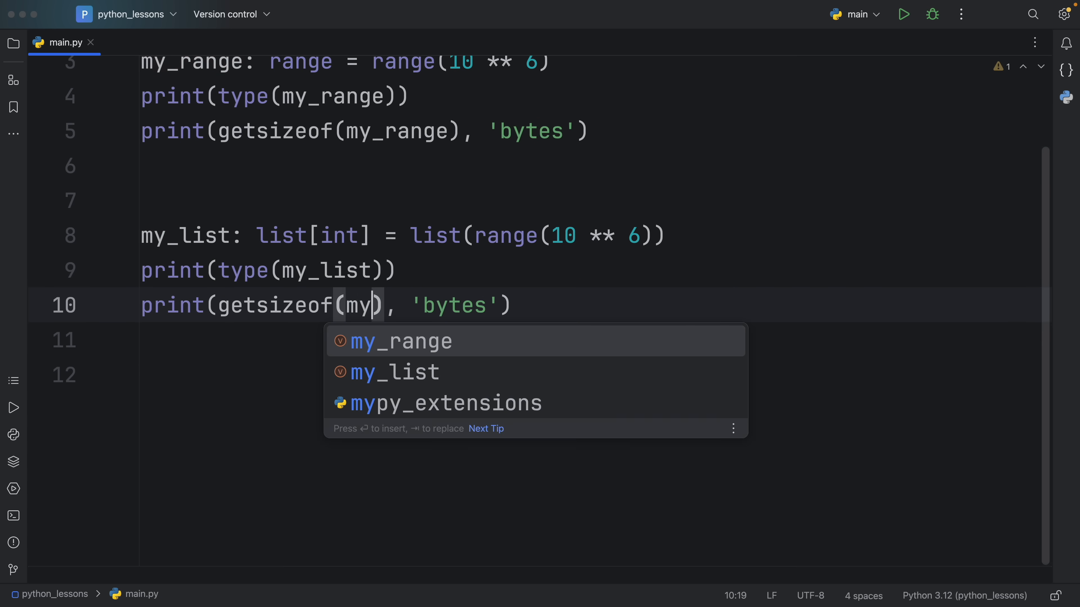
left_click(395, 372)
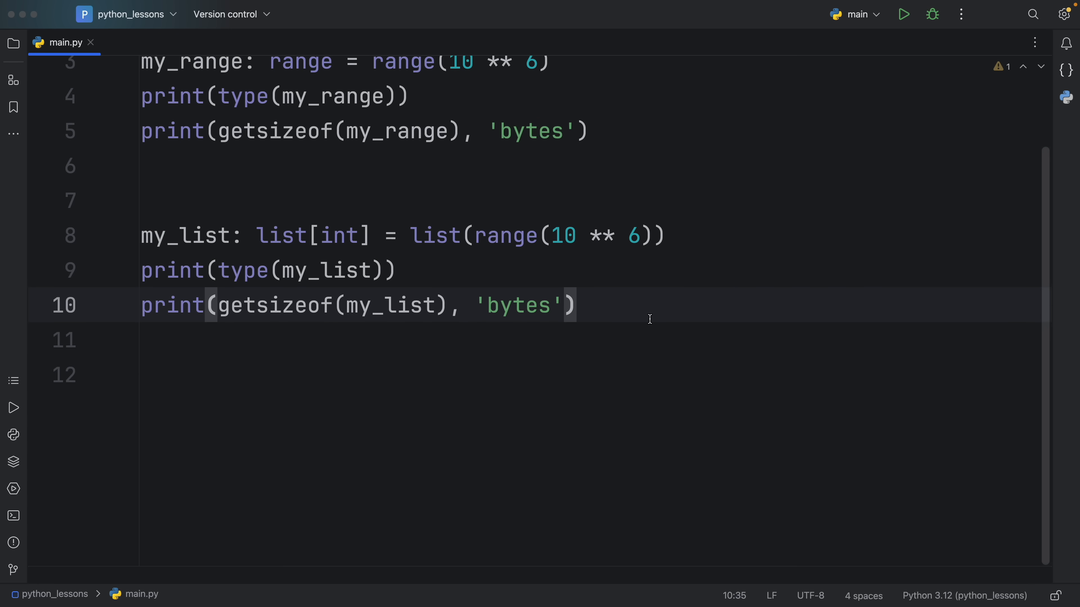
- Run the script and highlight the <class 'list'> 8000056 bytes output
left_click(902, 14)
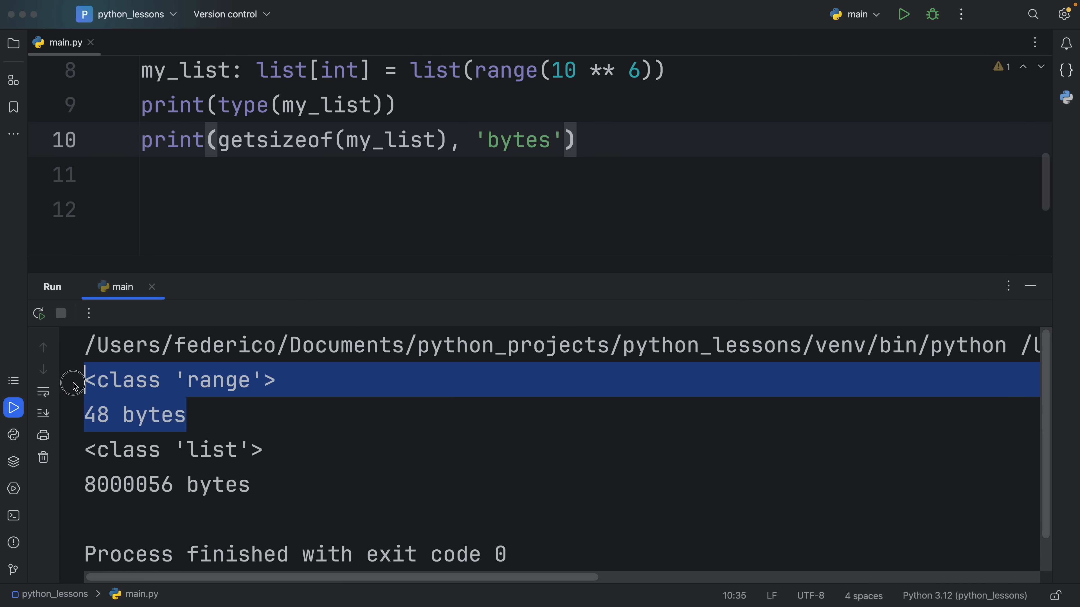
left_click(264, 451)
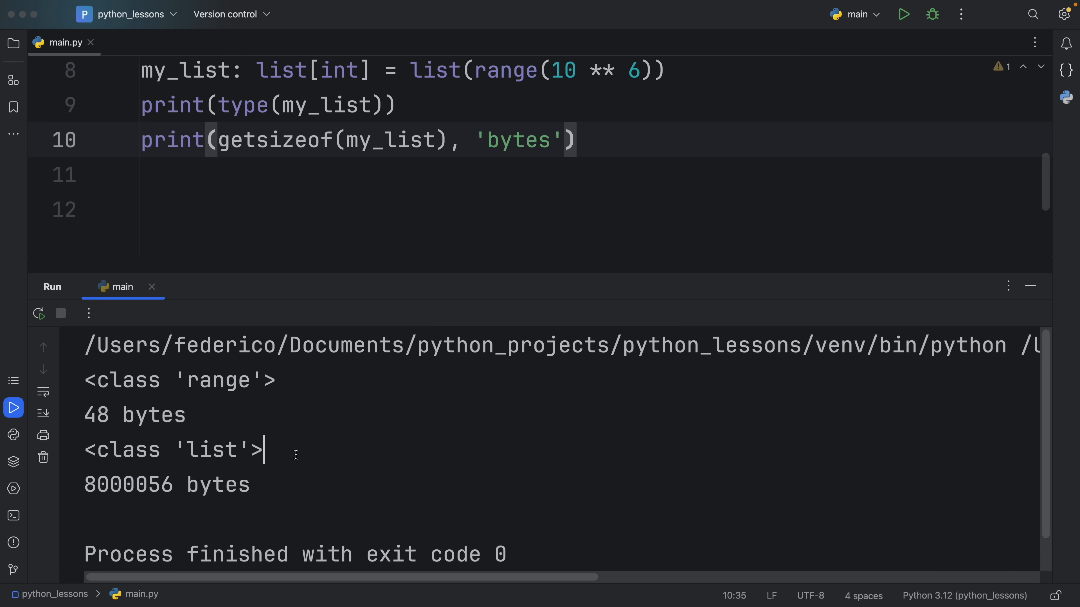
double_click(172, 450)
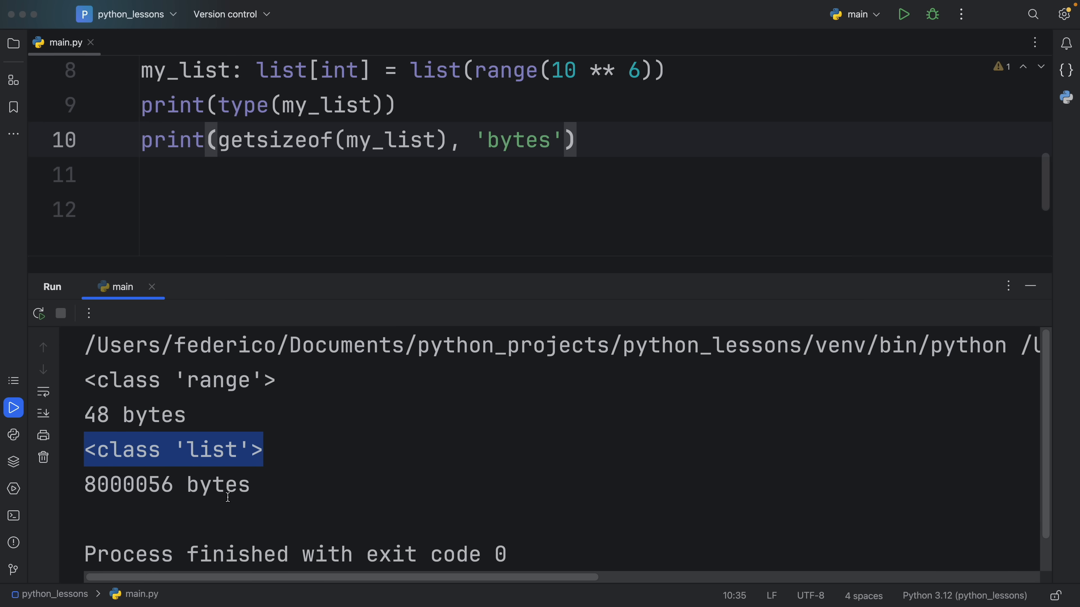
mouse_move(301, 492)
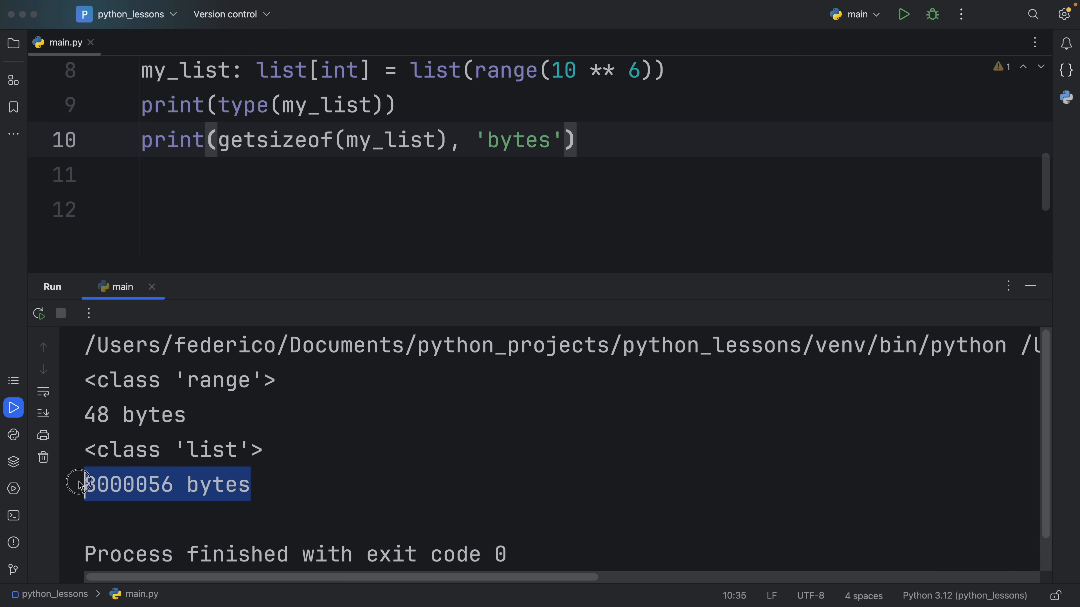
mouse_move(301, 489)
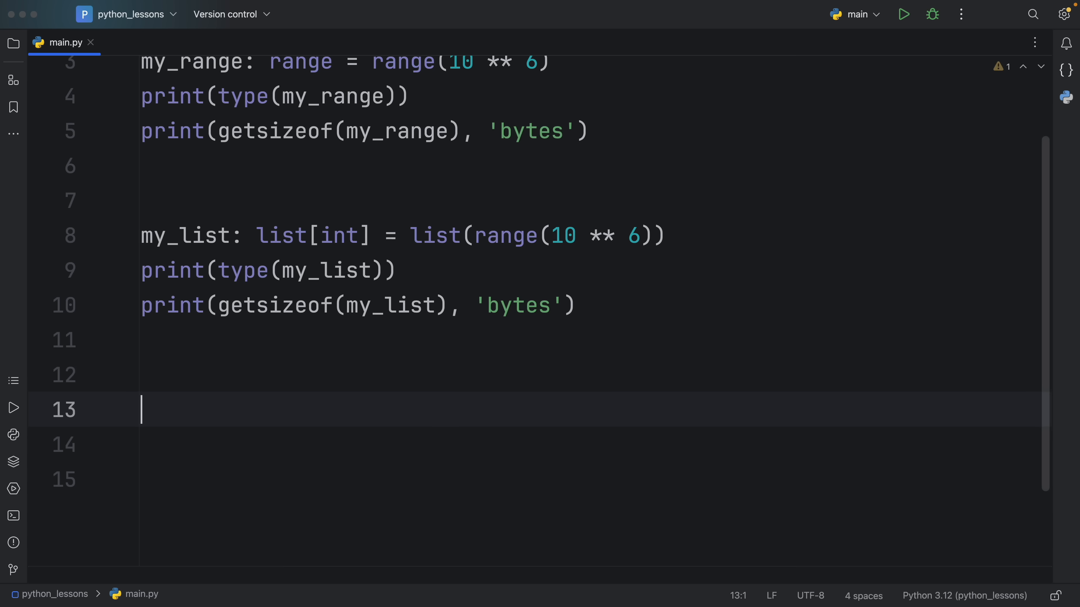
- Briefly type for i in my_range:, then clear everything below the getsizeof import
type("for")
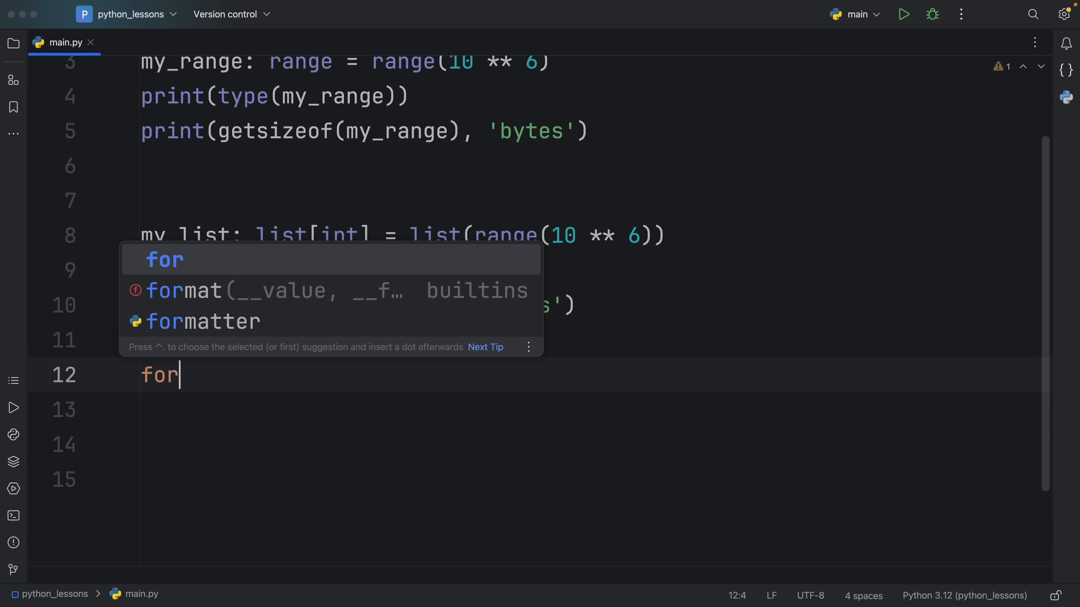
type("i in")
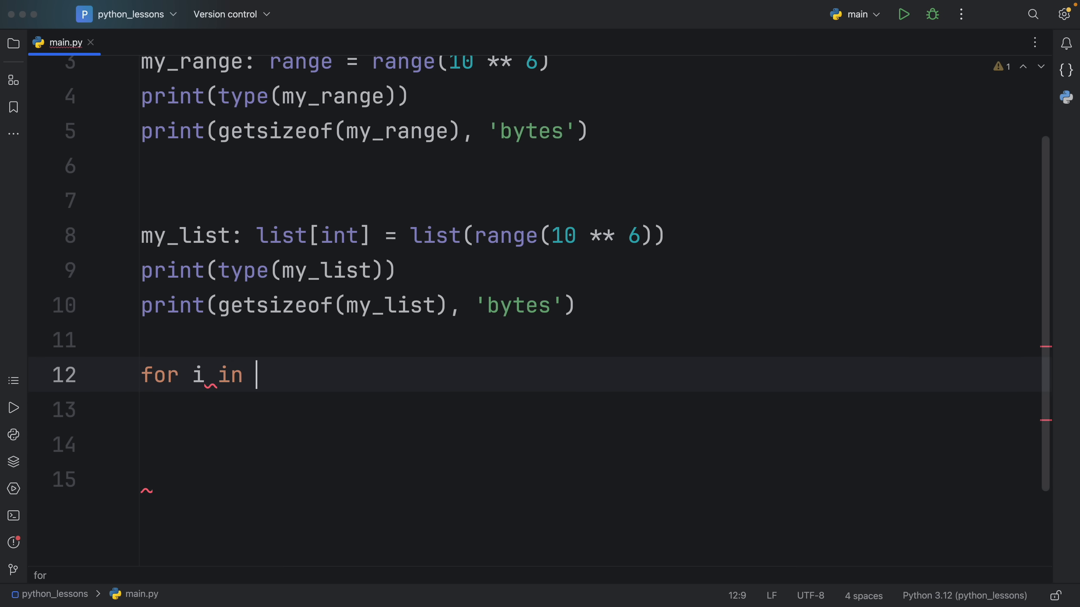
type("my_range:")
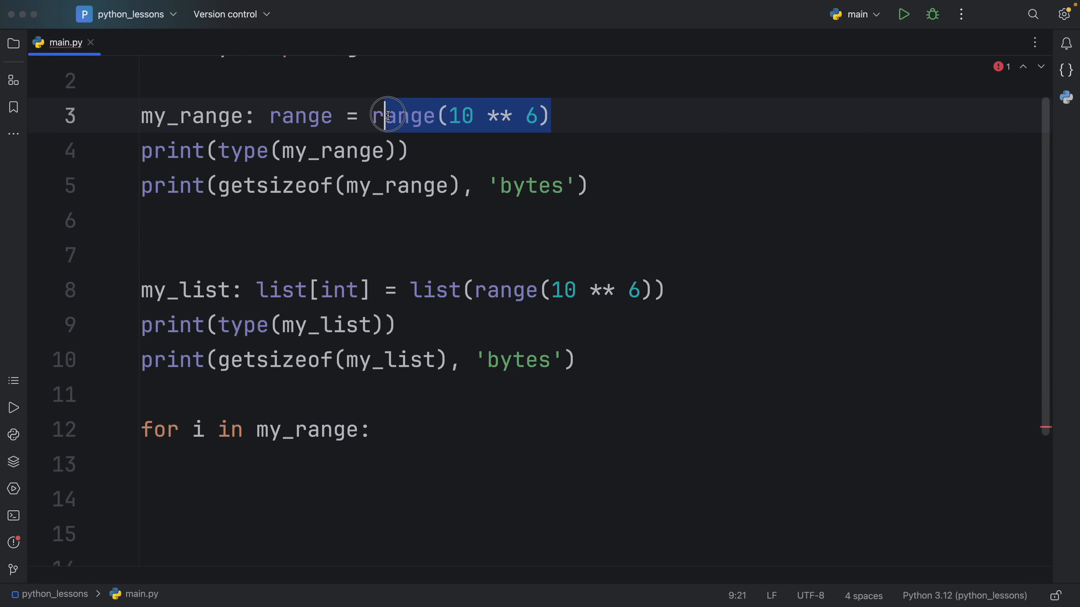
left_click(435, 290)
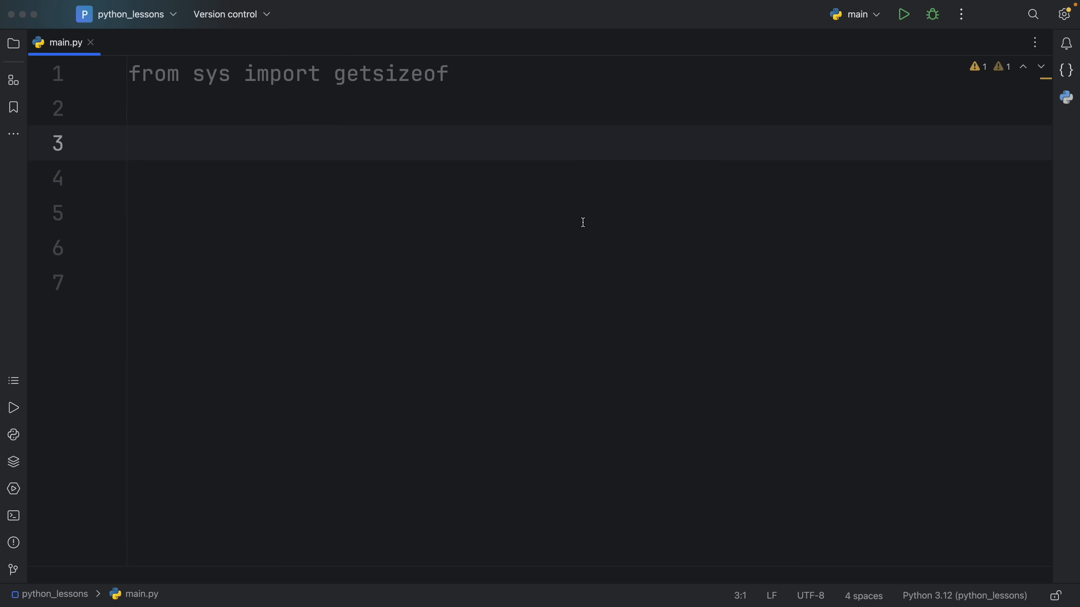
- List the bare names range, map and filter on lines 3–5 below the import
type("range")
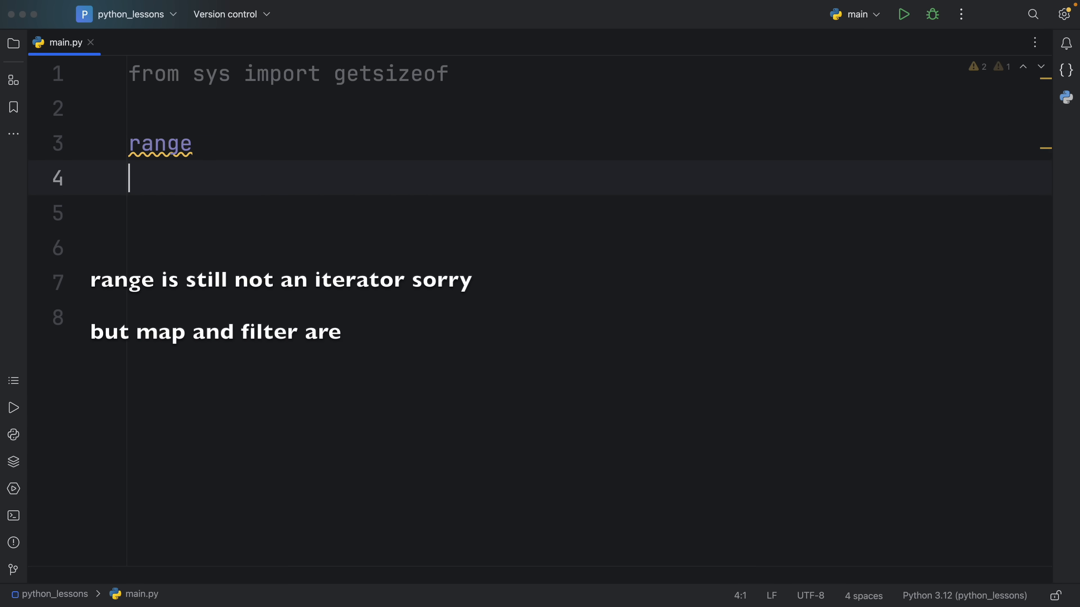
type("map")
left_click(589, 213)
type("filter")
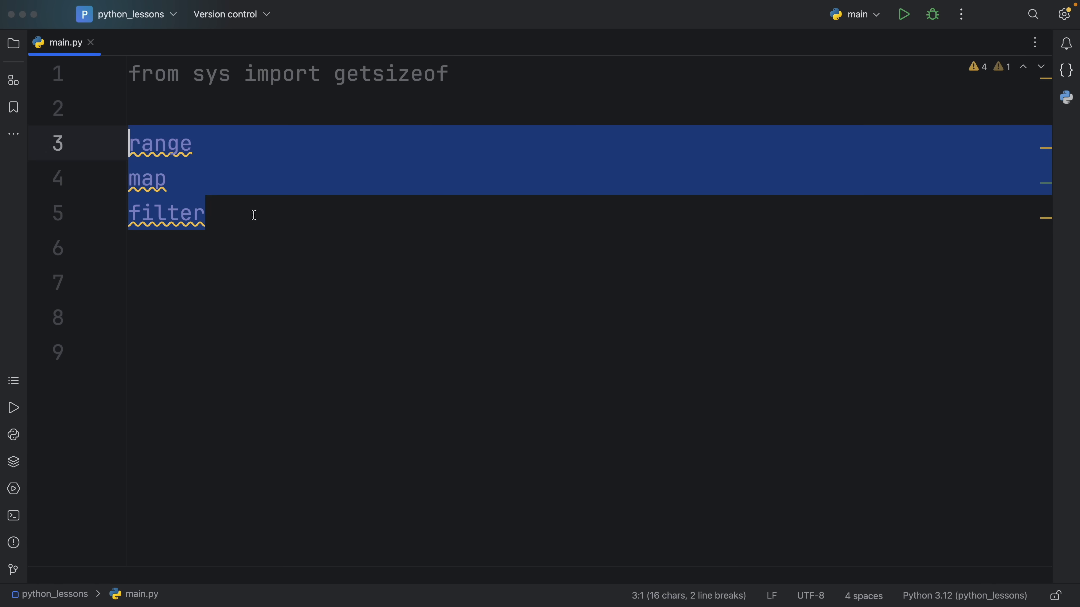
left_click(206, 214)
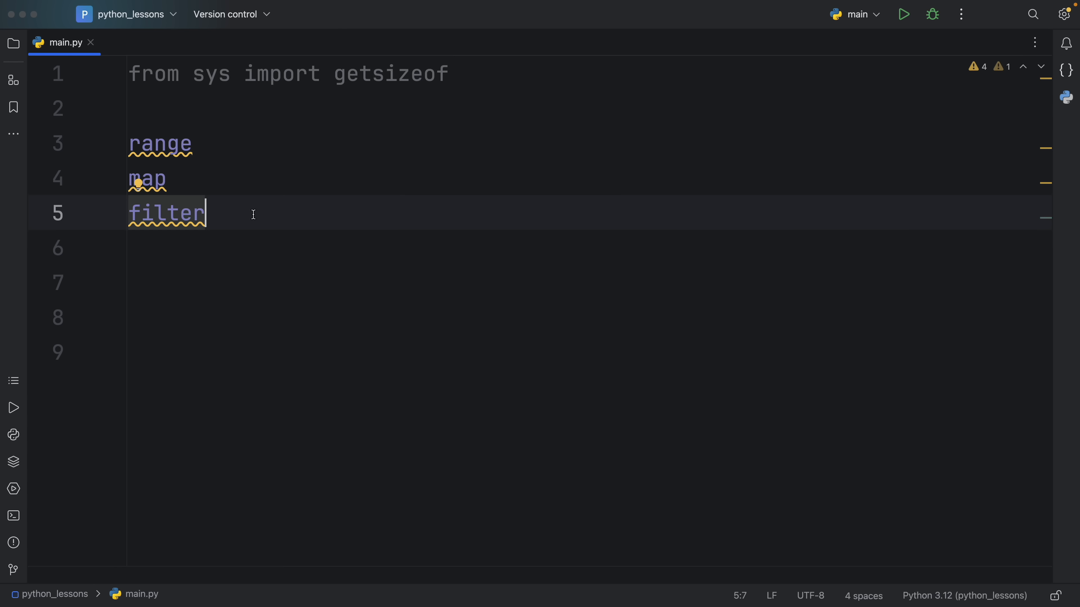